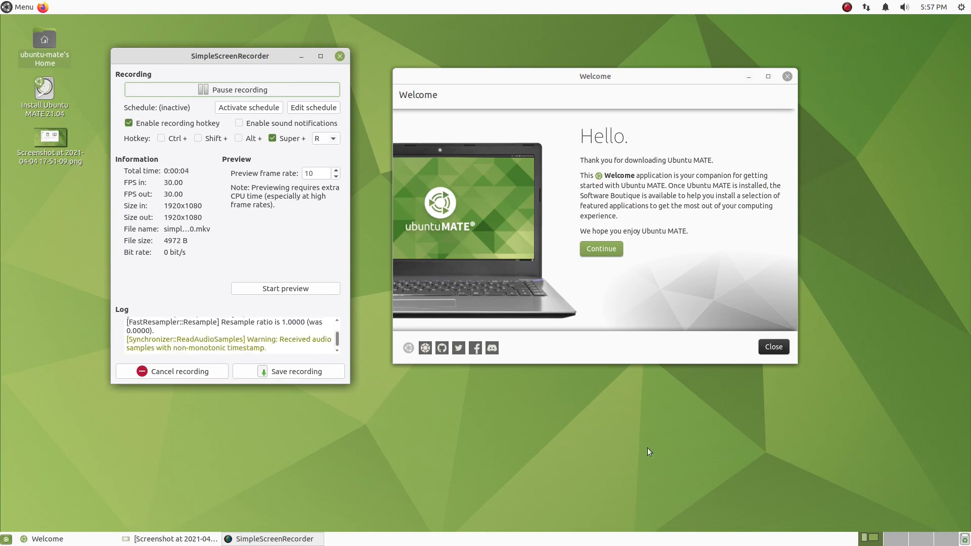
mouse_move(376, 153)
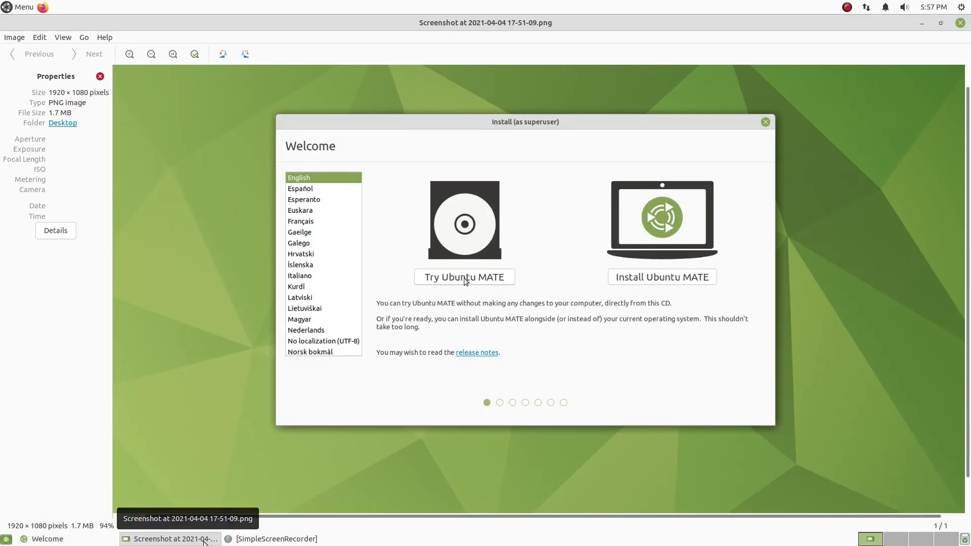
mouse_move(851, 387)
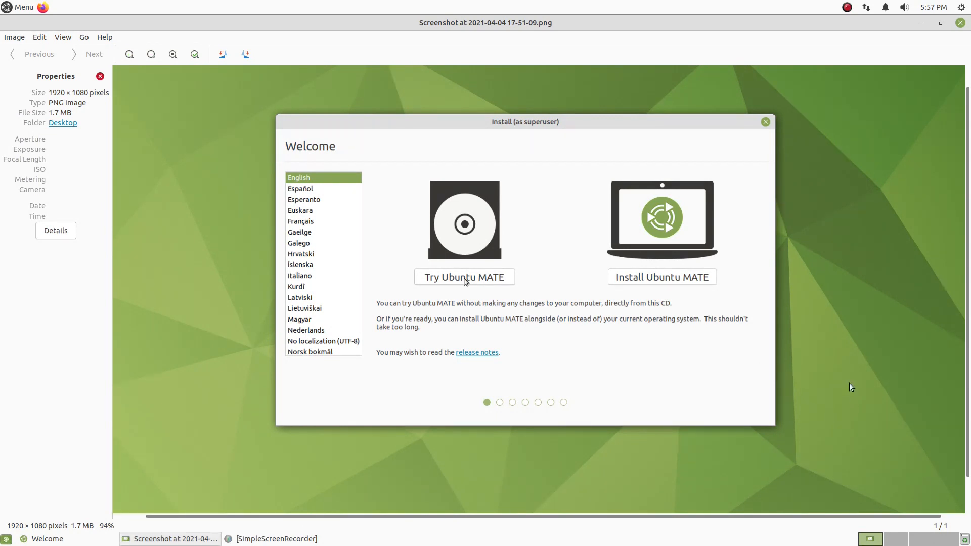
mouse_move(814, 269)
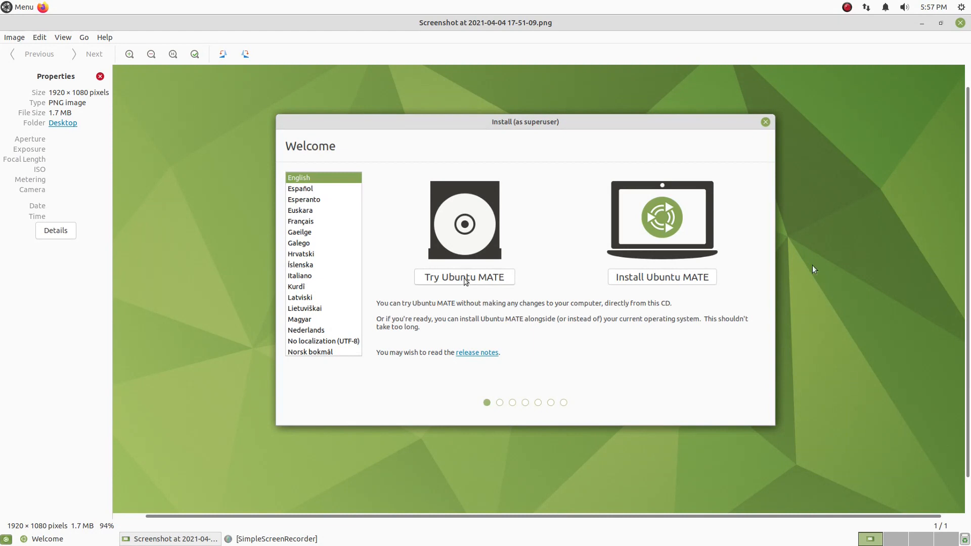
mouse_move(717, 281)
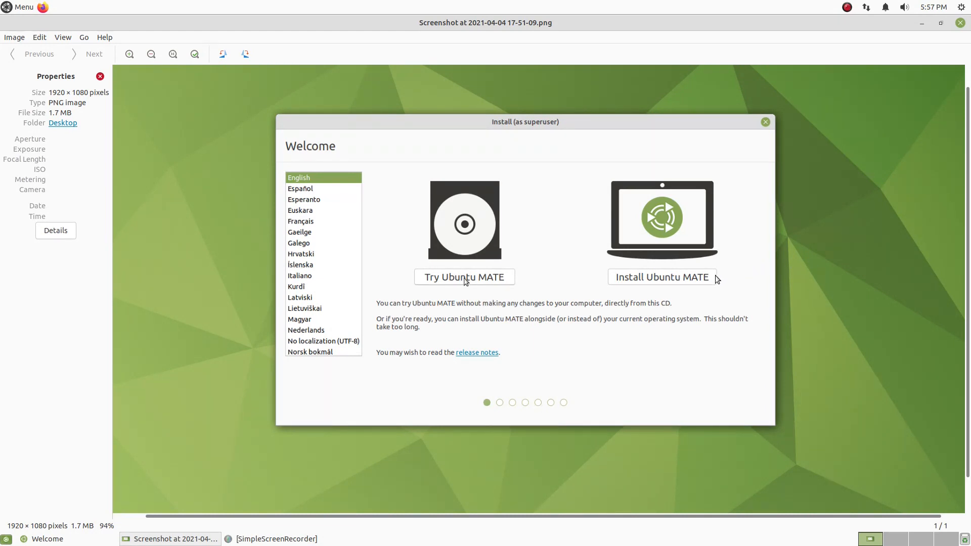
mouse_move(190, 541)
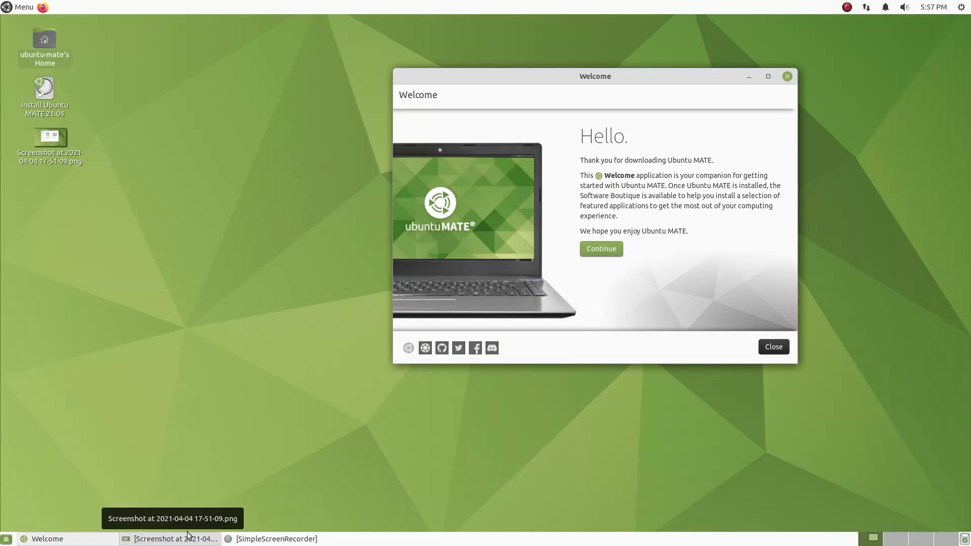
Centre the Welcome window and continue from the greeting to the Main Menu
drag(595, 76, 527, 59)
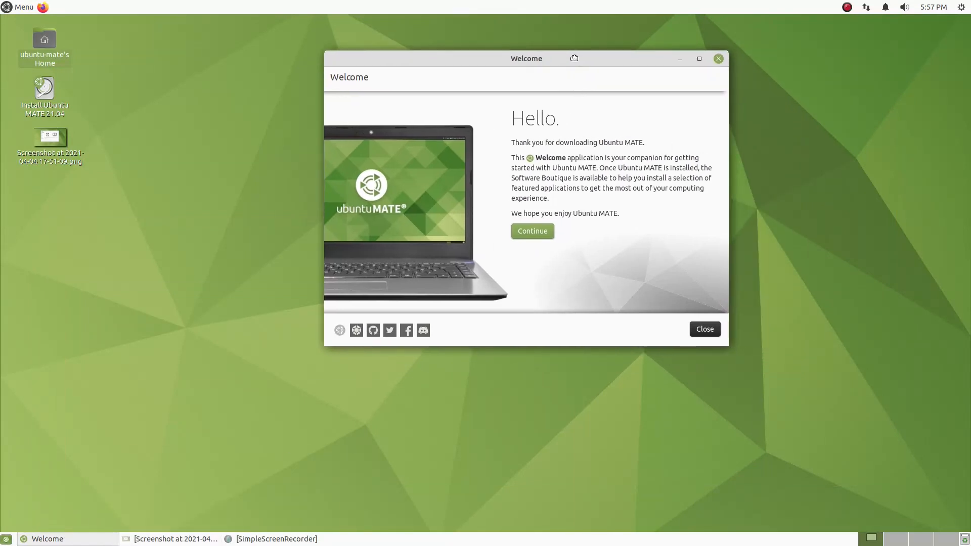
mouse_move(580, 406)
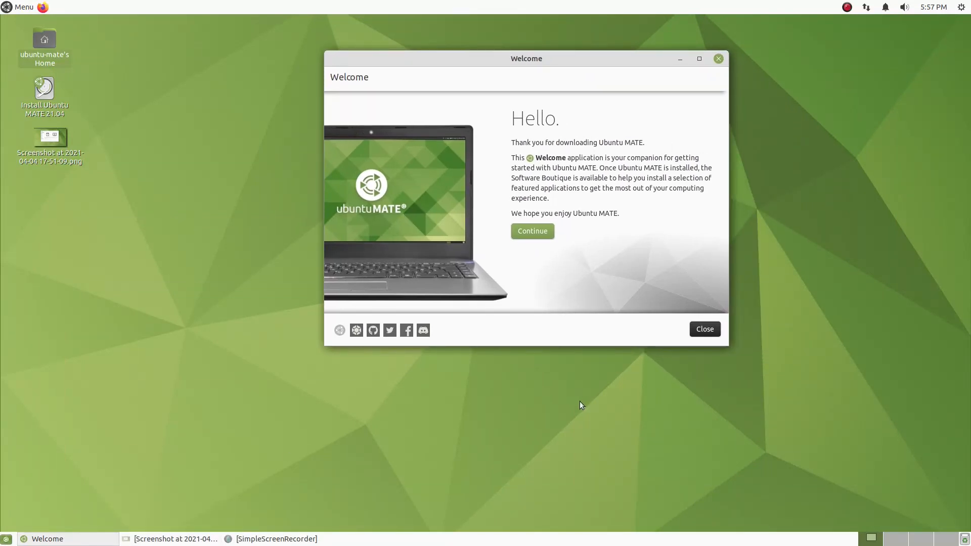
click(532, 231)
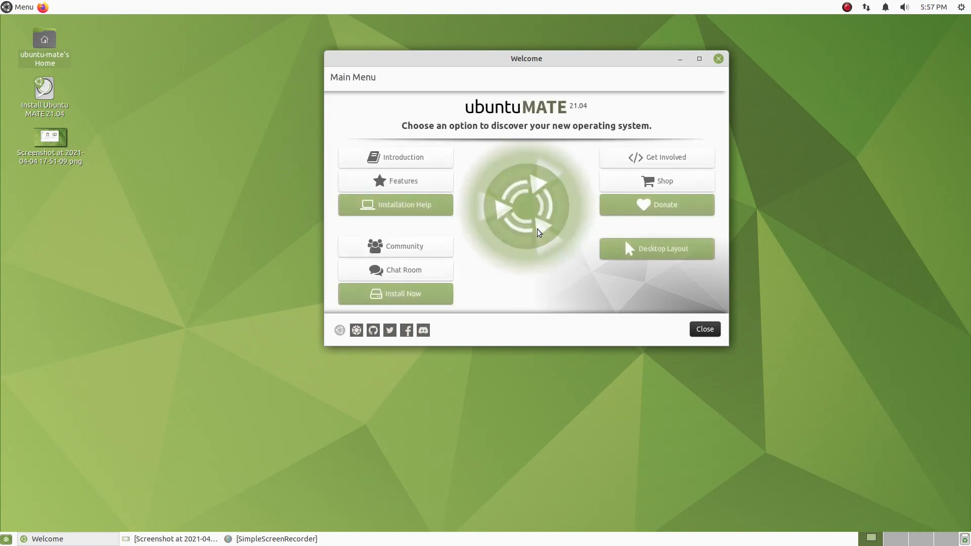
mouse_move(523, 174)
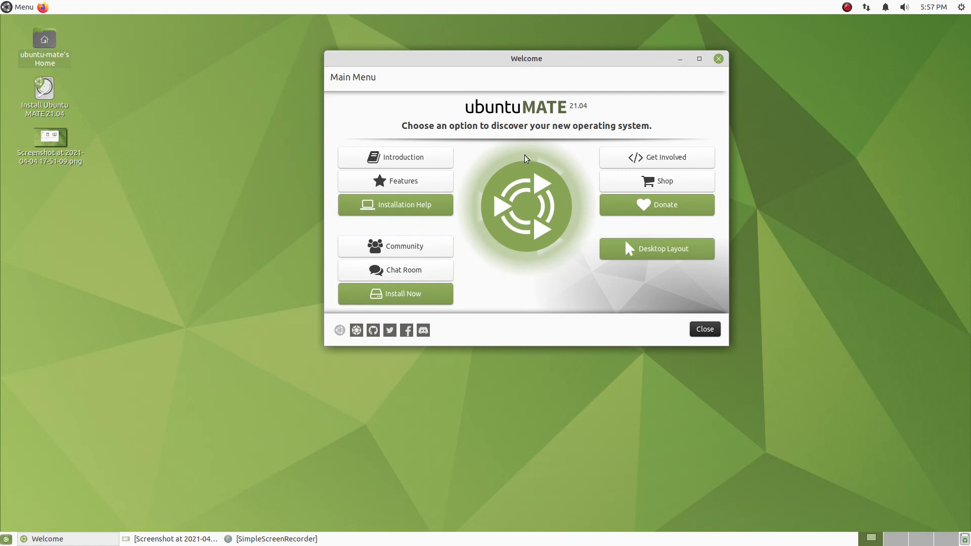
mouse_move(598, 318)
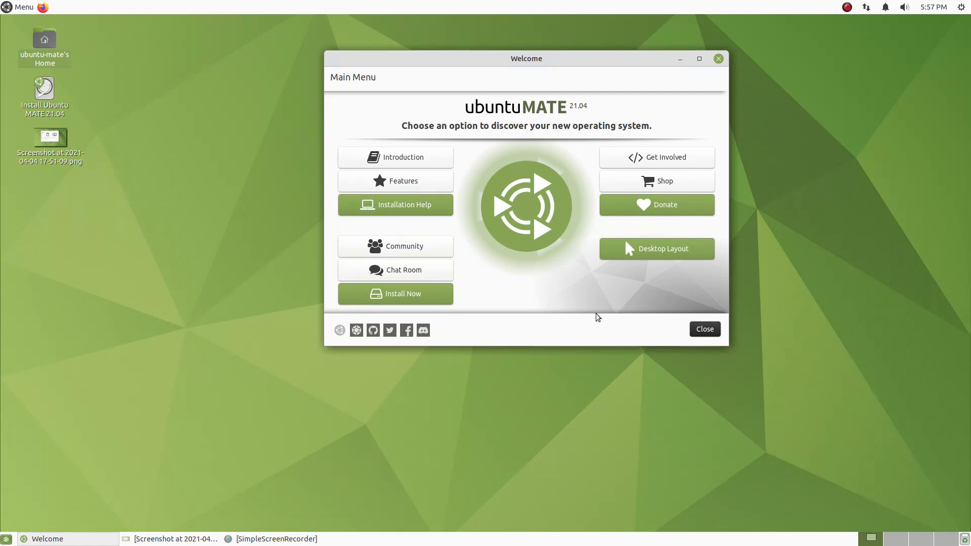
mouse_move(578, 242)
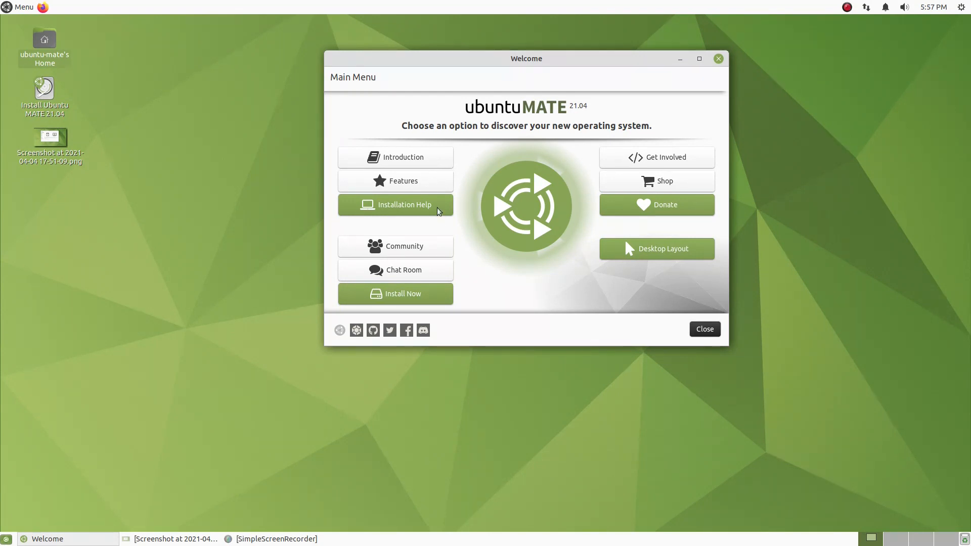
mouse_move(442, 293)
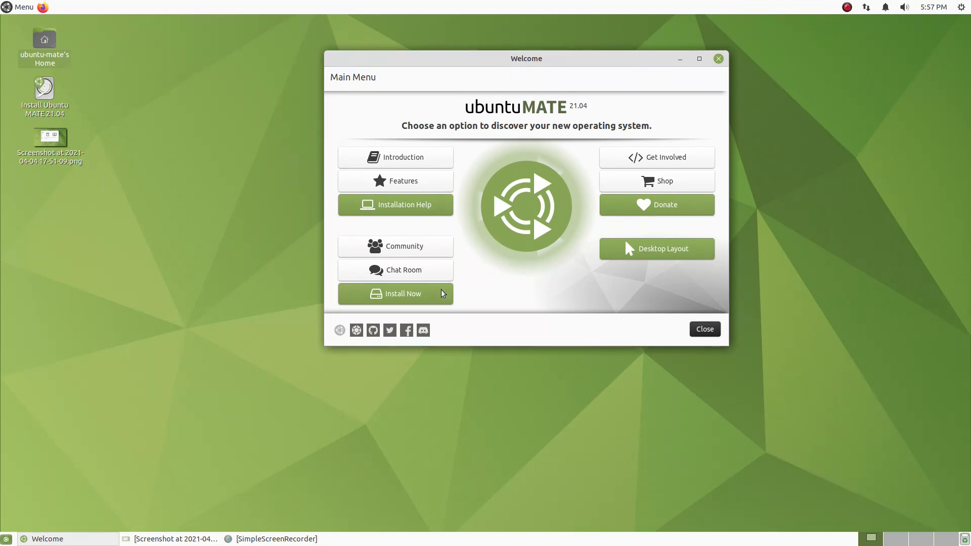
mouse_move(704, 328)
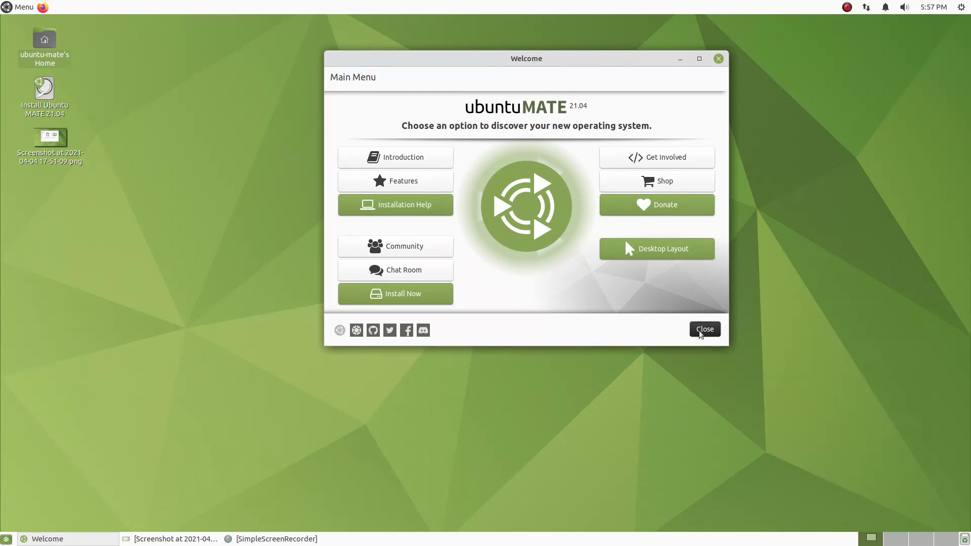
Close Welcome and launch Software Boutique from Menu > Administration
click(704, 329)
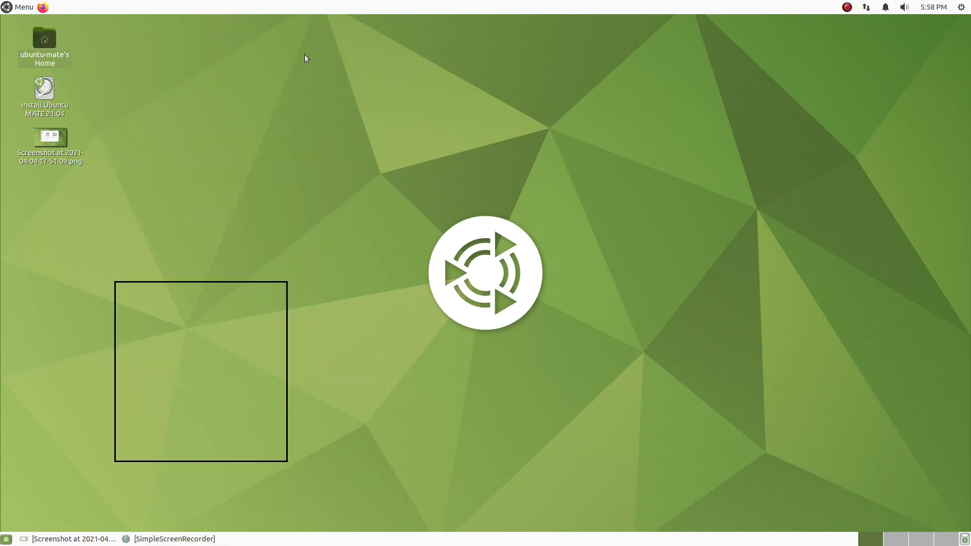
click(20, 7)
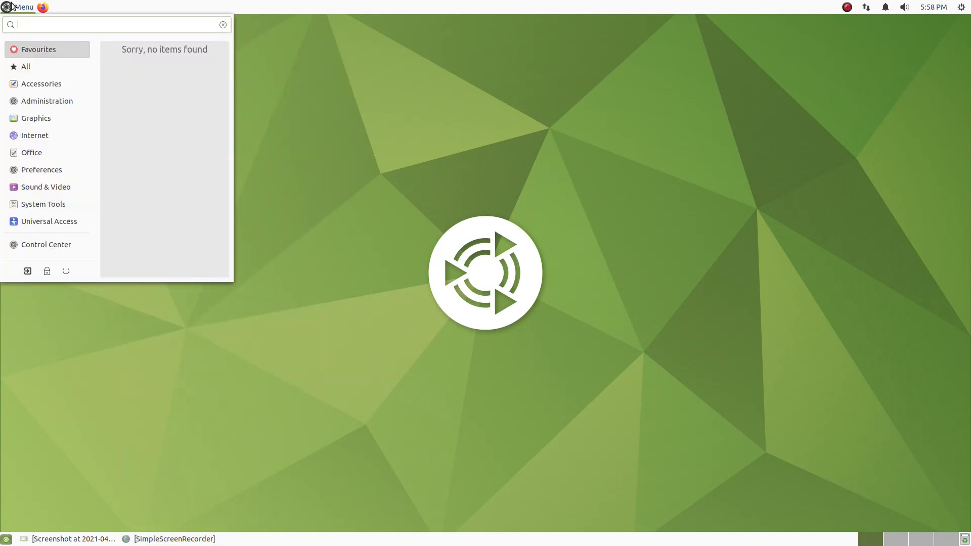
click(45, 101)
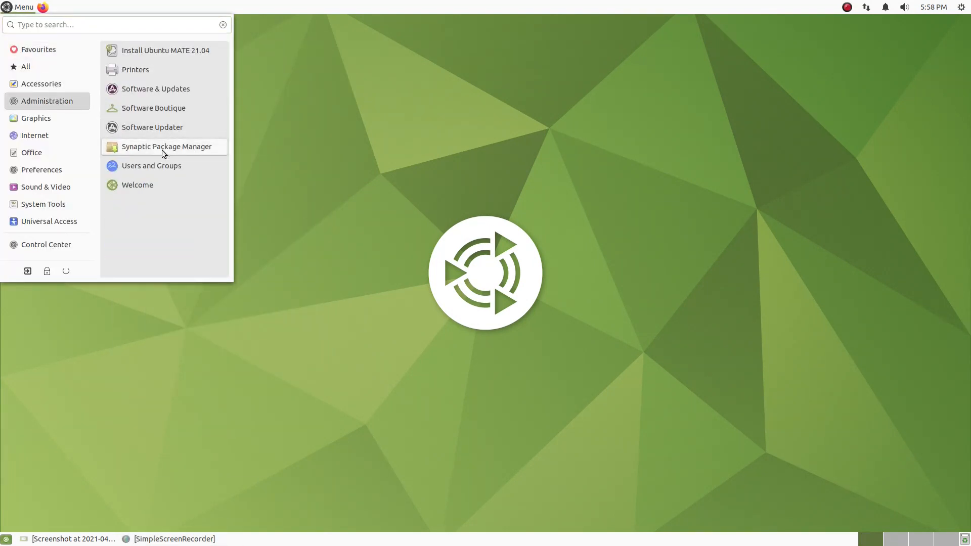
mouse_move(164, 146)
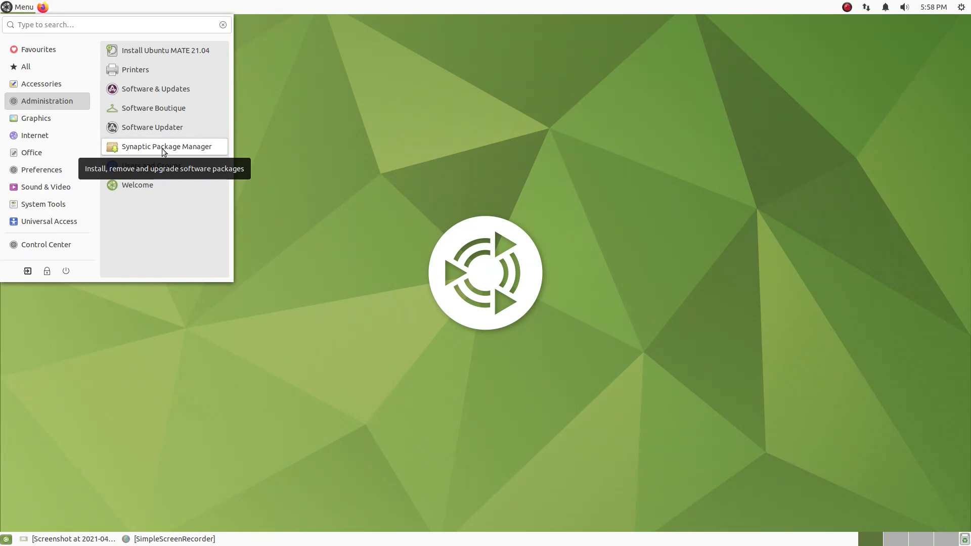
click(161, 112)
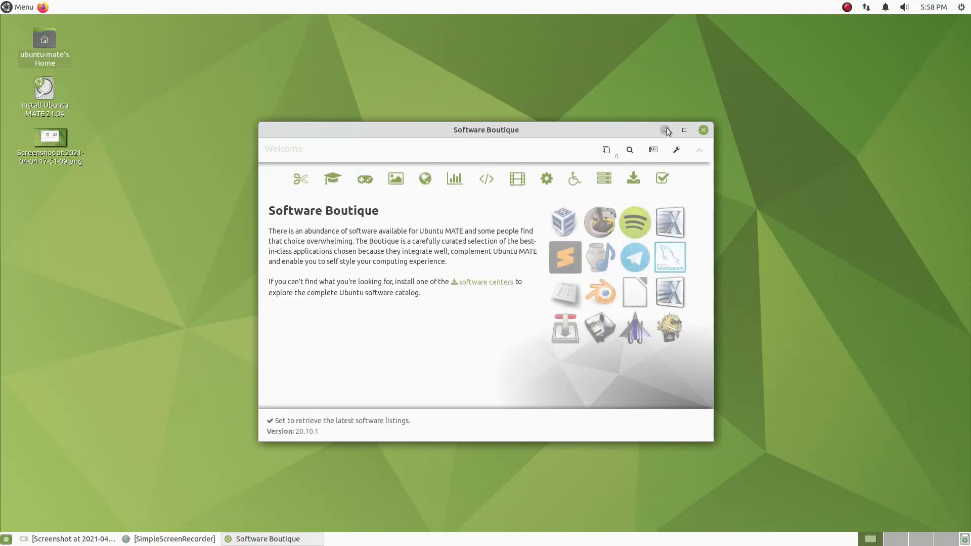
Minimize Software Boutique so the plain desktop shows
click(667, 130)
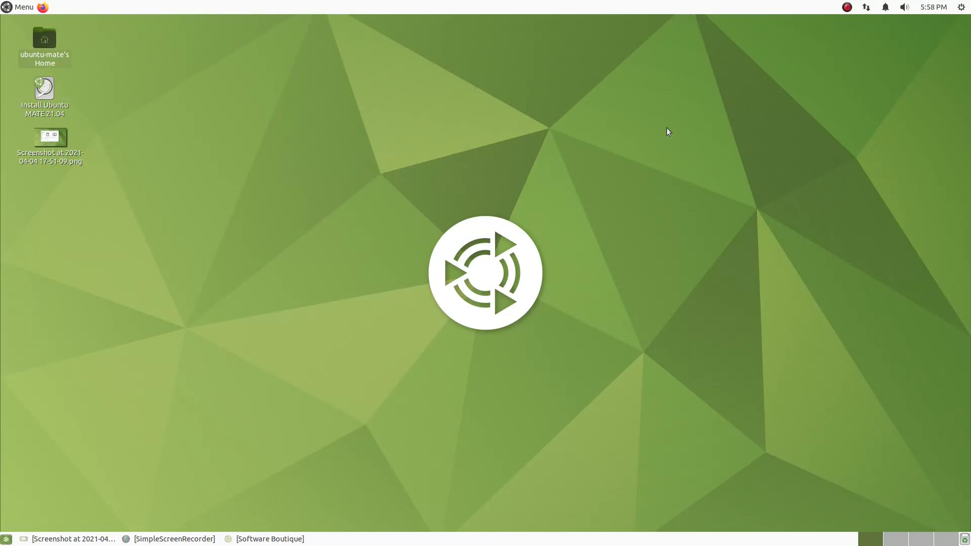
mouse_move(502, 102)
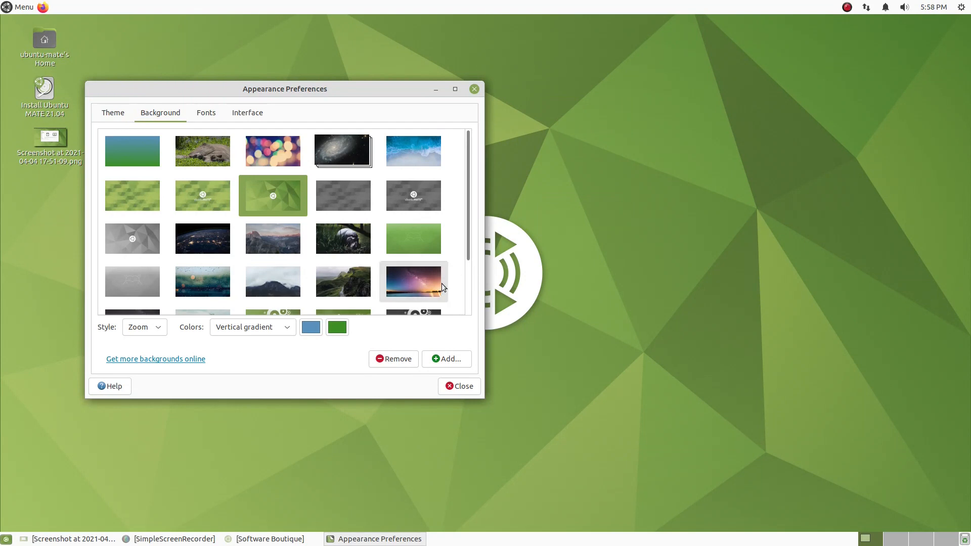
Choose the Milky Way night-sky photo as the desktop wallpaper
click(459, 385)
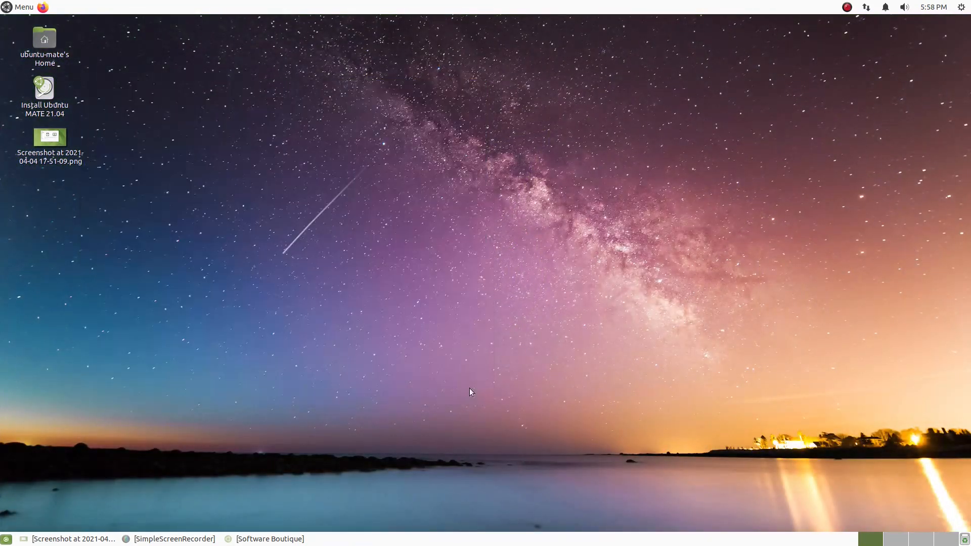
mouse_move(470, 390)
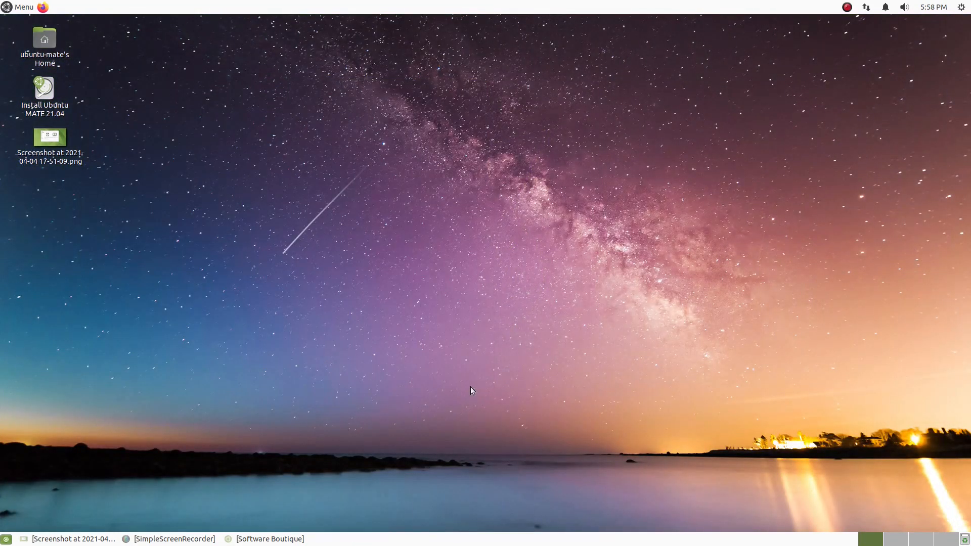
mouse_move(67, 47)
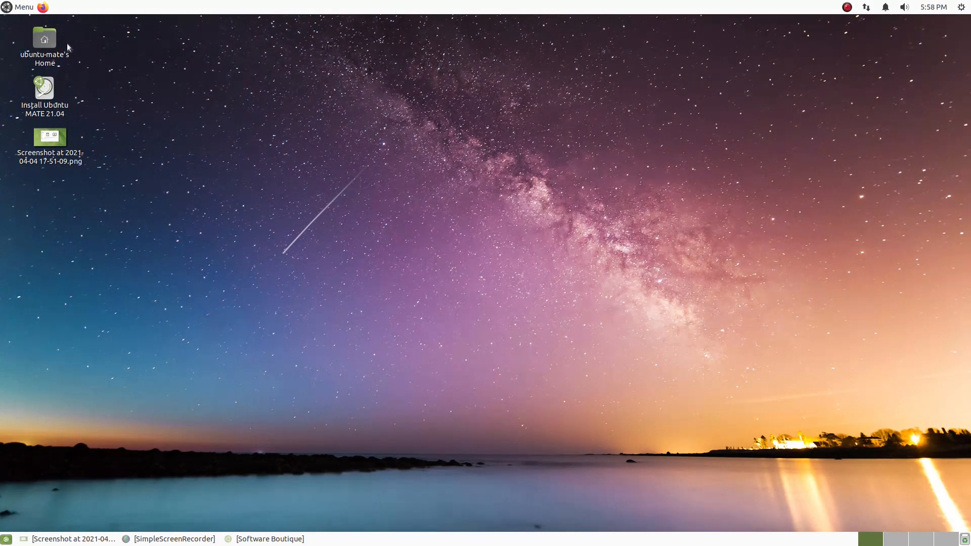
Launch Synaptic Package Manager and mark the cairo-dock package for installation
click(20, 7)
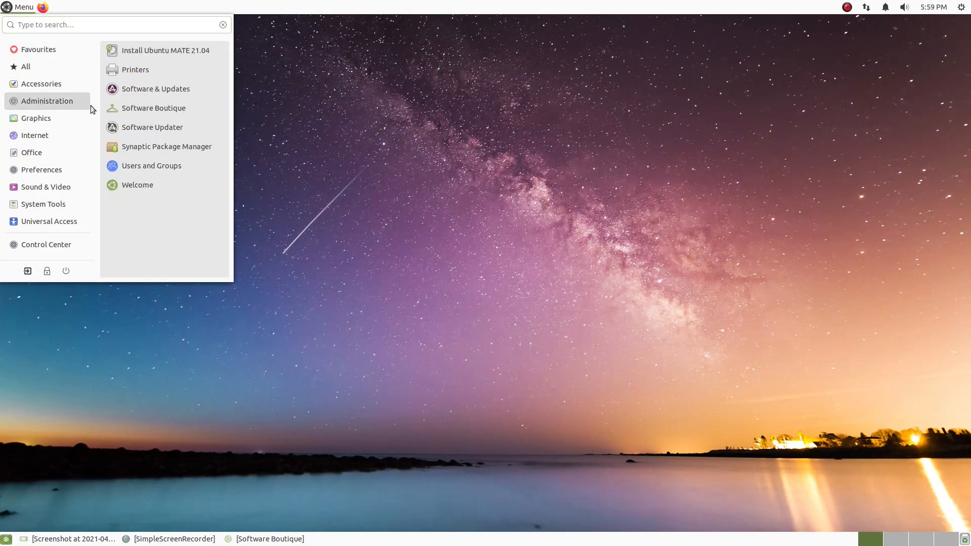
click(166, 145)
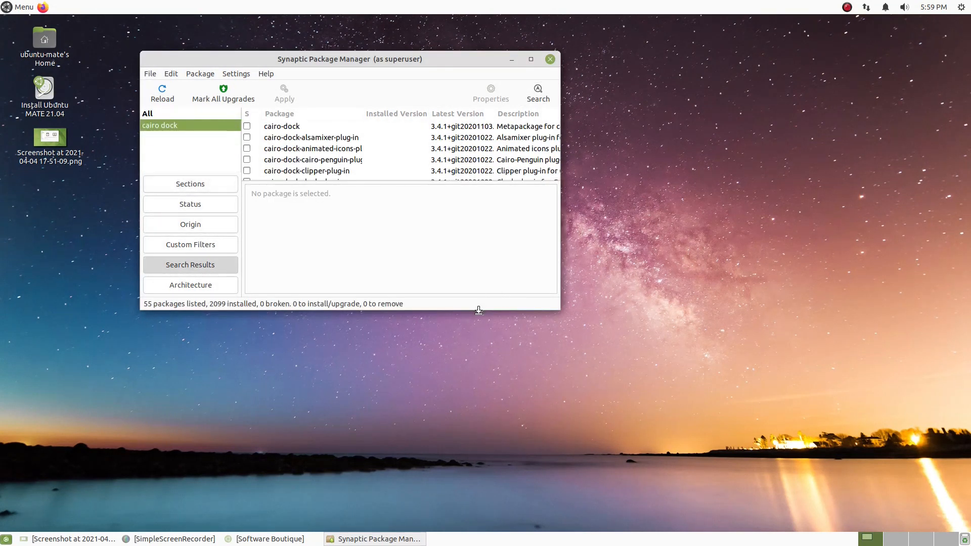
right_click(281, 126)
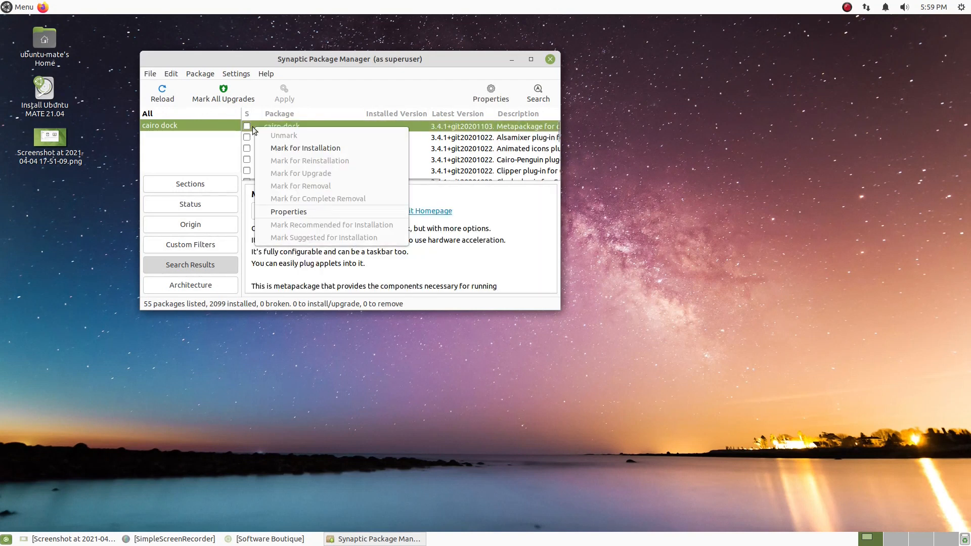
click(305, 148)
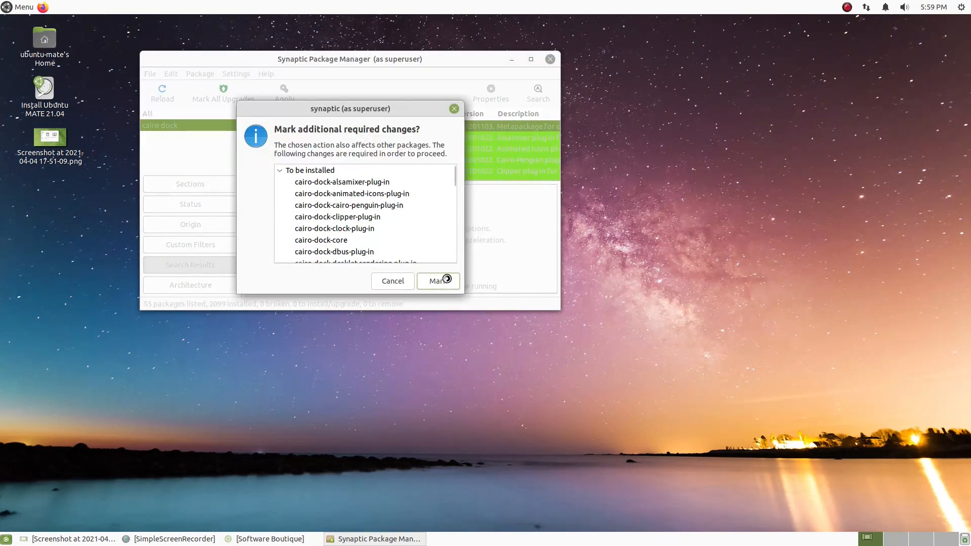
Apply the marked Cairo-Dock installs and dismiss the changes-applied notice
click(438, 281)
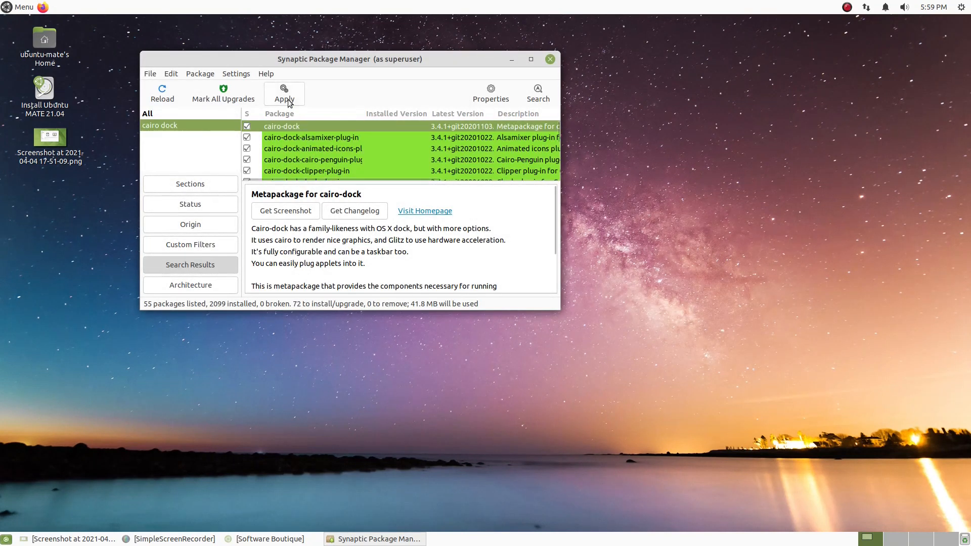
click(284, 93)
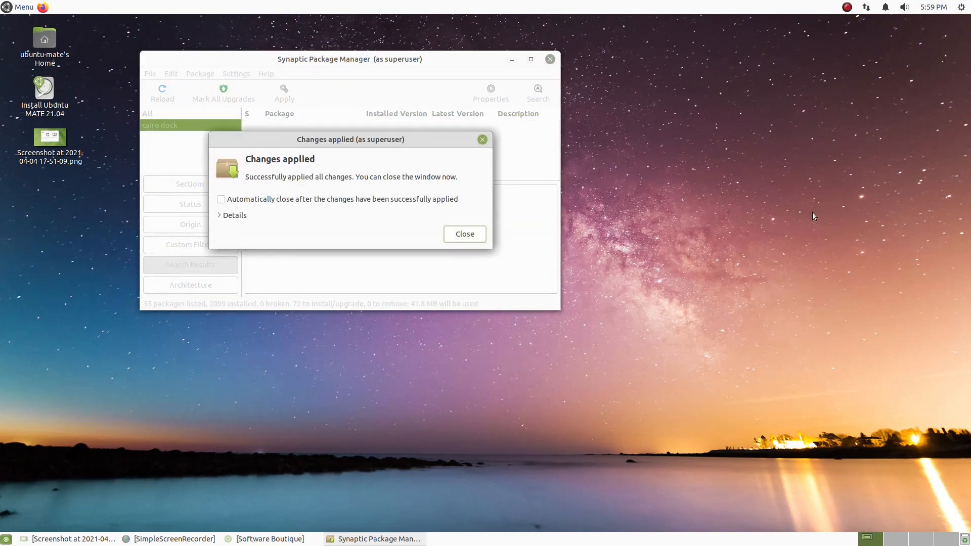
mouse_move(492, 241)
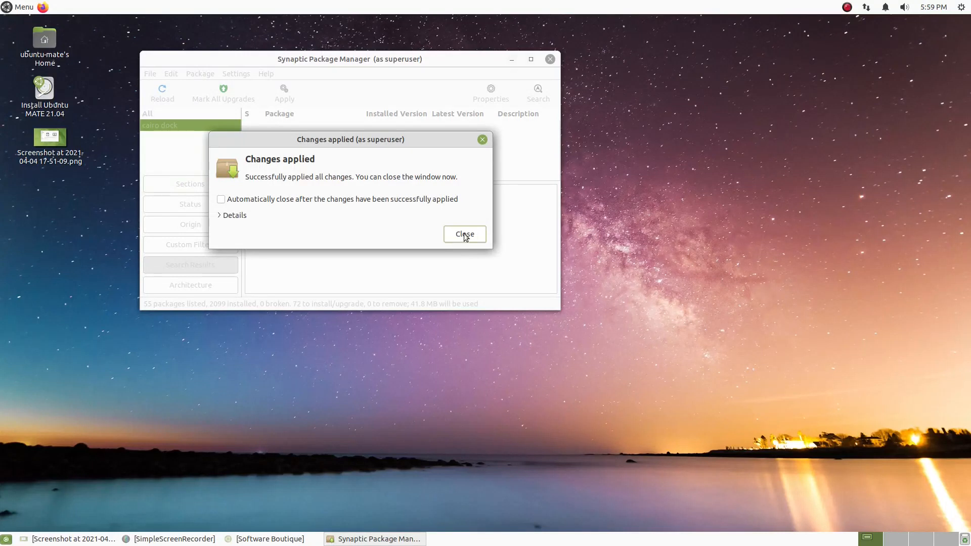
click(464, 234)
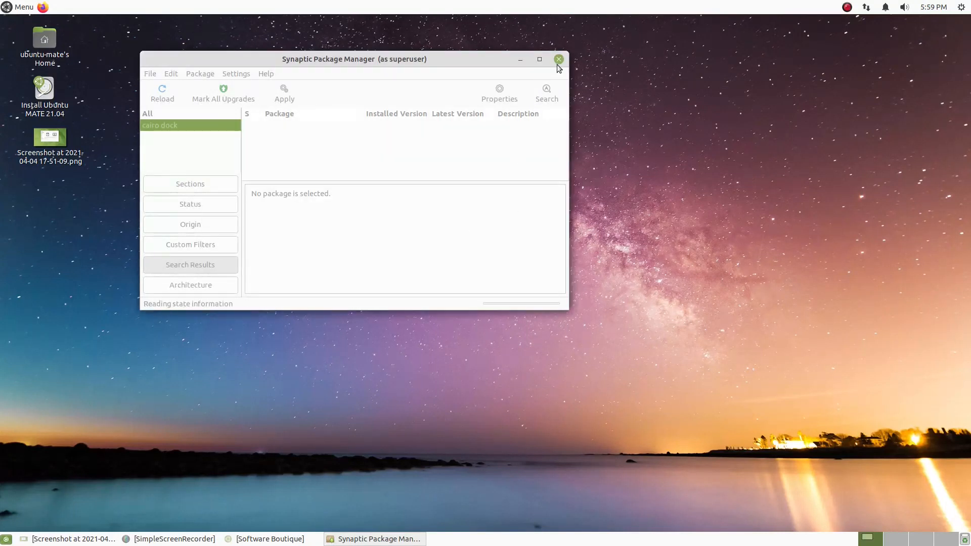
Close Synaptic, launch Cairo-Dock and answer the OpenGL hardware acceleration prompt
click(558, 60)
text(ca)
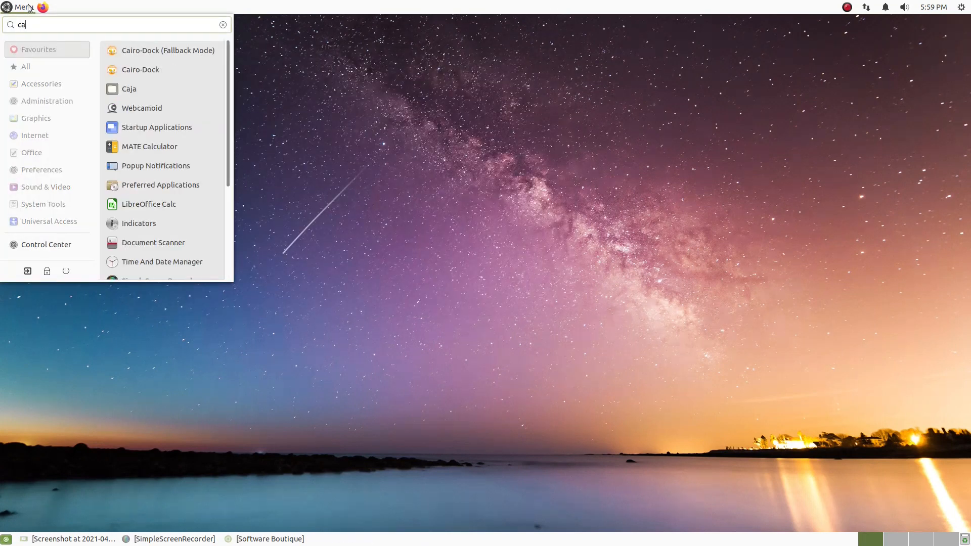
click(140, 70)
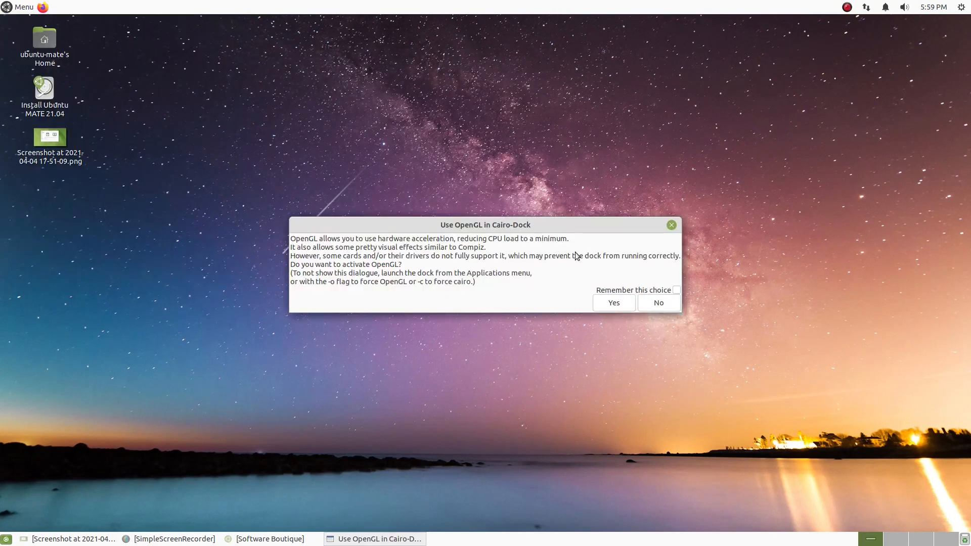
click(613, 302)
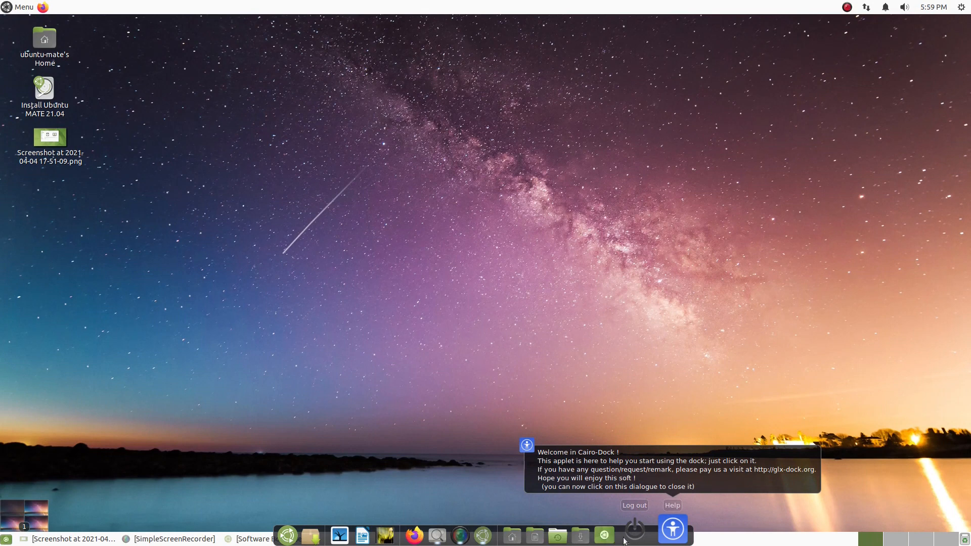
mouse_move(644, 540)
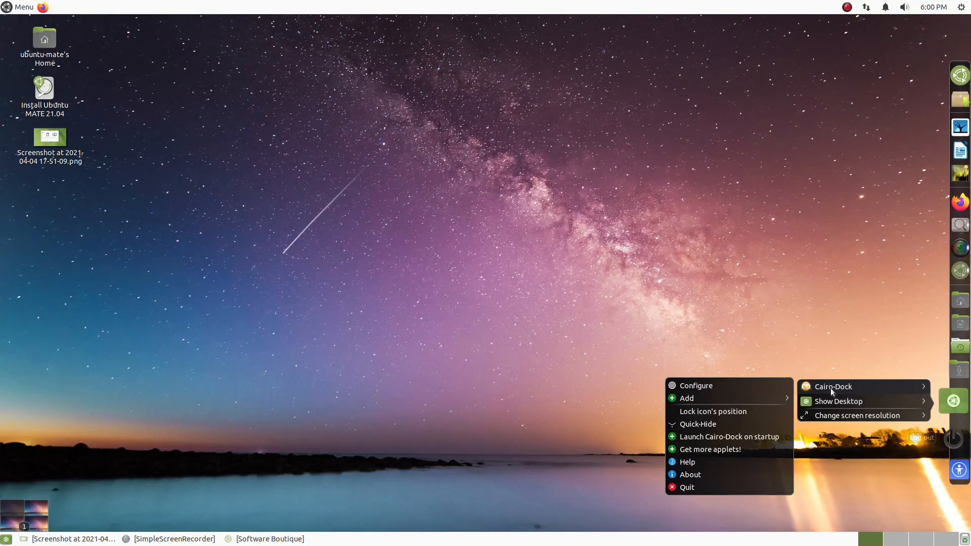
In Cairo-Dock configuration Appearance, set the main dock view to 3D plane and apply
click(696, 386)
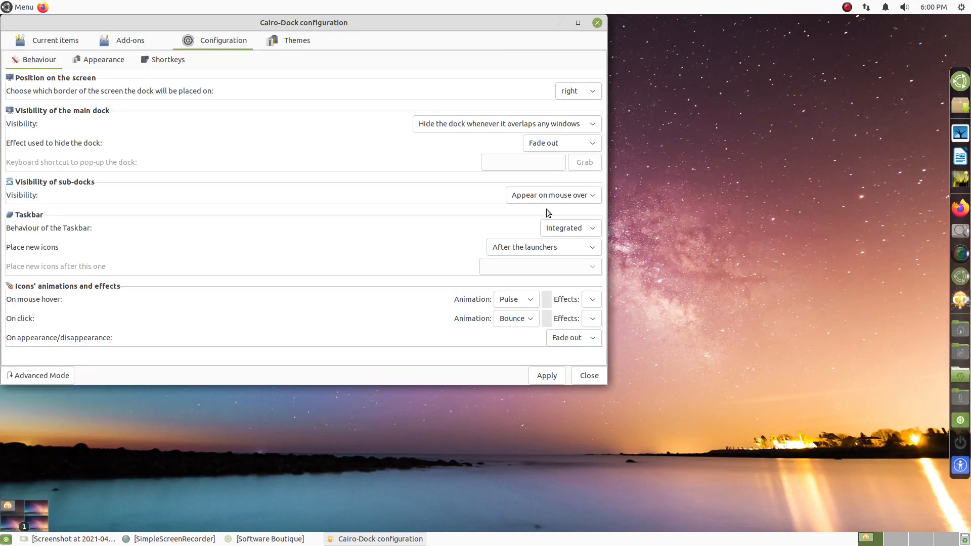
click(103, 59)
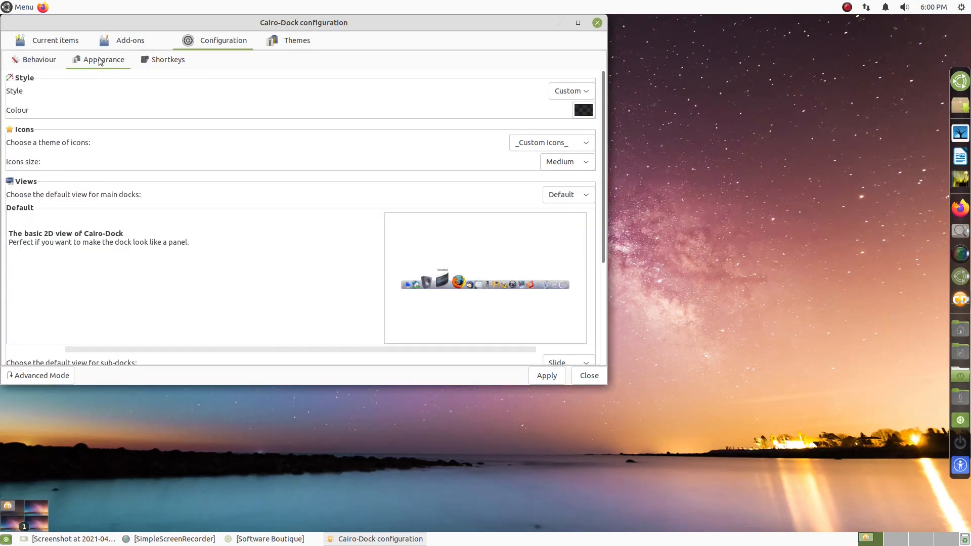
click(567, 194)
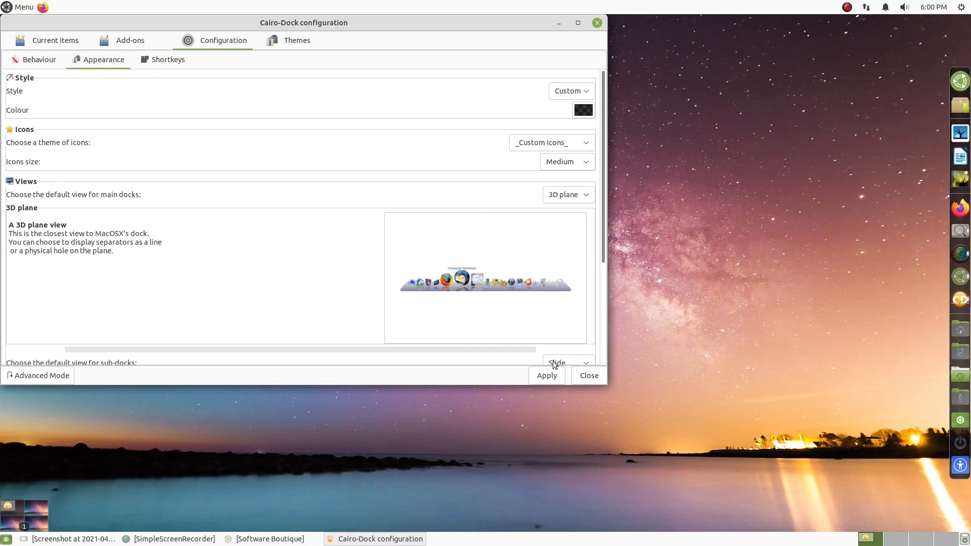
click(587, 375)
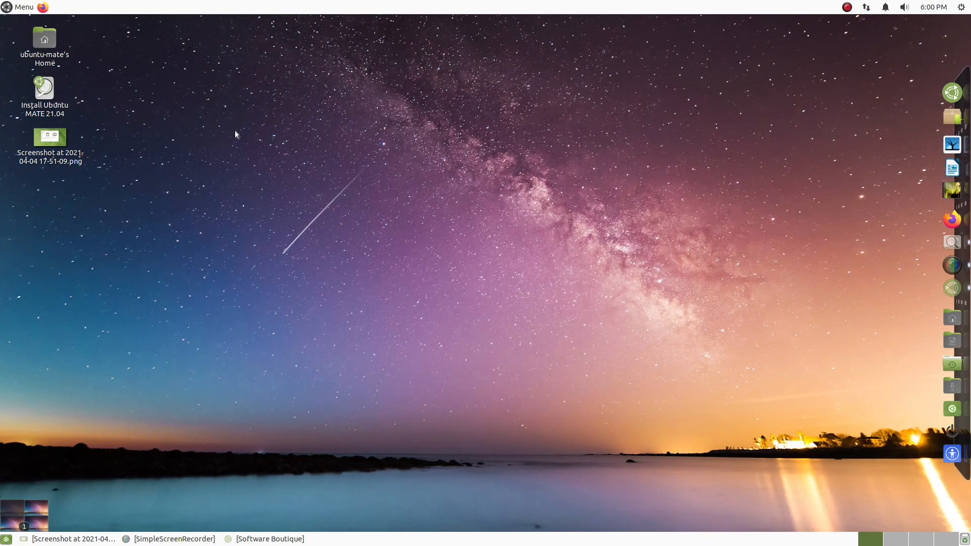
mouse_move(713, 545)
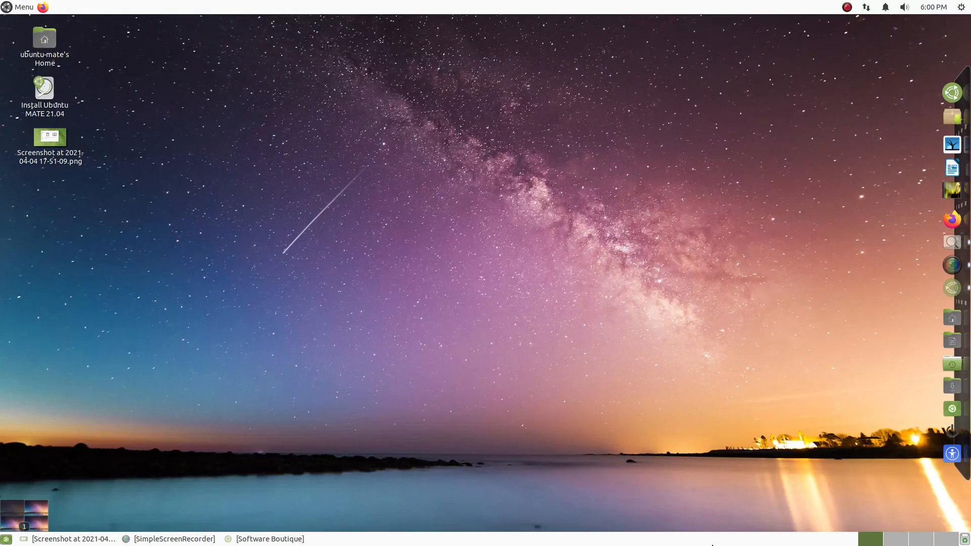
mouse_move(468, 4)
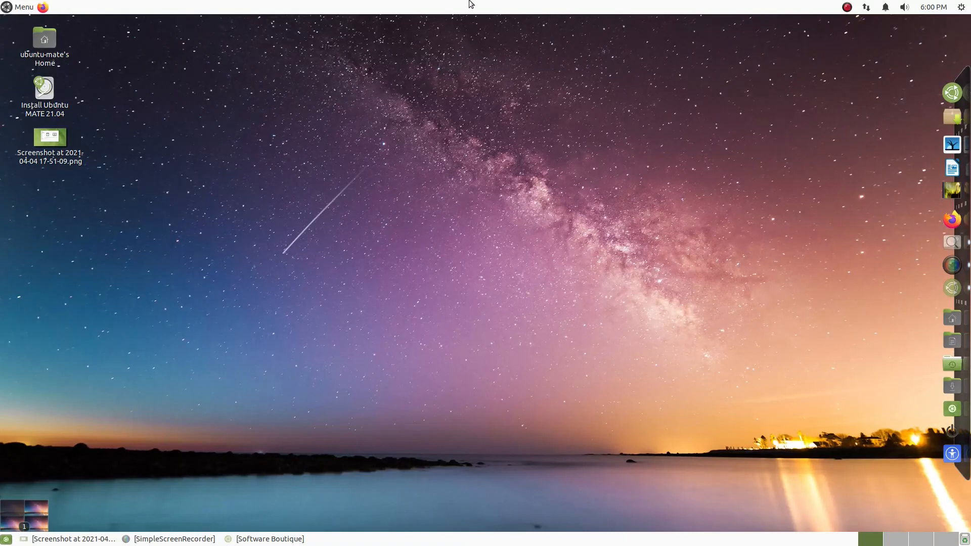
From the desktop background settings, apply the Yaru-MATE-dark theme
right_click(507, 245)
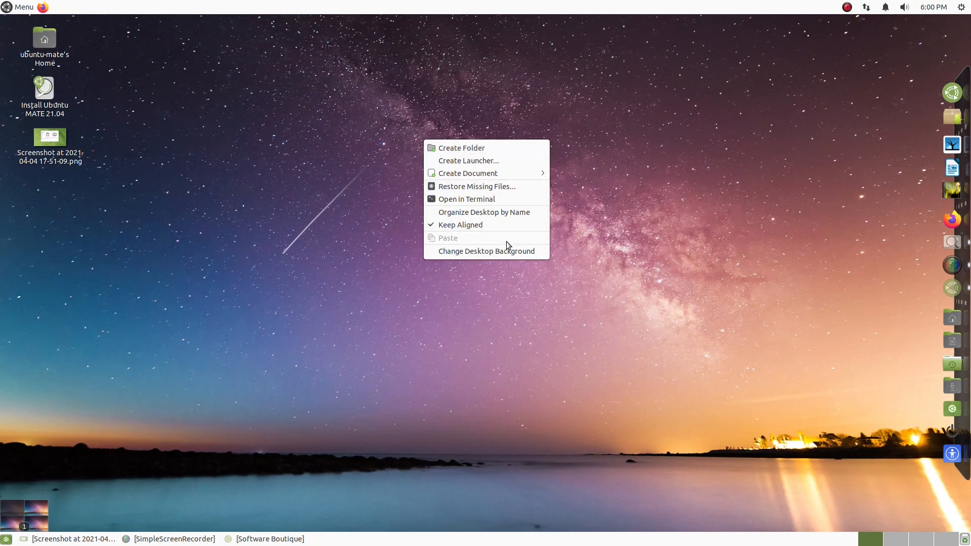
click(486, 251)
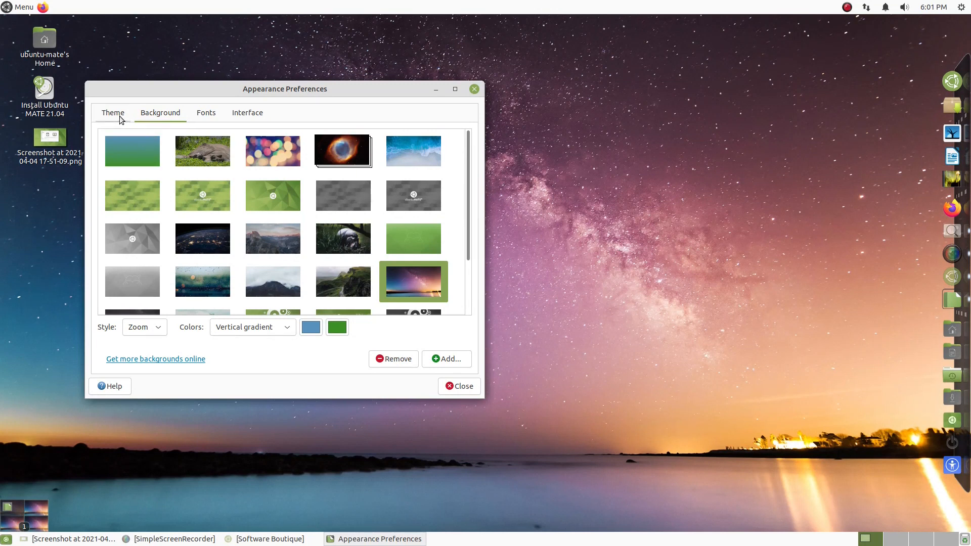
click(112, 112)
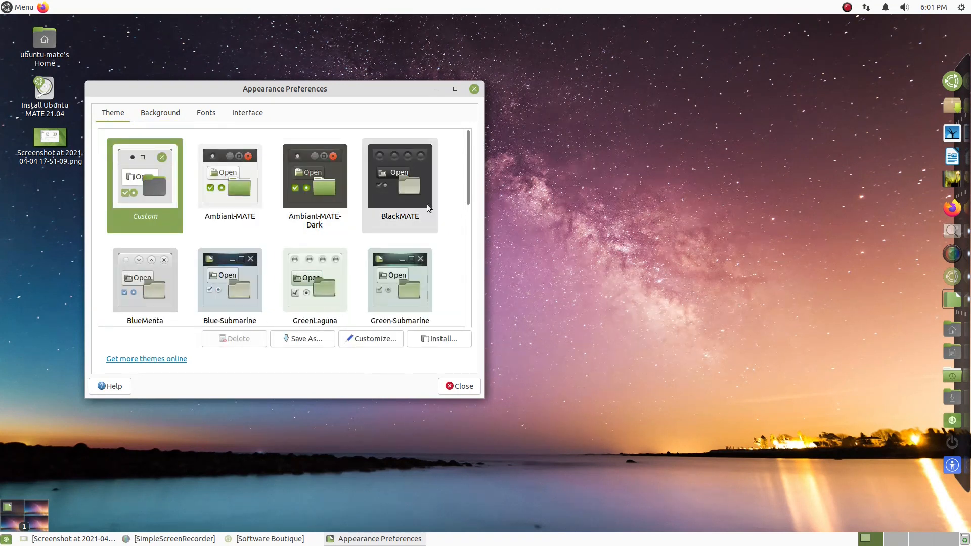
scroll(down, 3)
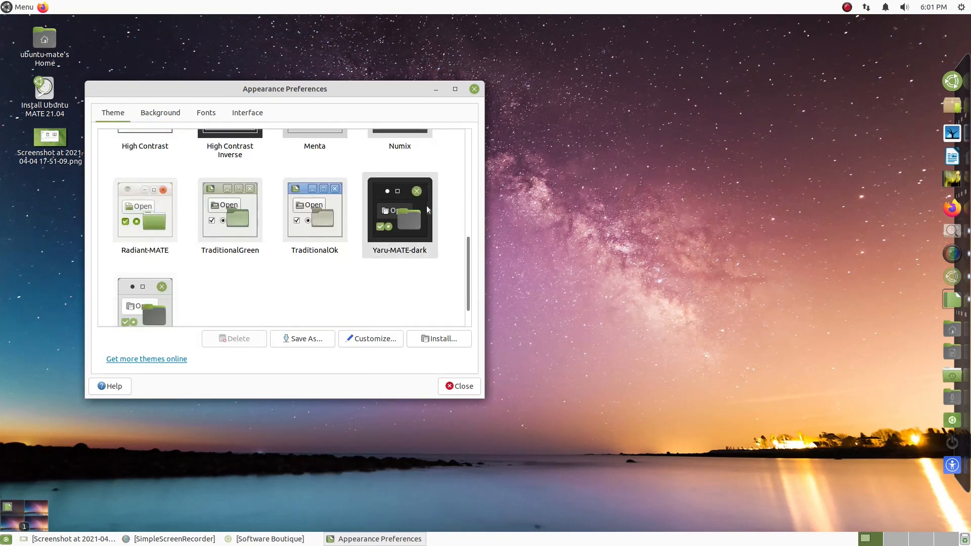
click(459, 386)
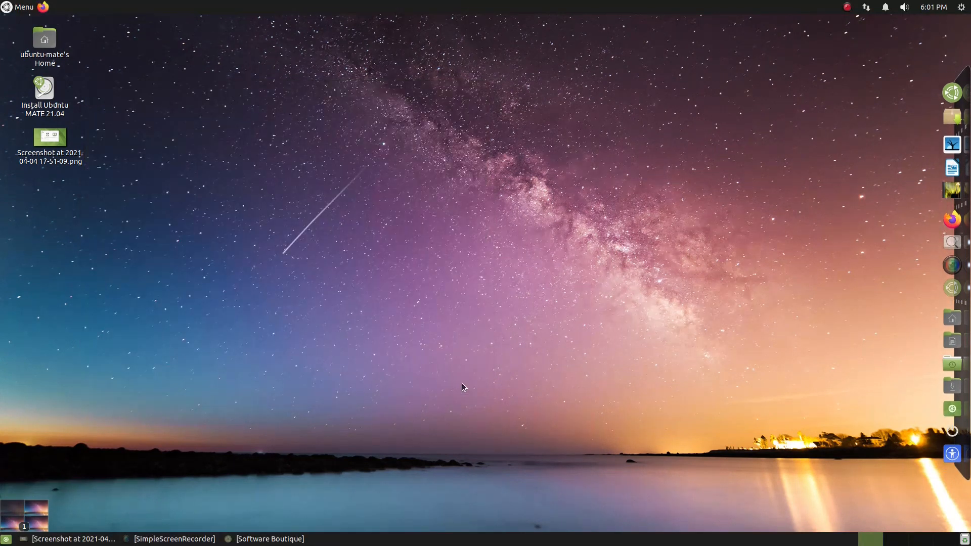
mouse_move(952, 220)
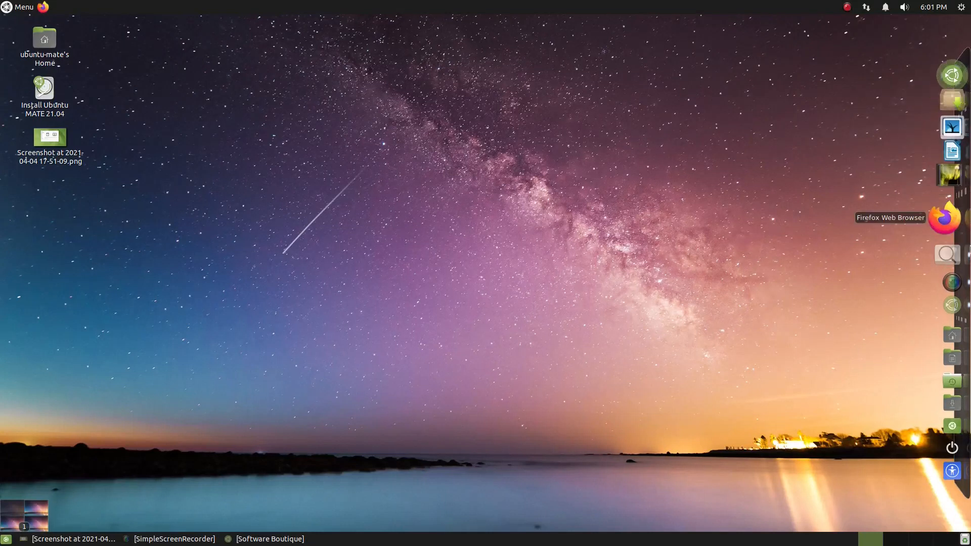
mouse_move(729, 144)
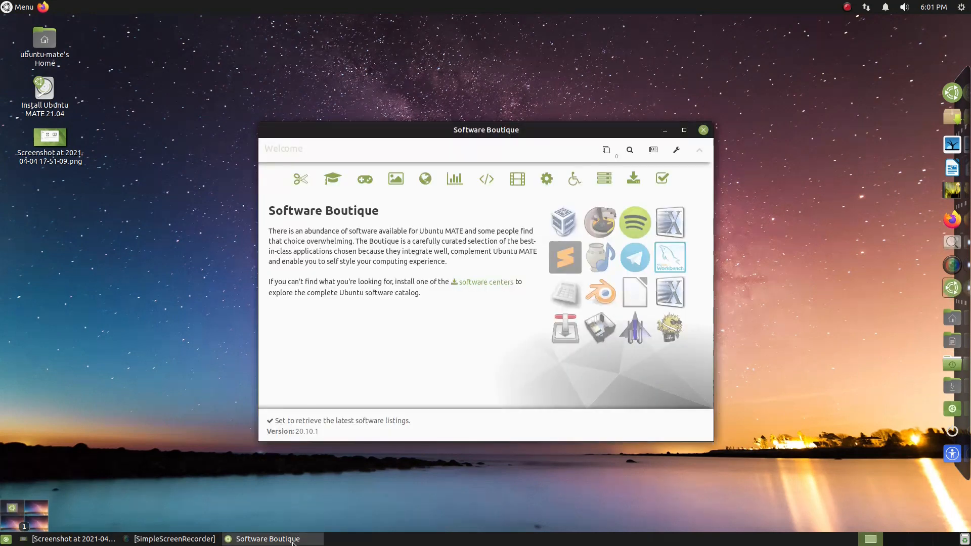
mouse_move(267, 539)
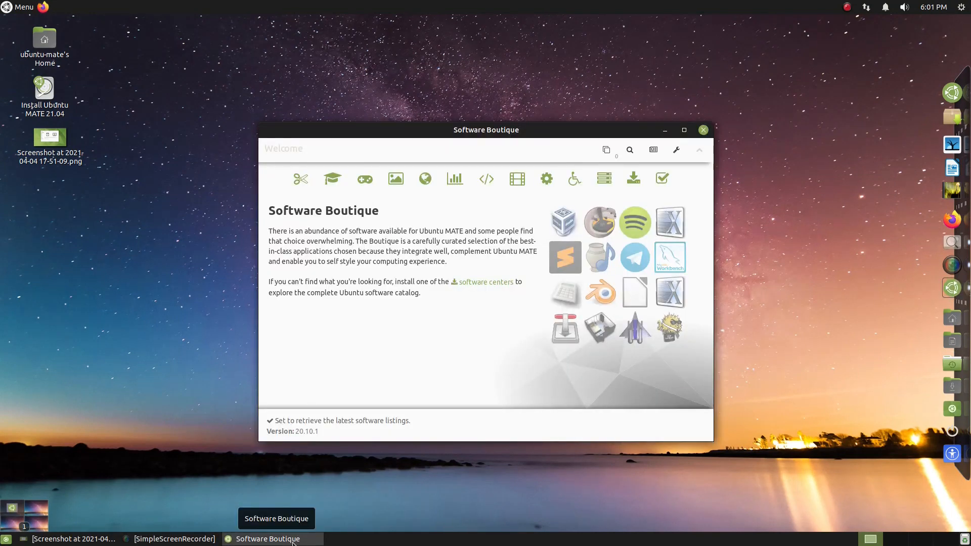
Close the restored Software Boutique window
click(517, 179)
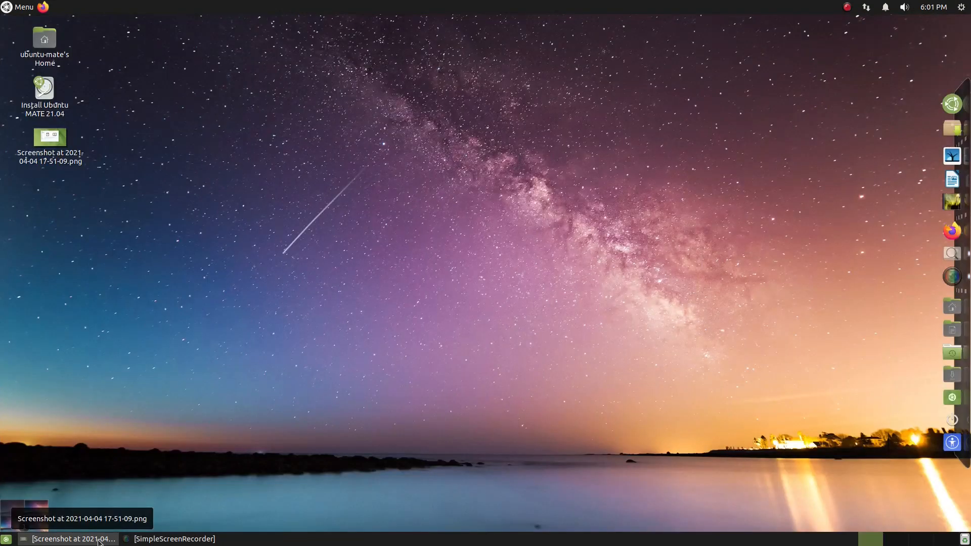
Check the calendar, then open Sound Preferences from the volume indicator
click(935, 7)
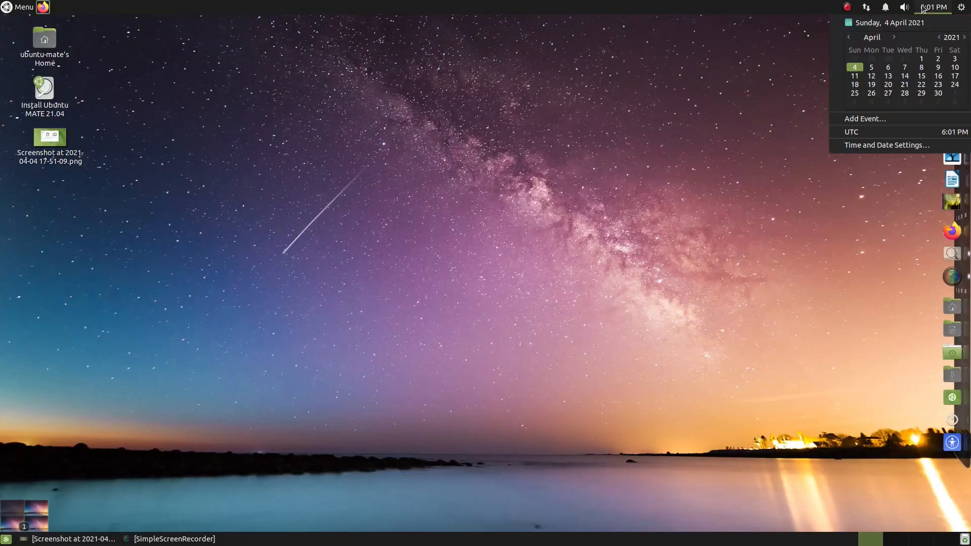
mouse_move(921, 15)
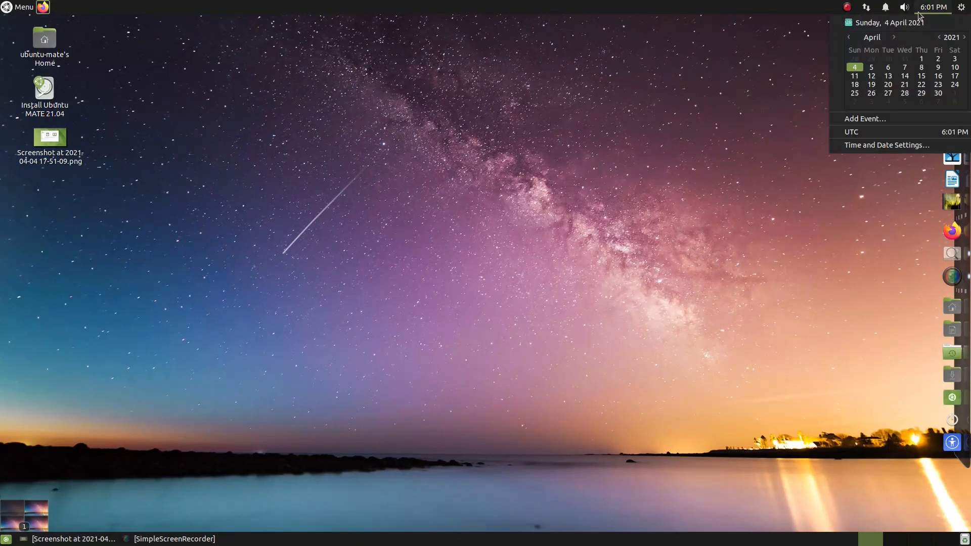
click(903, 7)
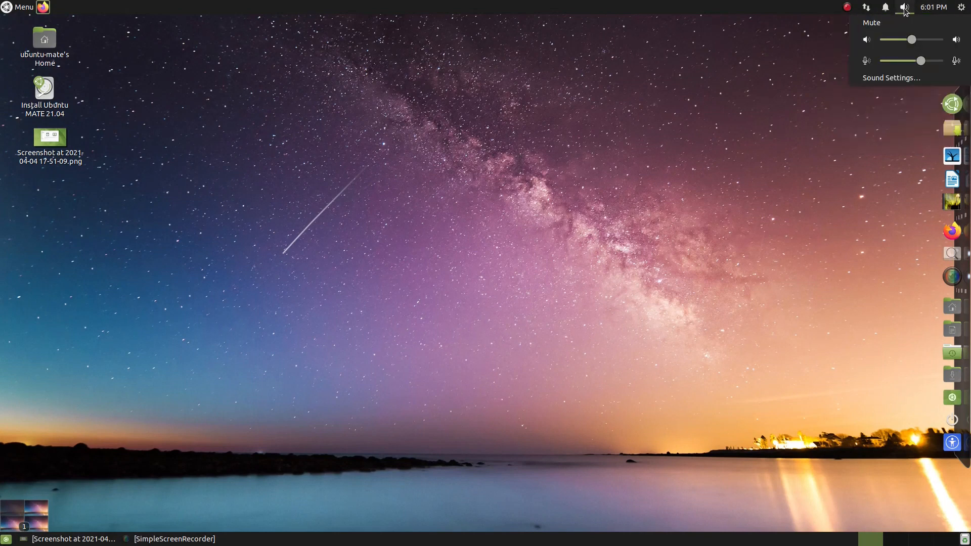
click(890, 78)
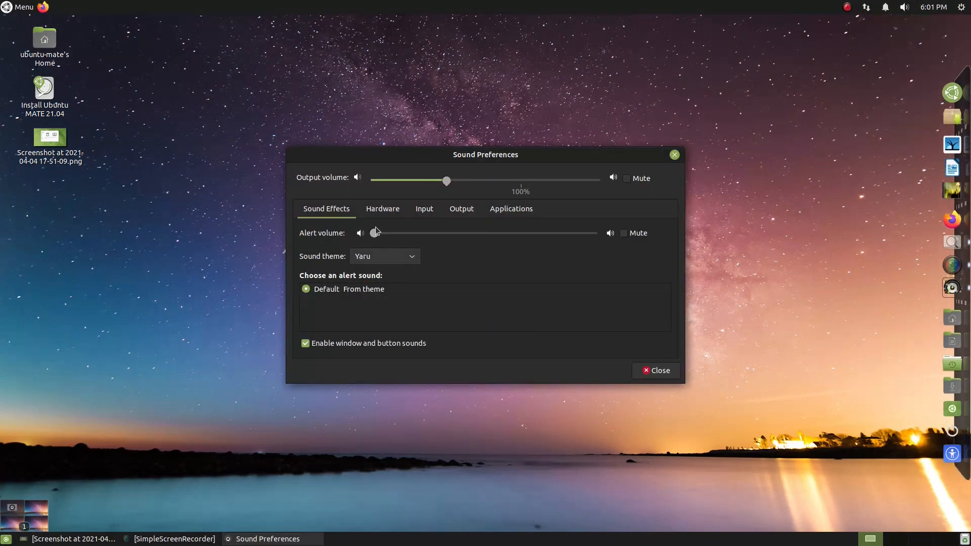
Review the Hardware, Input and Applications sound settings, then close Sound Preferences
click(382, 209)
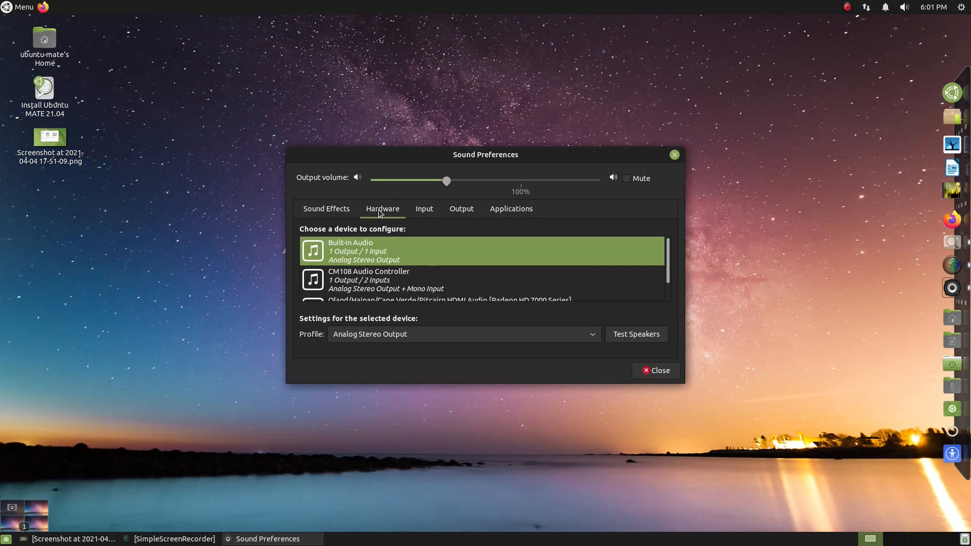
click(424, 208)
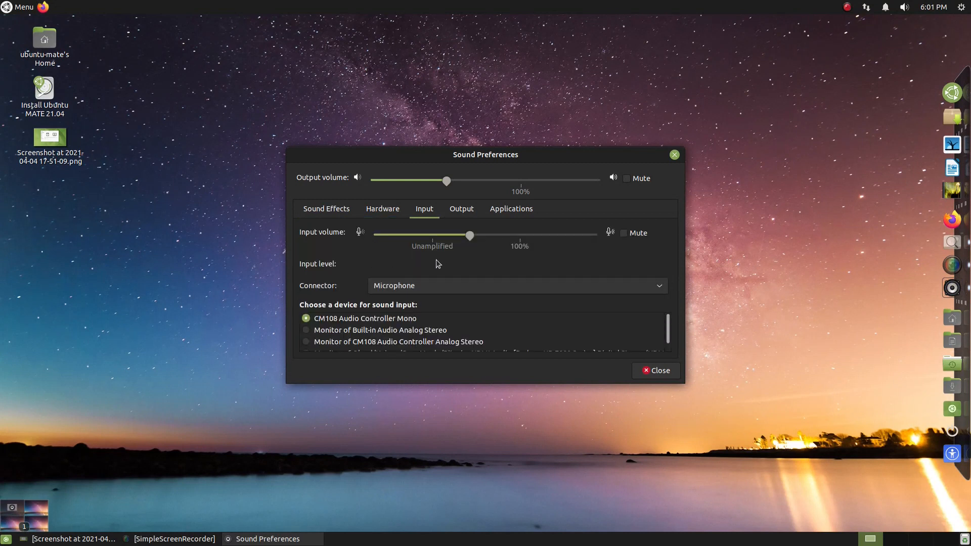
mouse_move(488, 192)
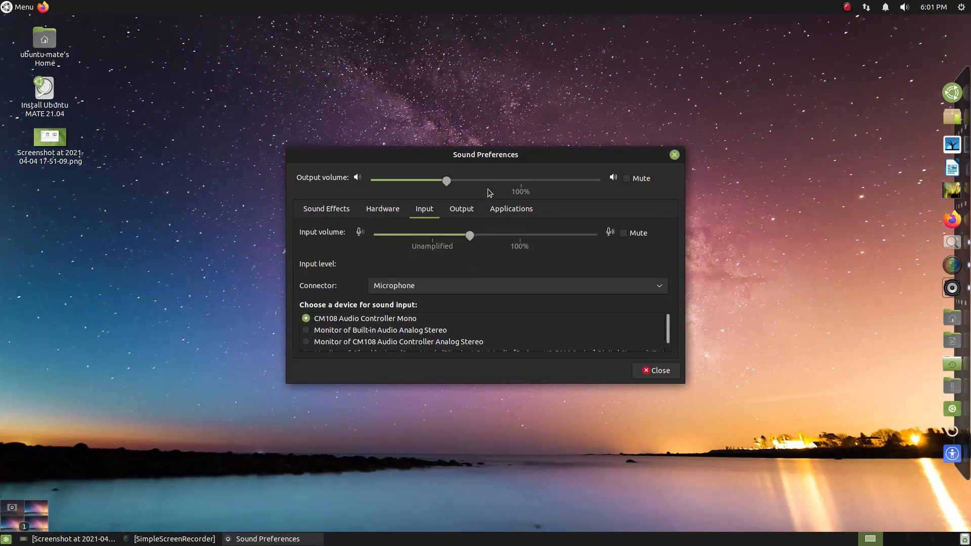
click(511, 208)
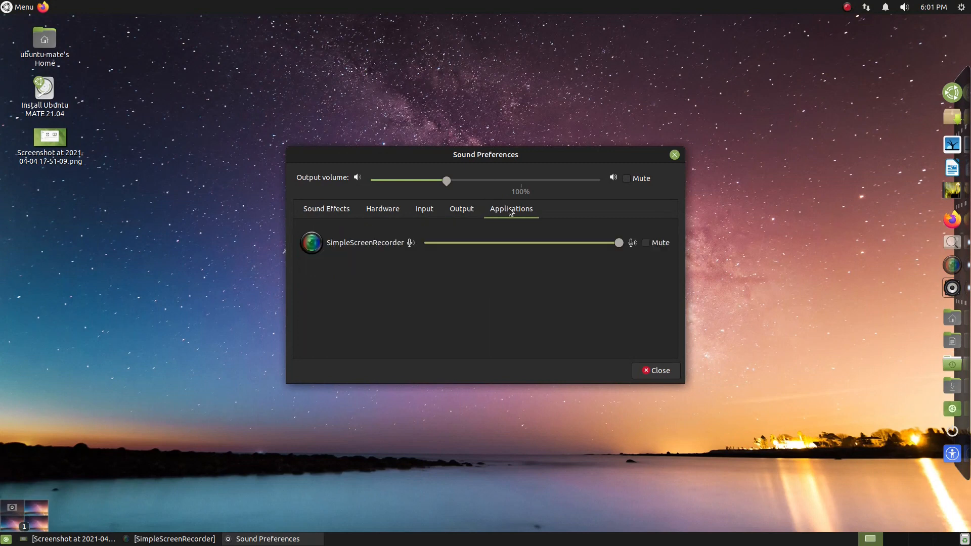
click(655, 370)
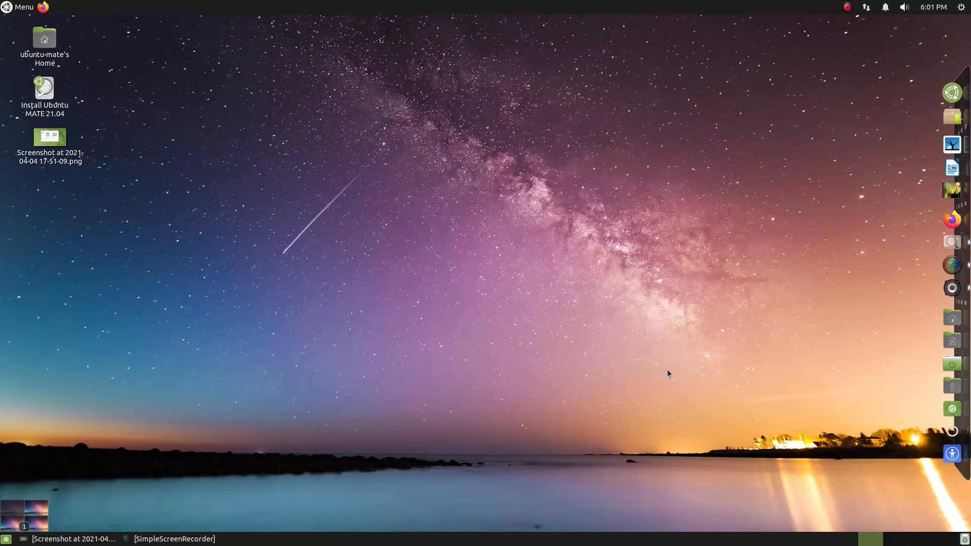
Add the Weather Report applet to the top panel, found by searching 'weather'
right_click(735, 9)
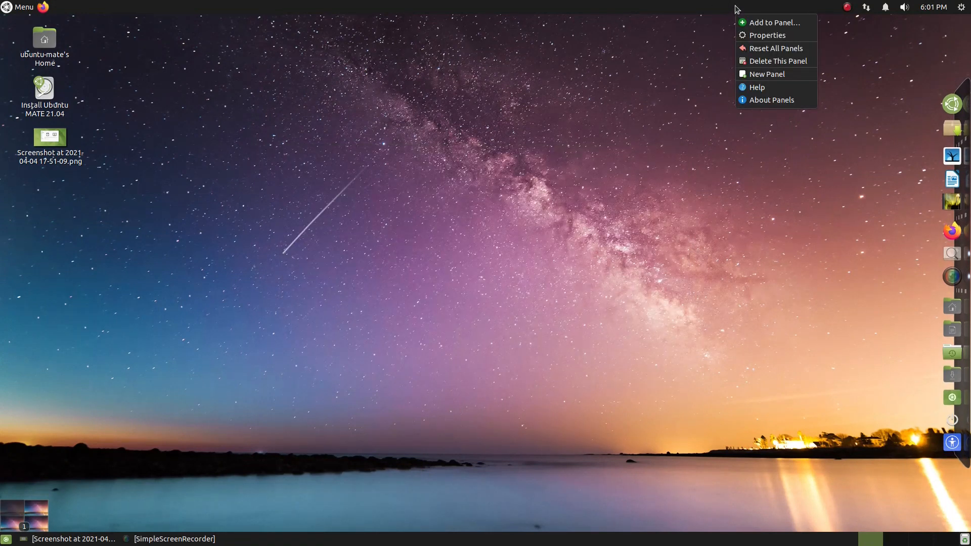
click(776, 22)
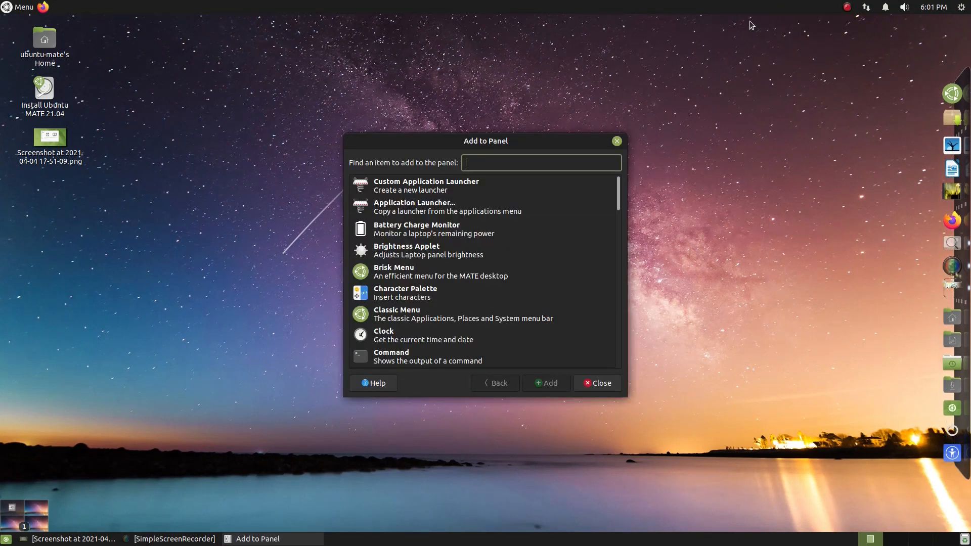
text(we)
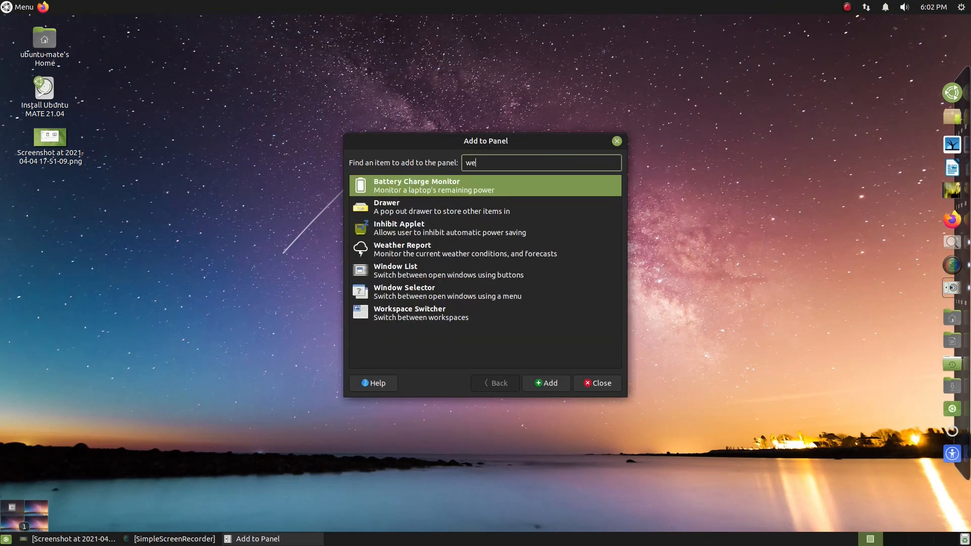
text(a)
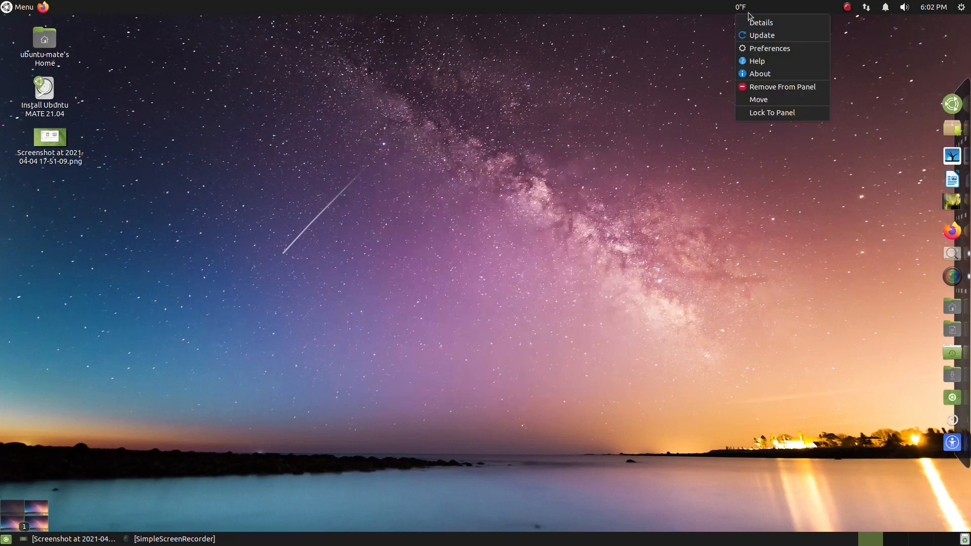
Set the Weather Report location to Miami in its preferences, showing 63 °F
click(770, 47)
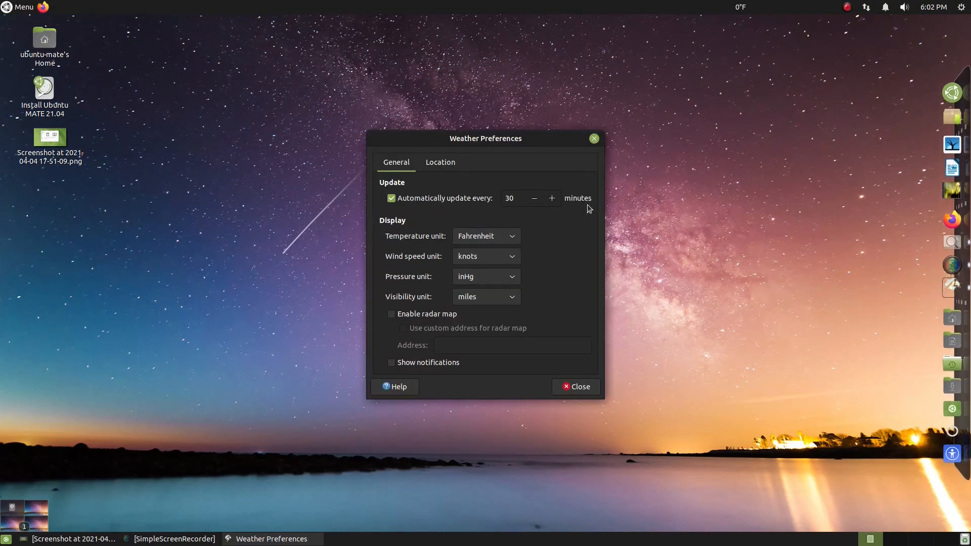
click(440, 162)
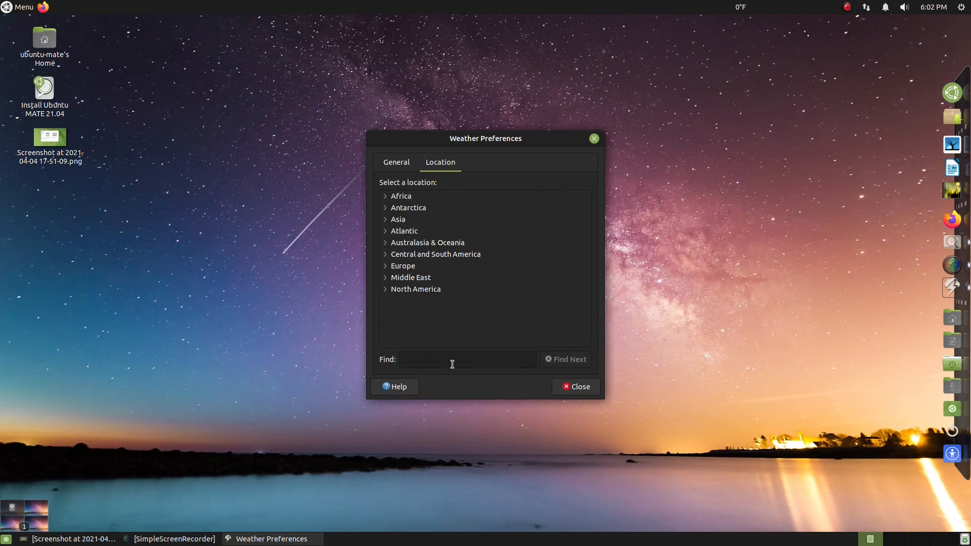
text(mia)
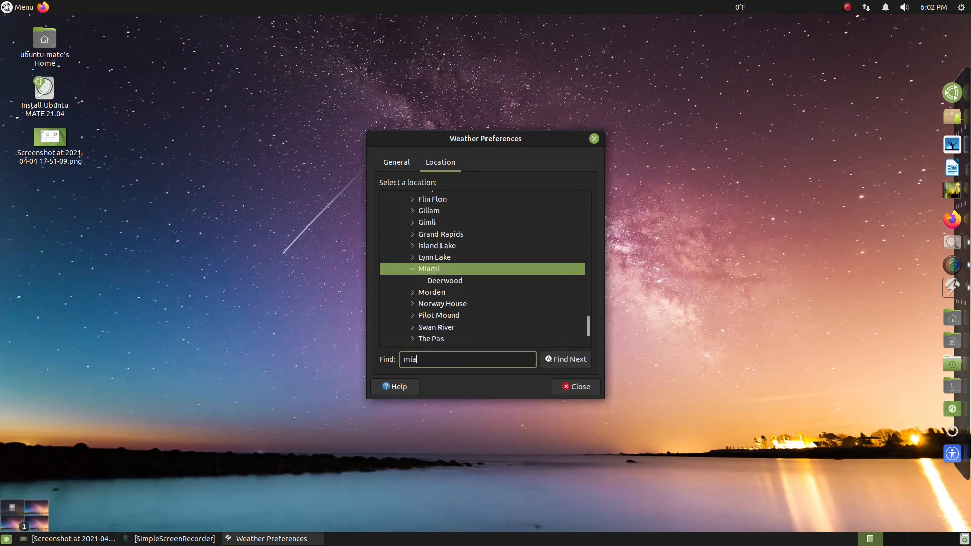
text(mi)
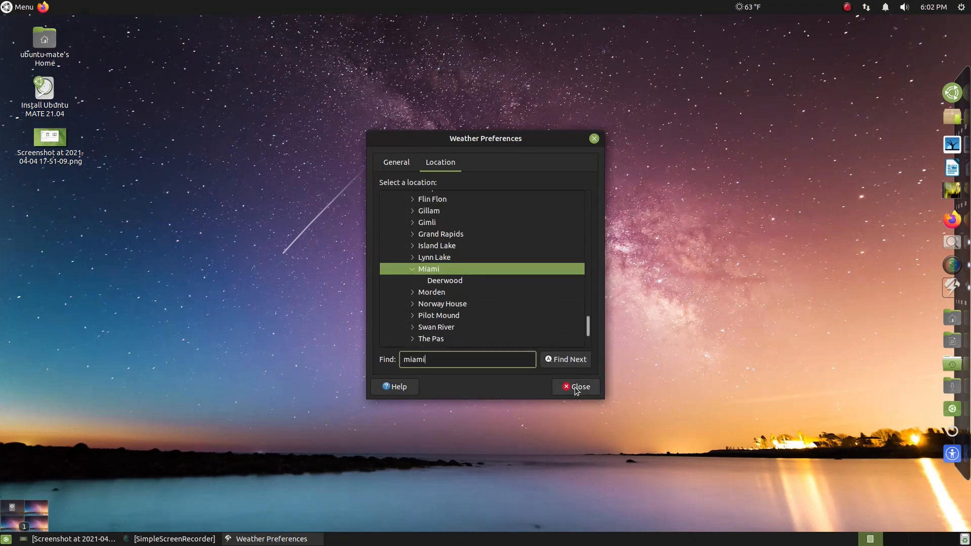
click(576, 386)
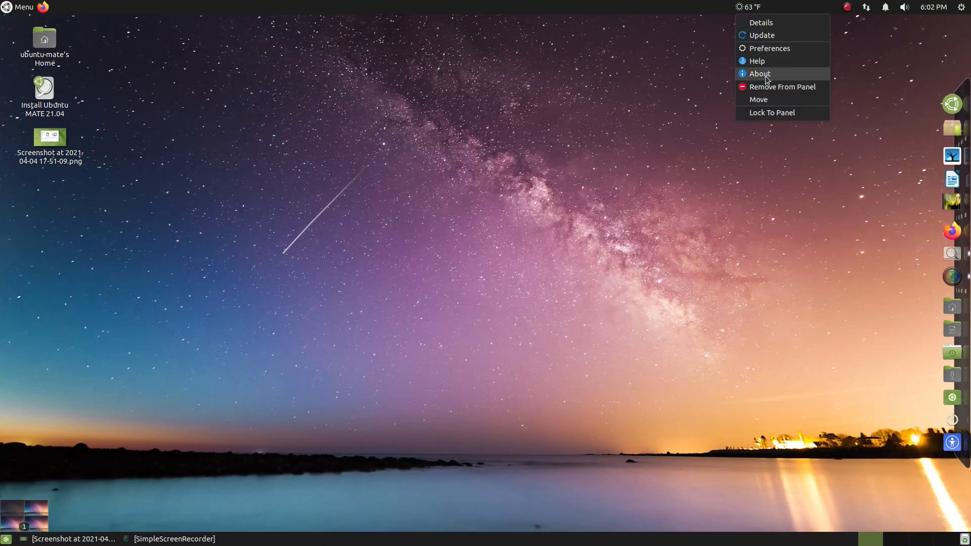
Move the weather applet right beside the tray, then reopen and dismiss Add to Panel
click(796, 51)
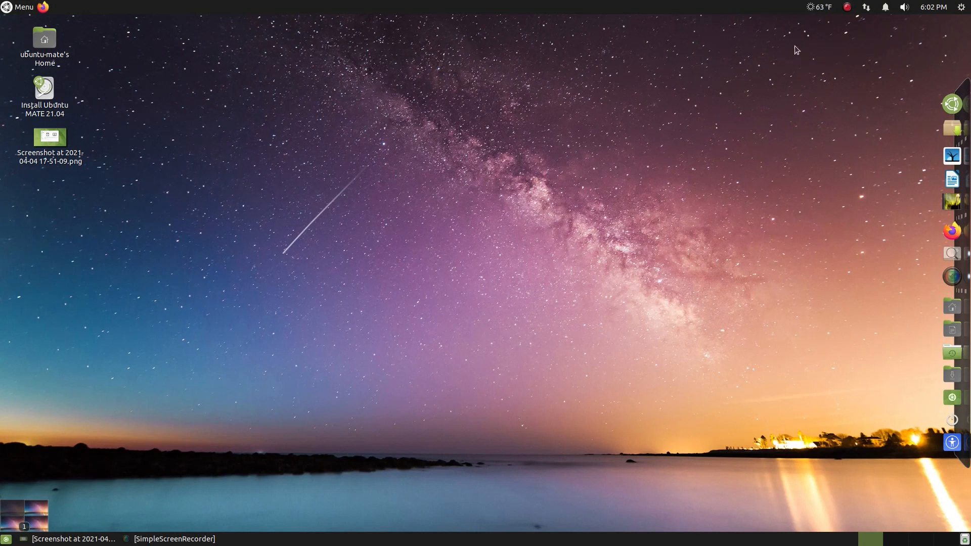
mouse_move(818, 7)
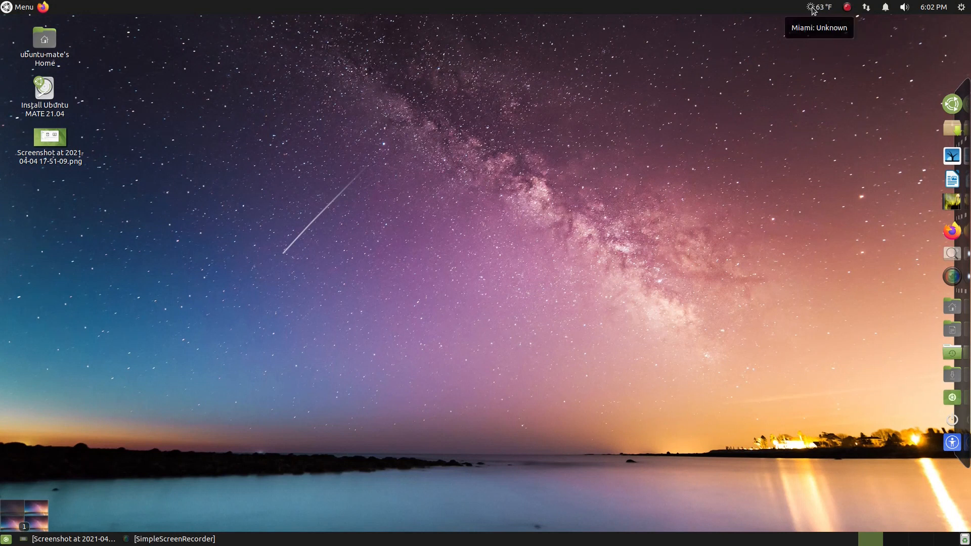
right_click(650, 9)
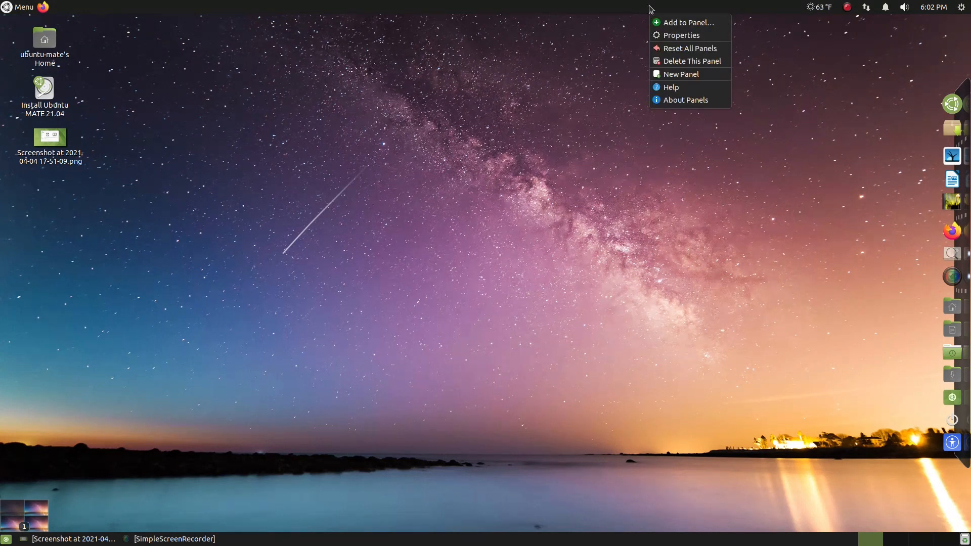
click(688, 22)
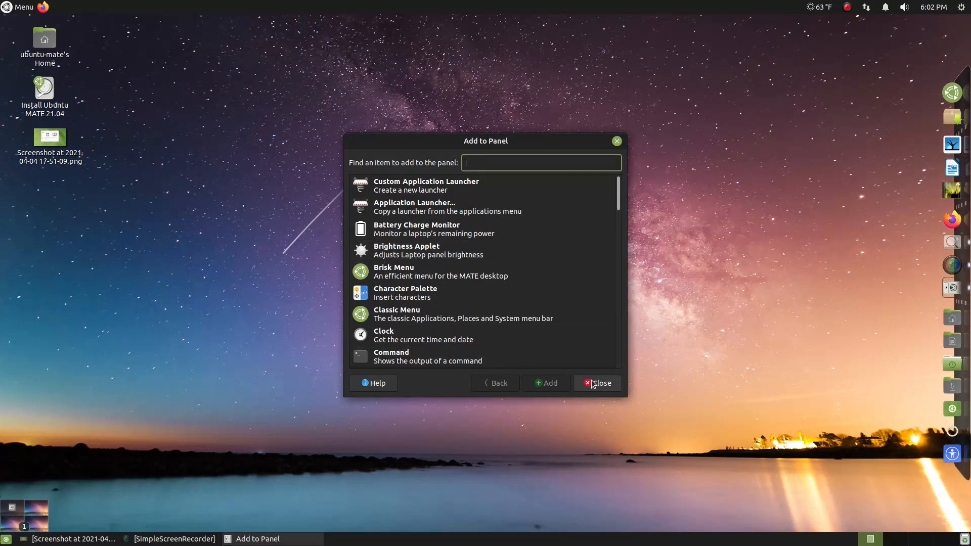
click(597, 382)
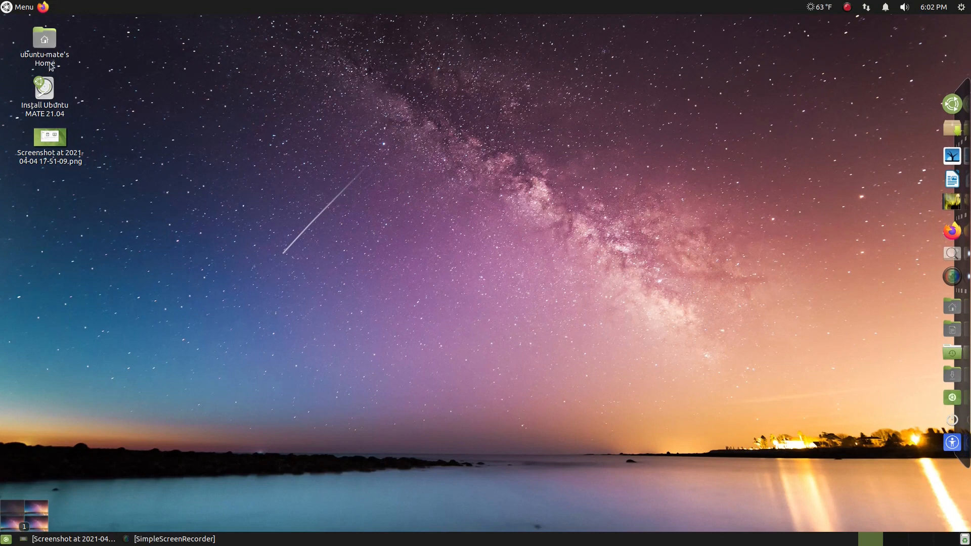
double_click(44, 47)
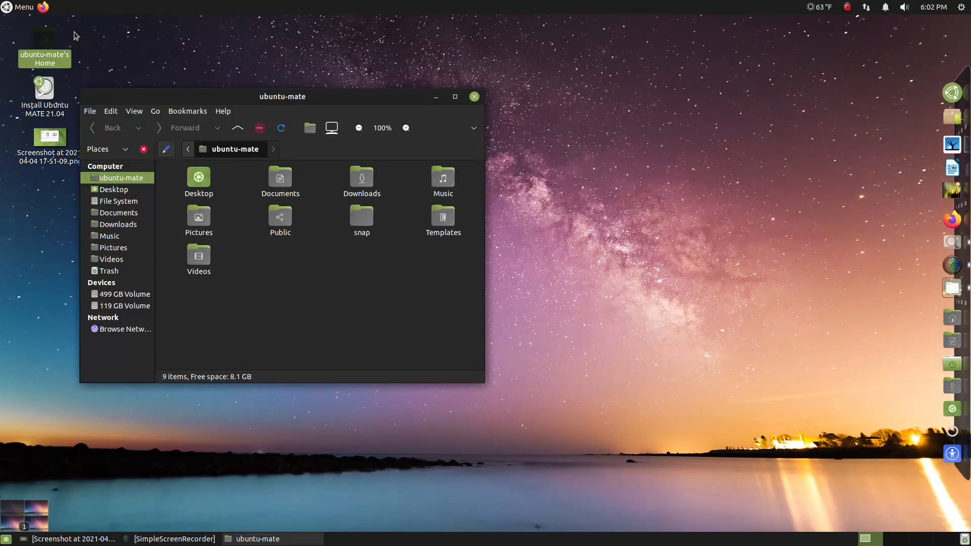
click(222, 111)
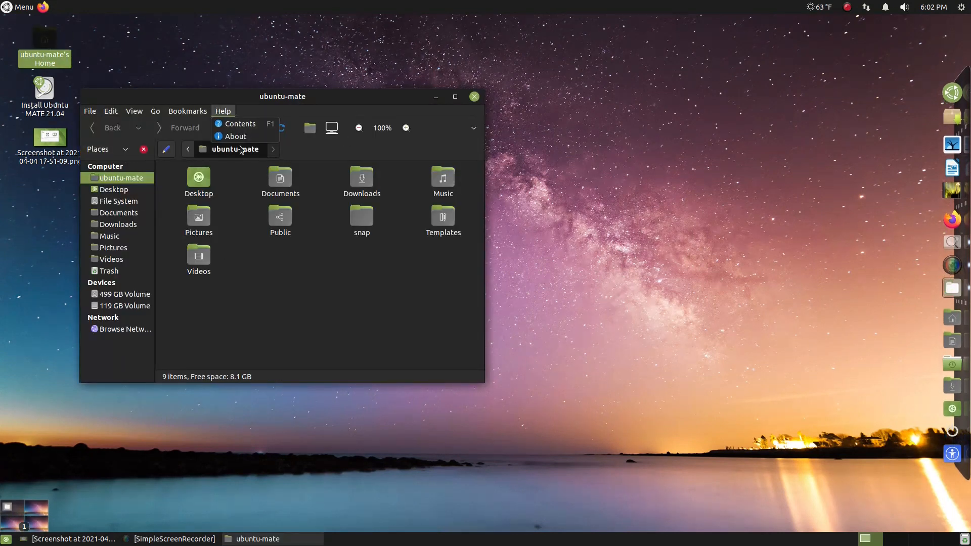
click(235, 137)
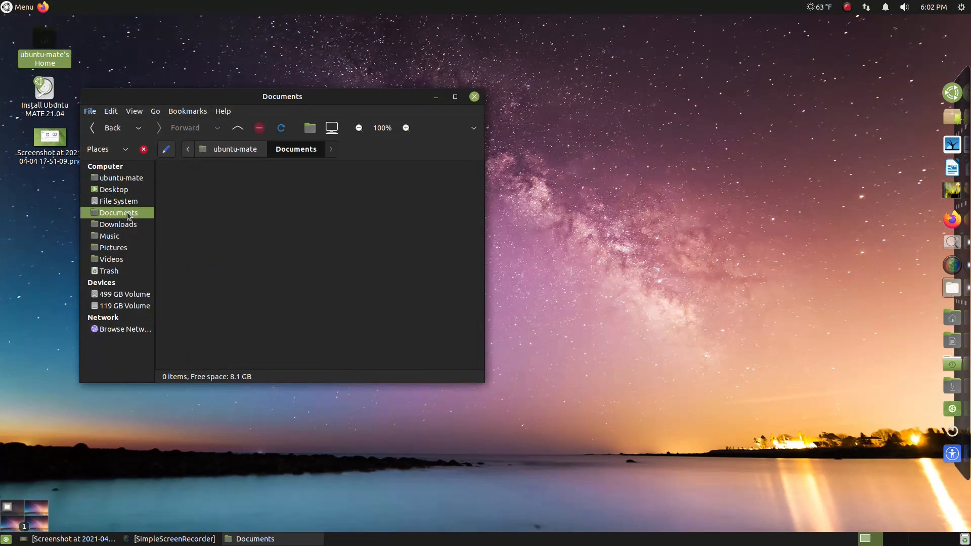
click(117, 225)
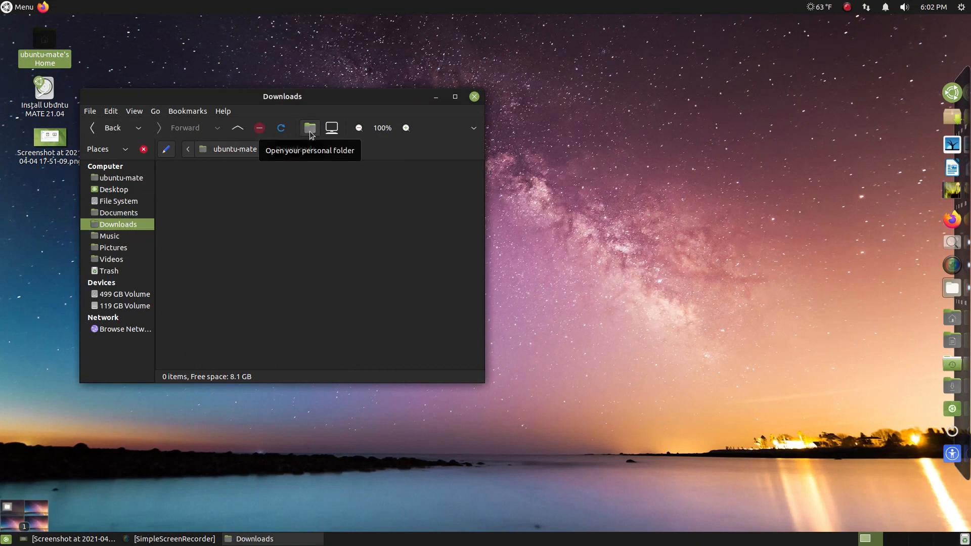
click(473, 98)
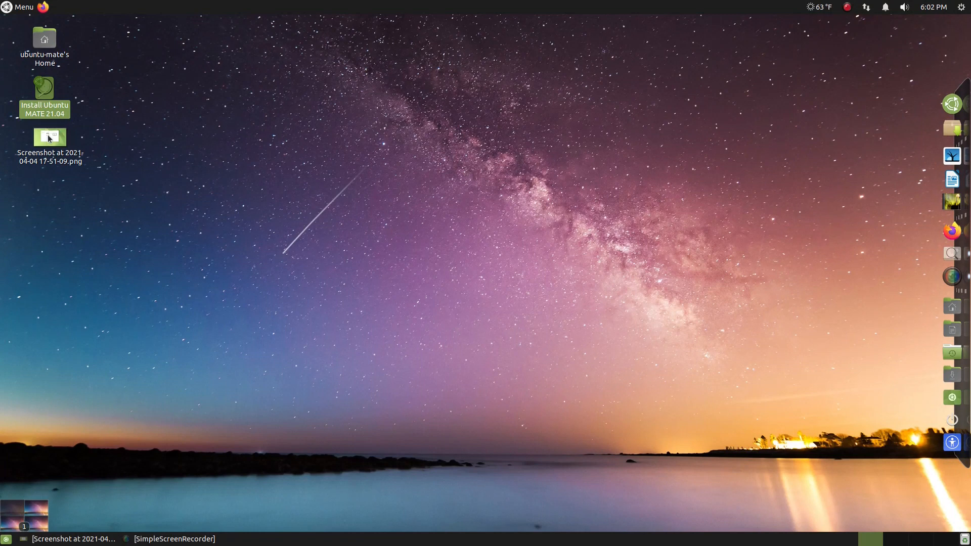
click(49, 137)
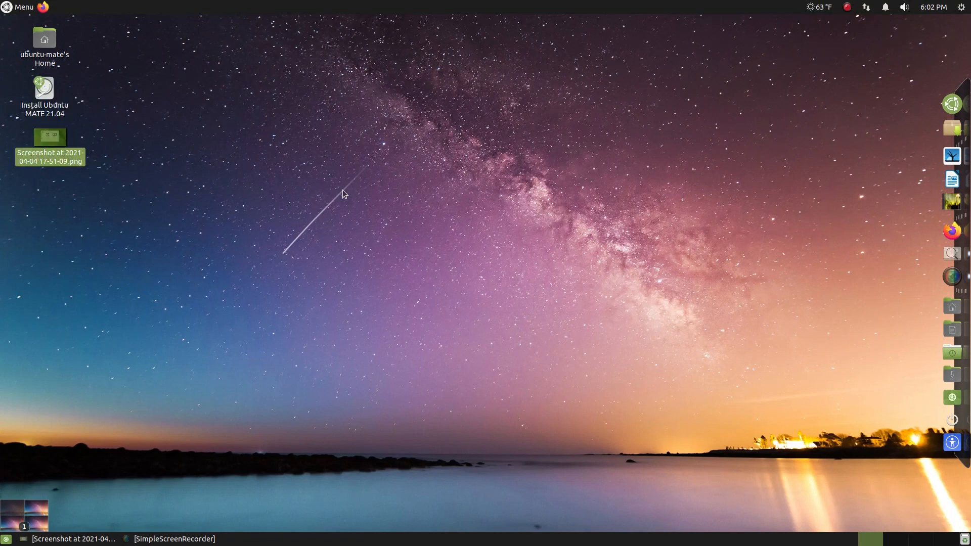
click(21, 7)
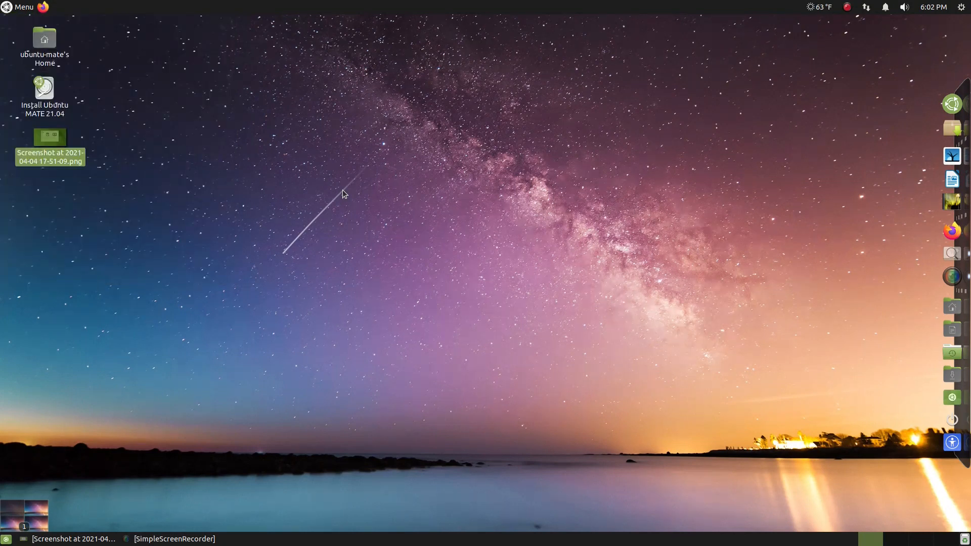
mouse_move(12, 11)
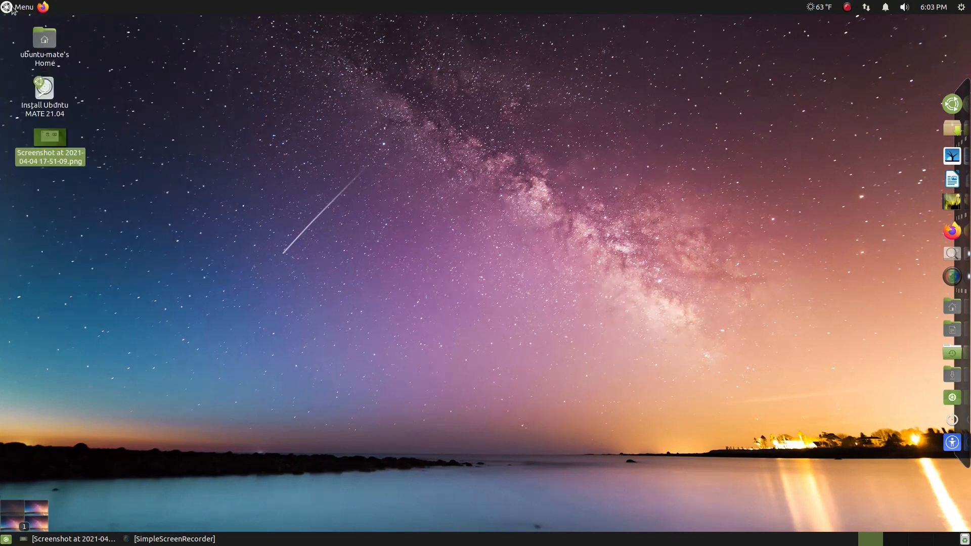
click(21, 7)
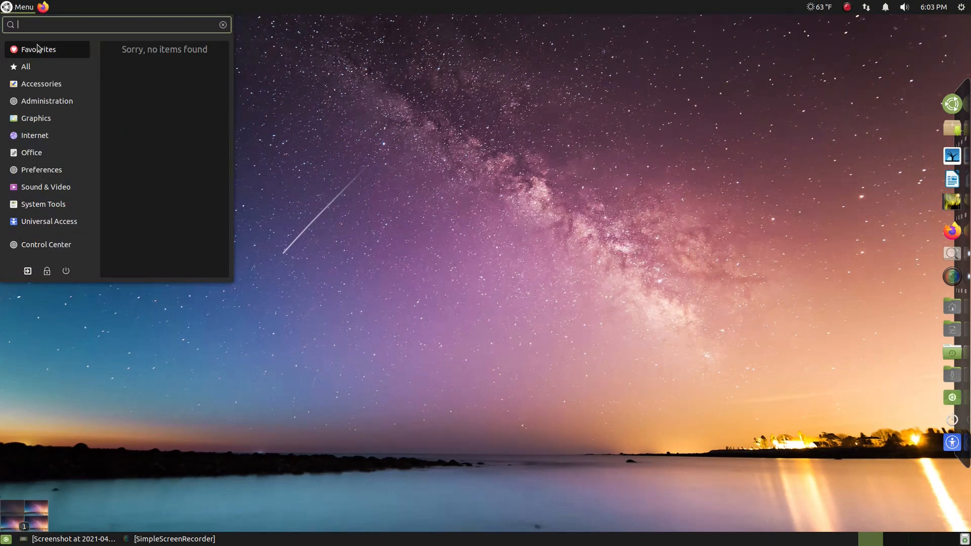
click(43, 204)
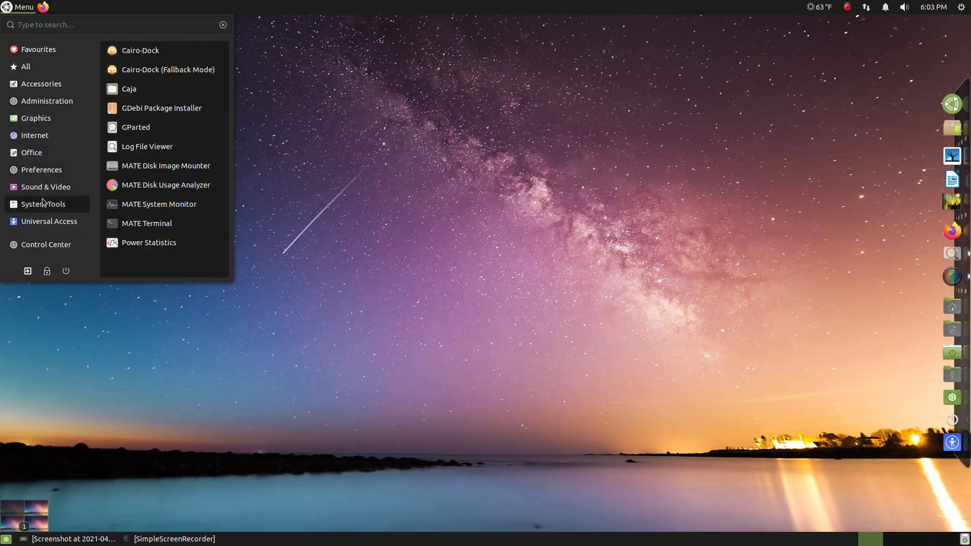
click(42, 84)
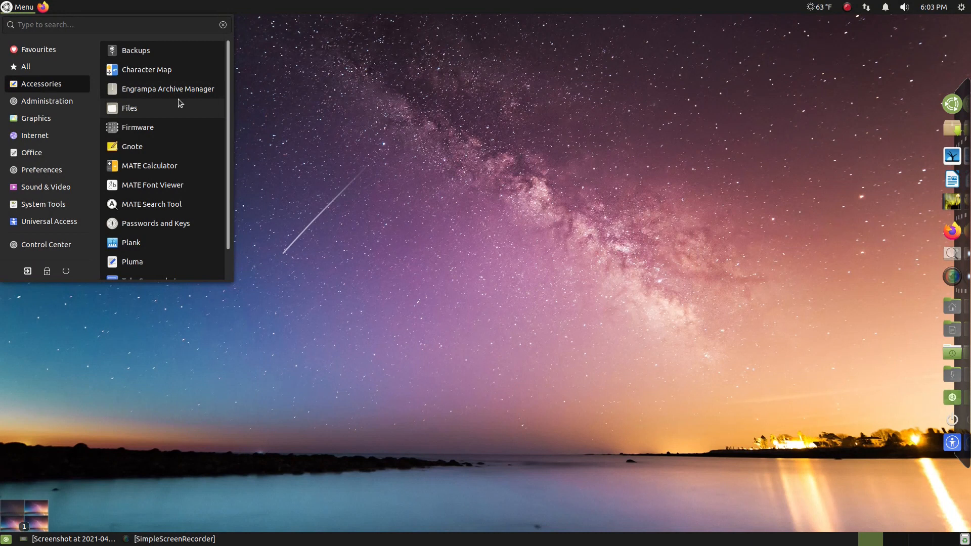
scroll(down, 3)
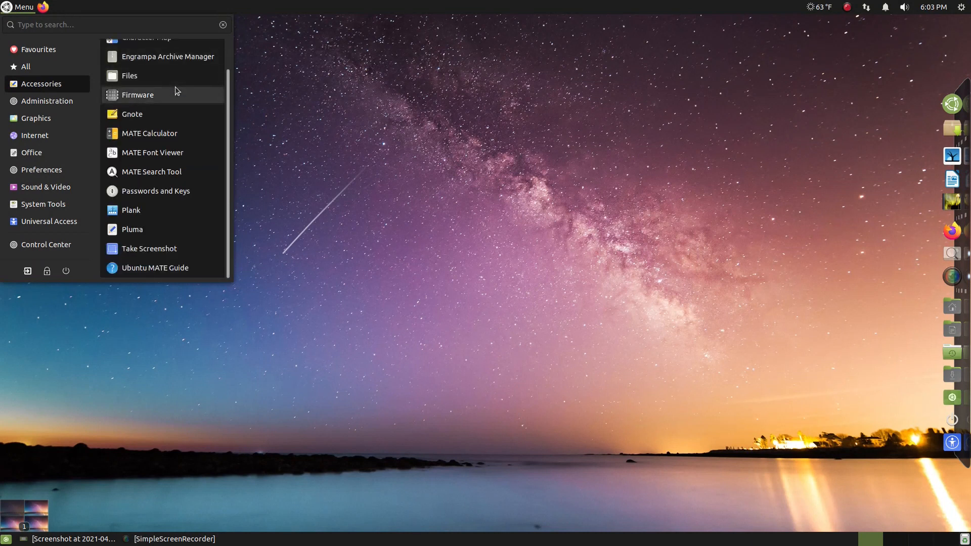
mouse_move(152, 210)
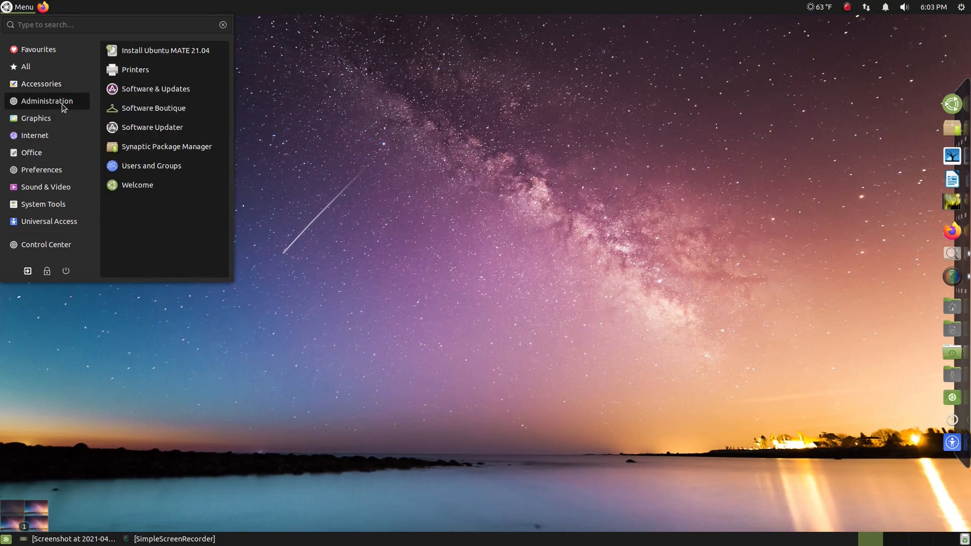
mouse_move(139, 72)
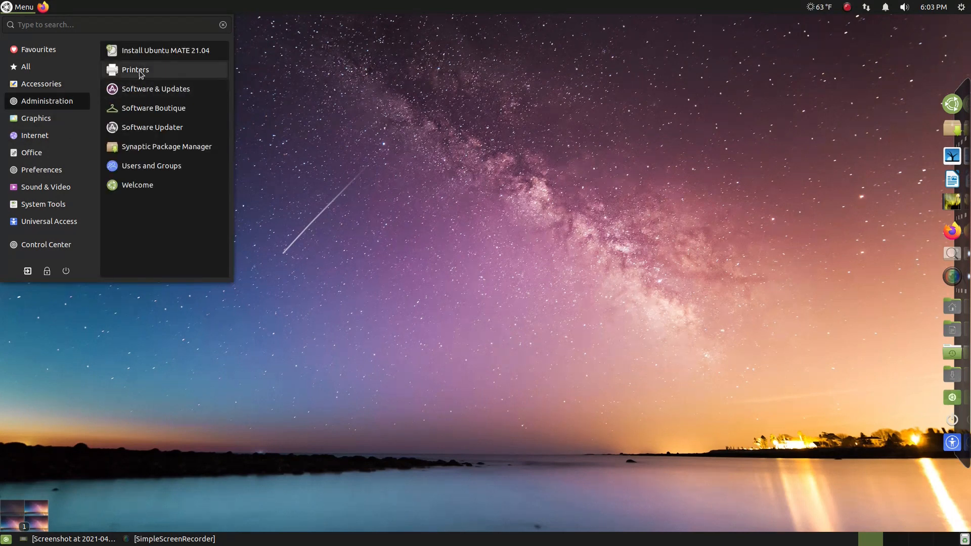
click(135, 70)
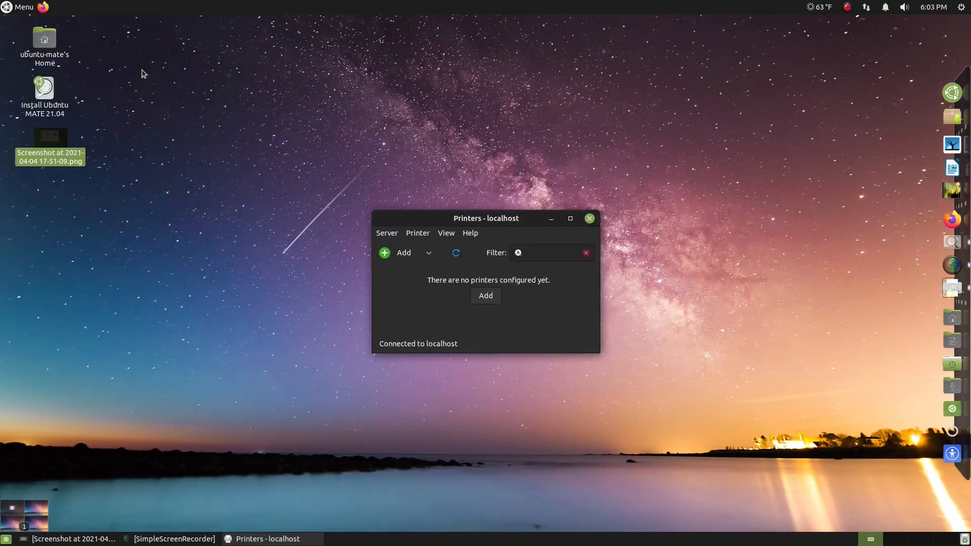
mouse_move(583, 230)
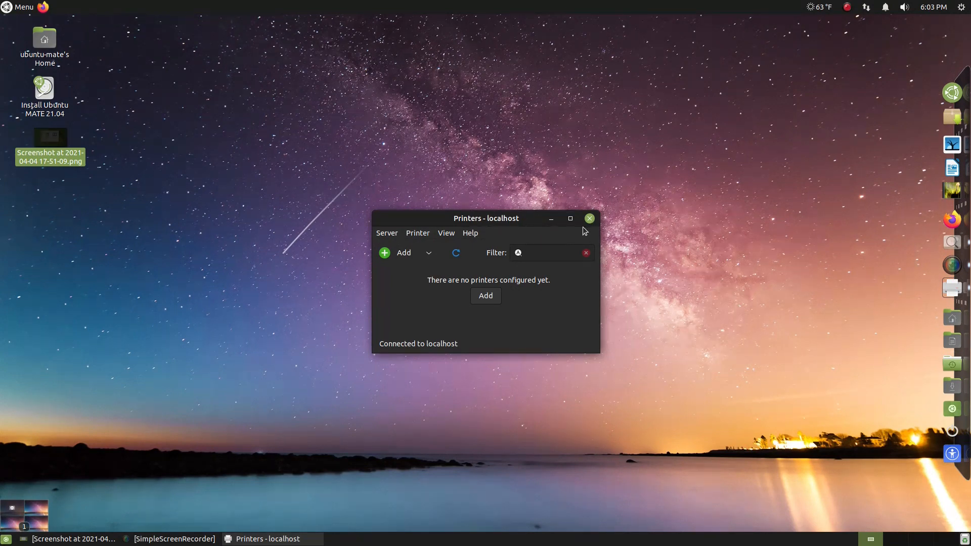
click(589, 218)
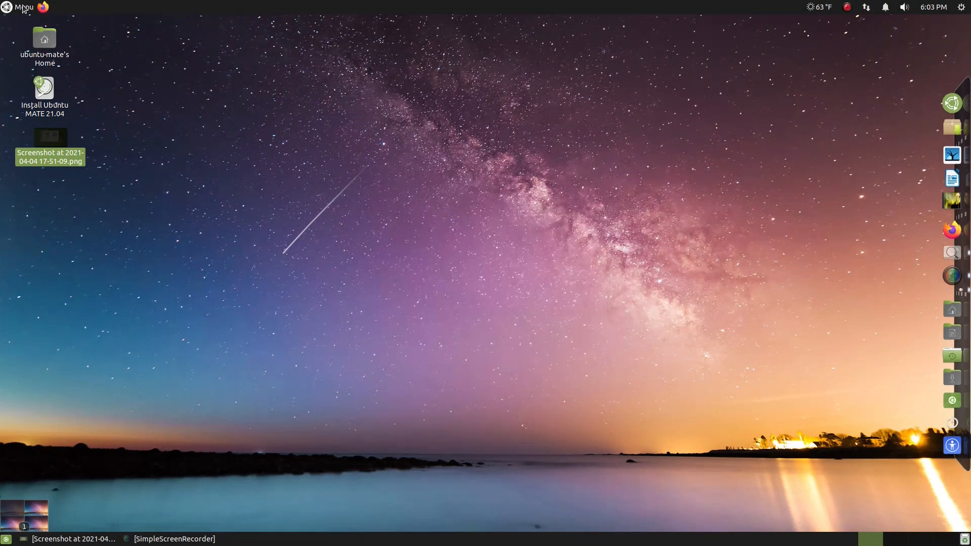
click(20, 7)
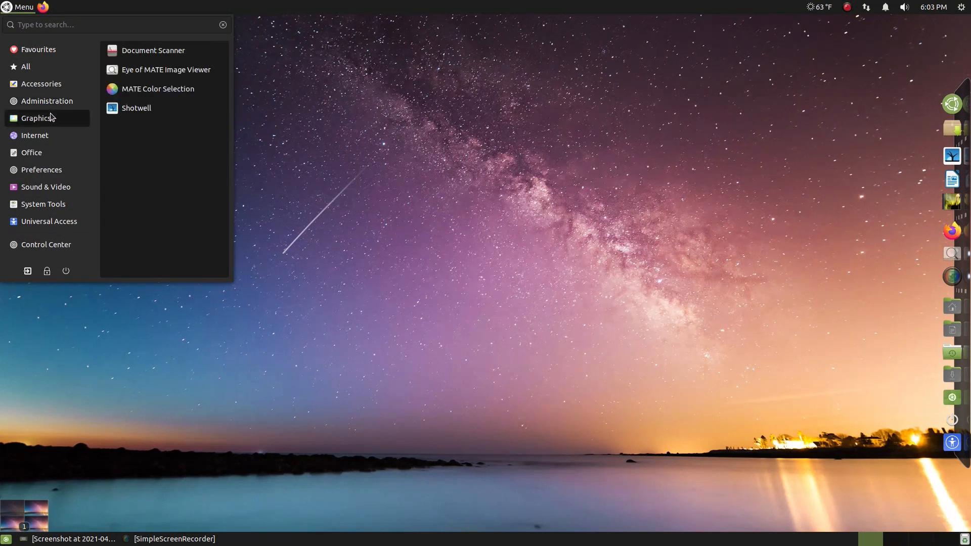
mouse_move(166, 70)
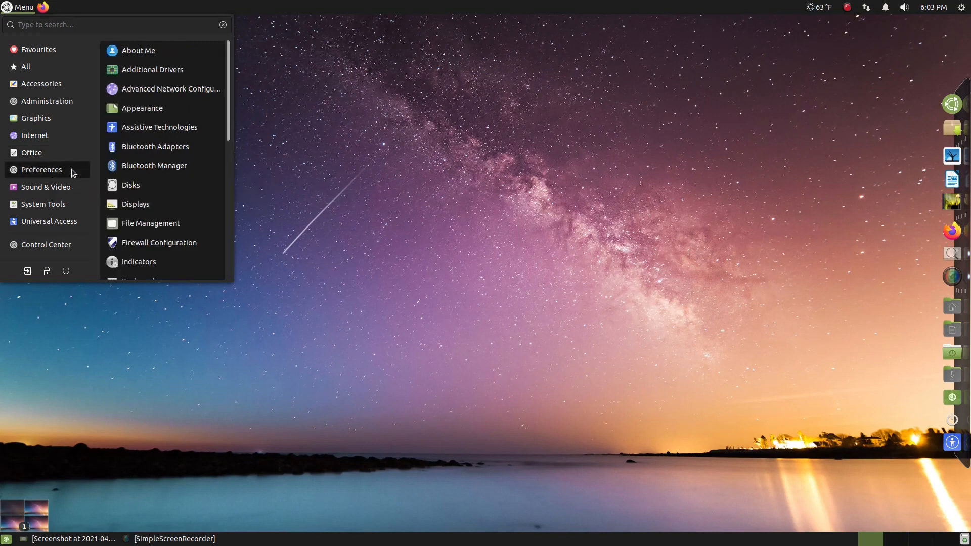
mouse_move(142, 108)
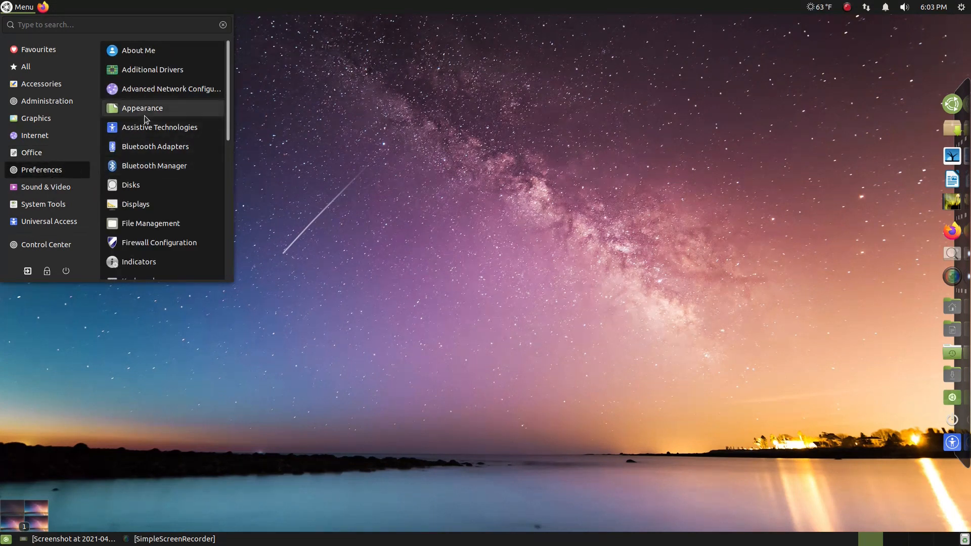
click(141, 108)
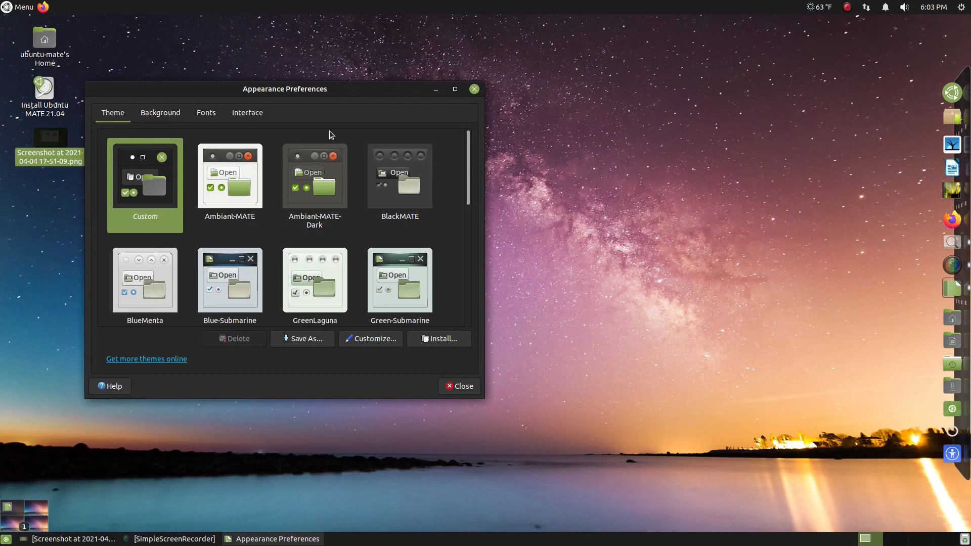
scroll(down, 3)
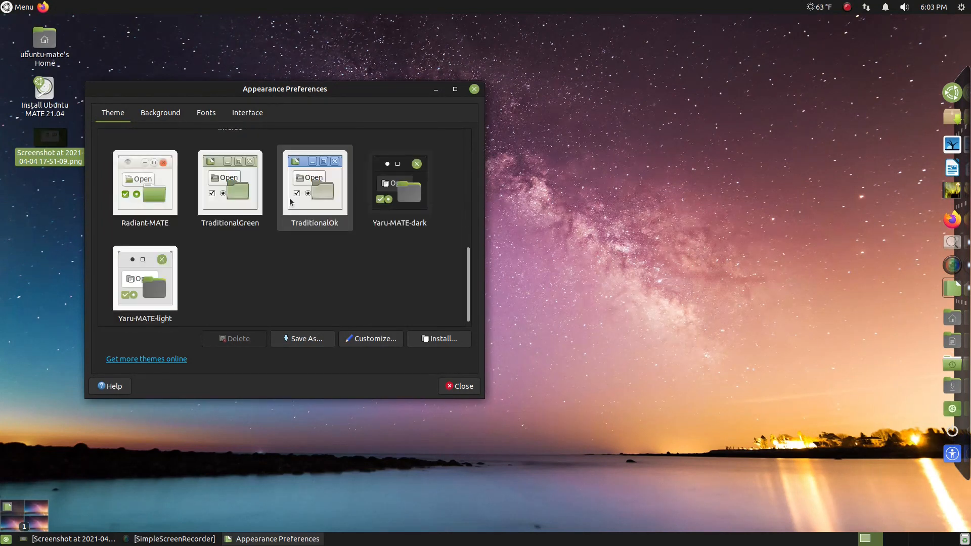
click(206, 112)
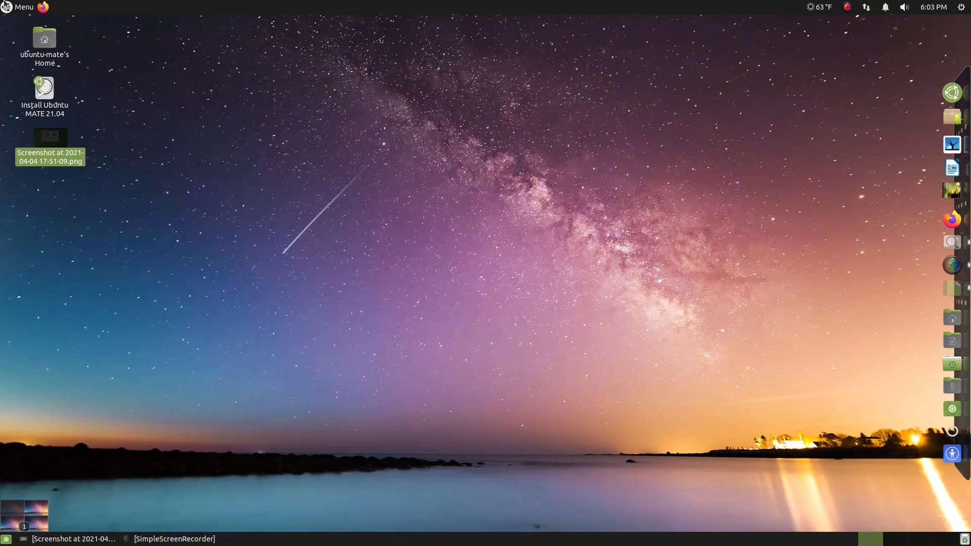
Launch MATE Tweak from Menu > Preferences and view its Windows, then Panel settings page
click(20, 7)
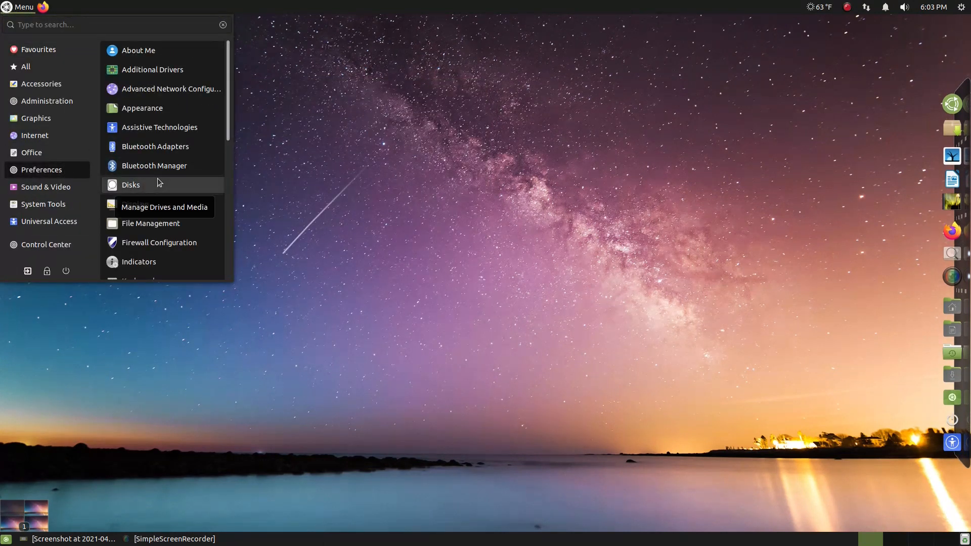
scroll(down, 3)
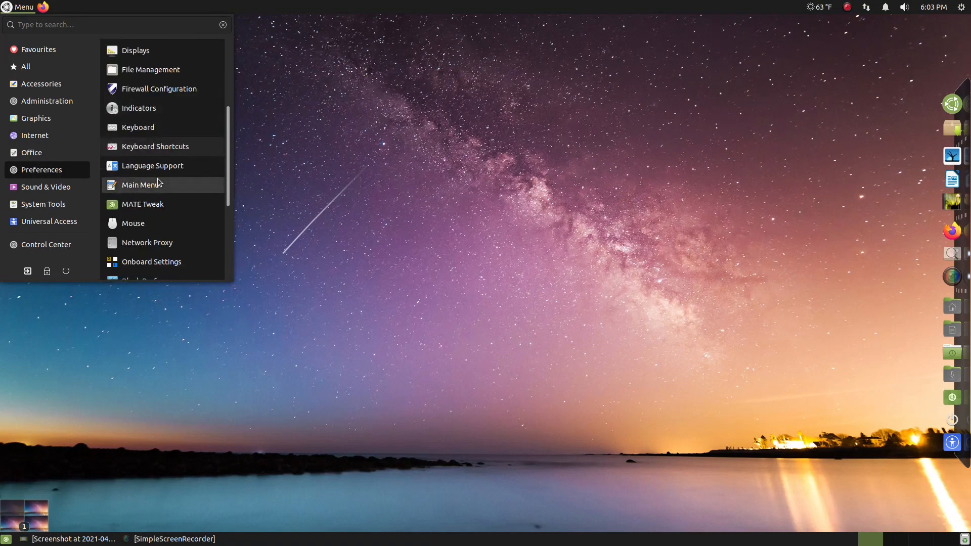
click(142, 203)
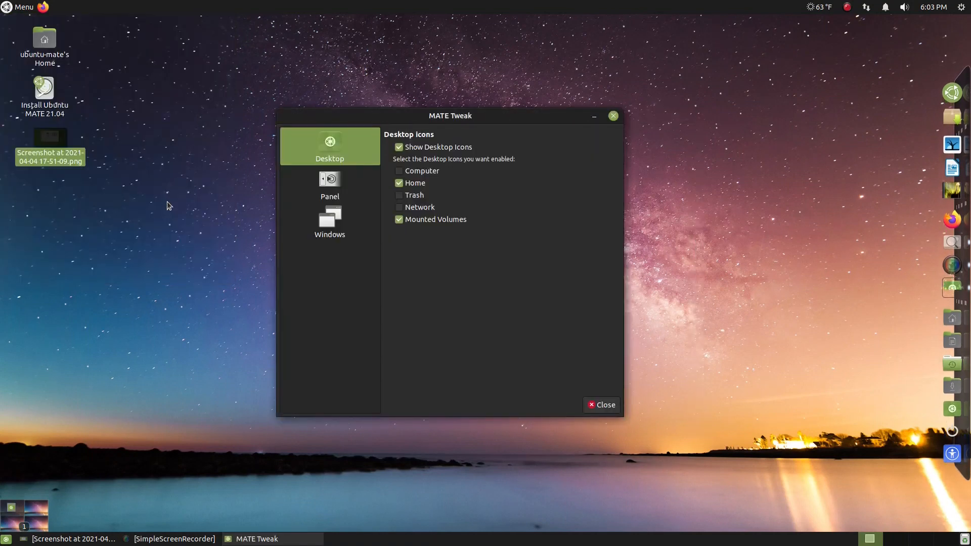
drag(450, 115, 444, 68)
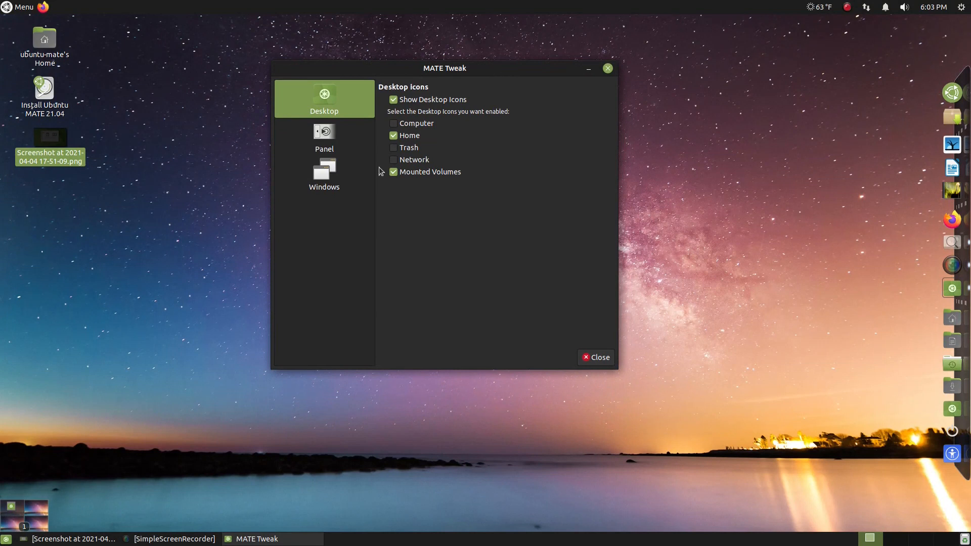
click(324, 175)
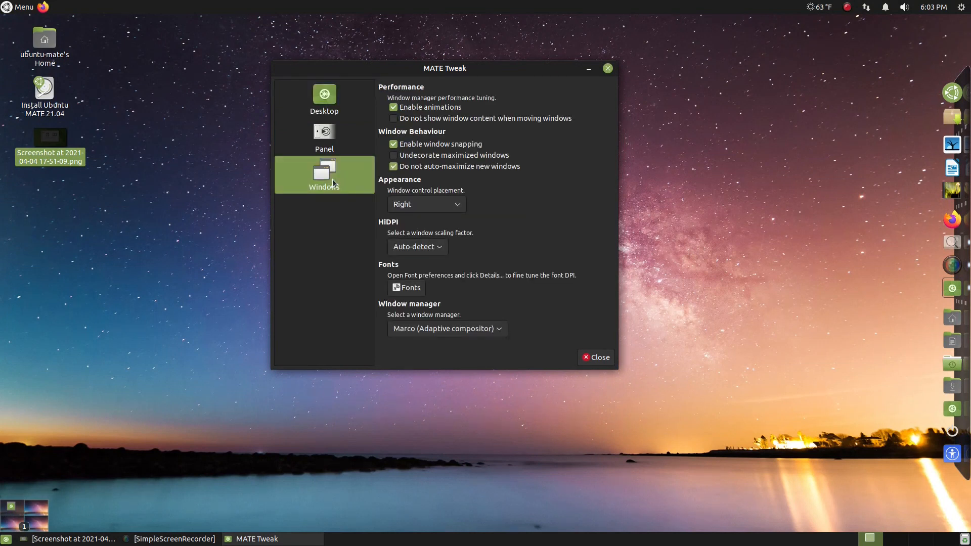
click(324, 136)
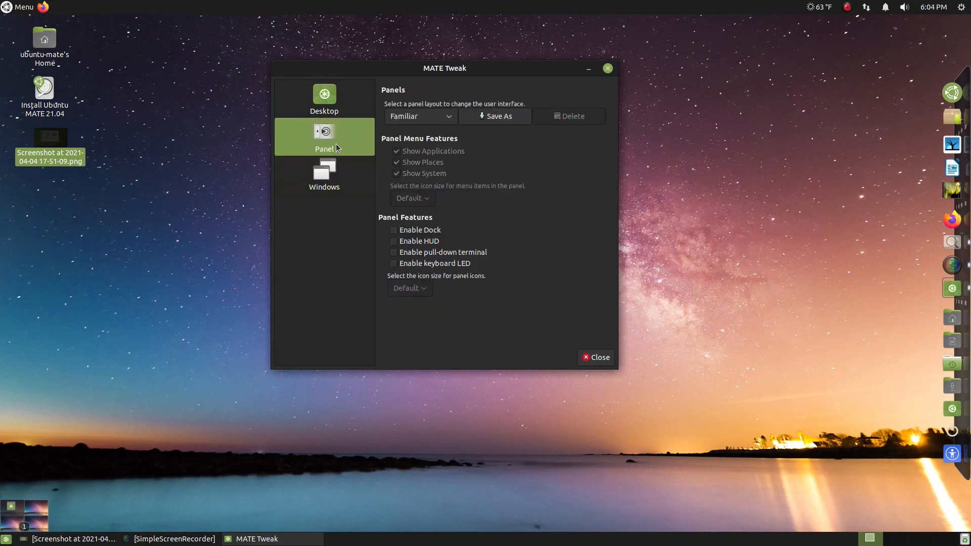
mouse_move(448, 116)
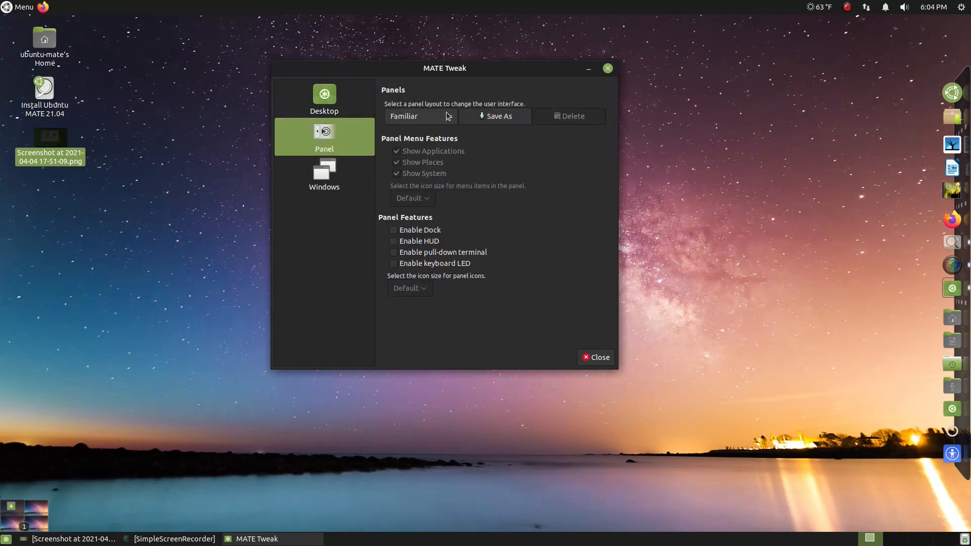
Choose the Contemporary panel layout and confirm the Change the layout? dialog
click(421, 116)
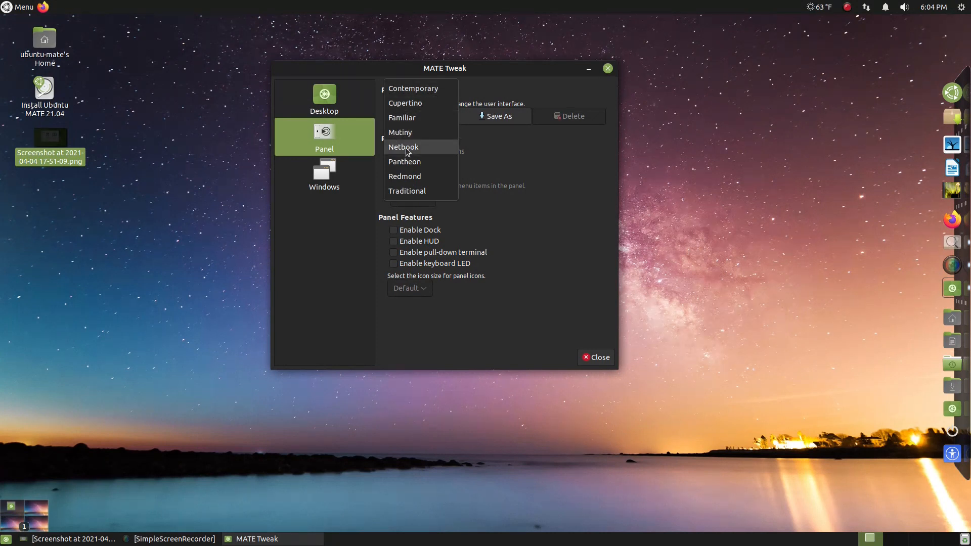
mouse_move(431, 149)
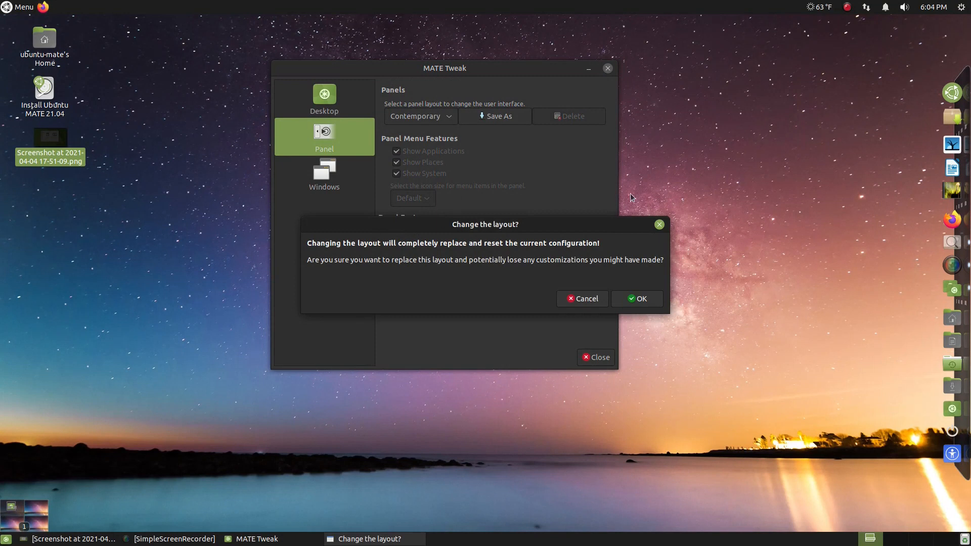
click(636, 299)
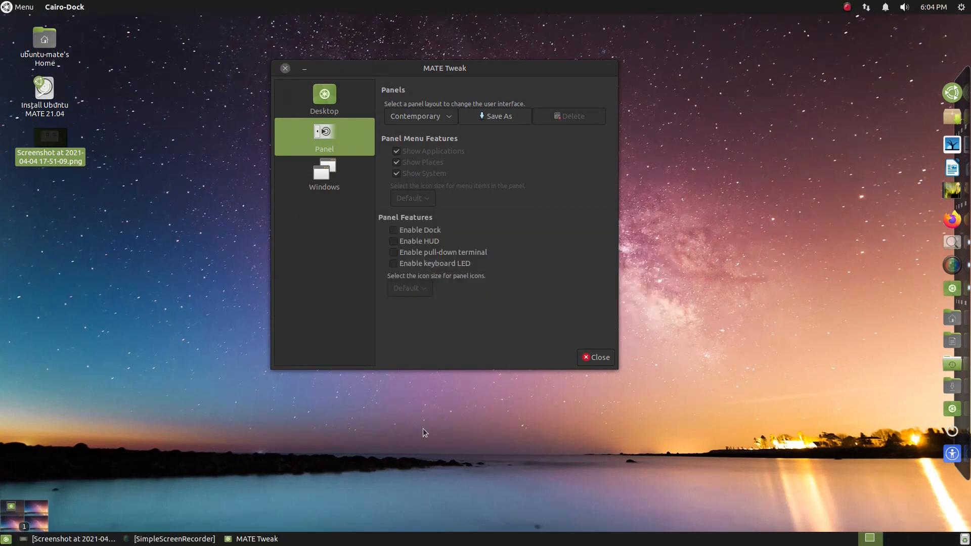
click(595, 357)
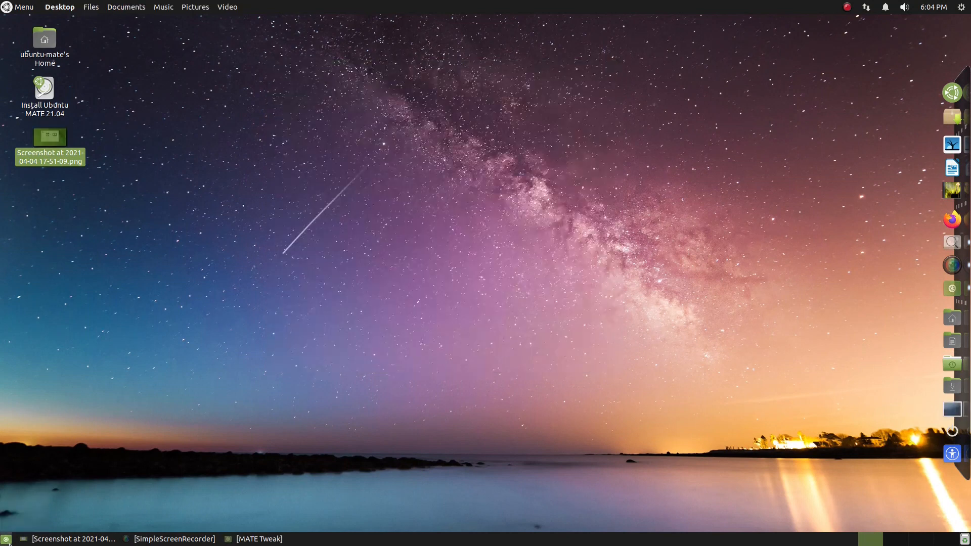
mouse_move(6, 24)
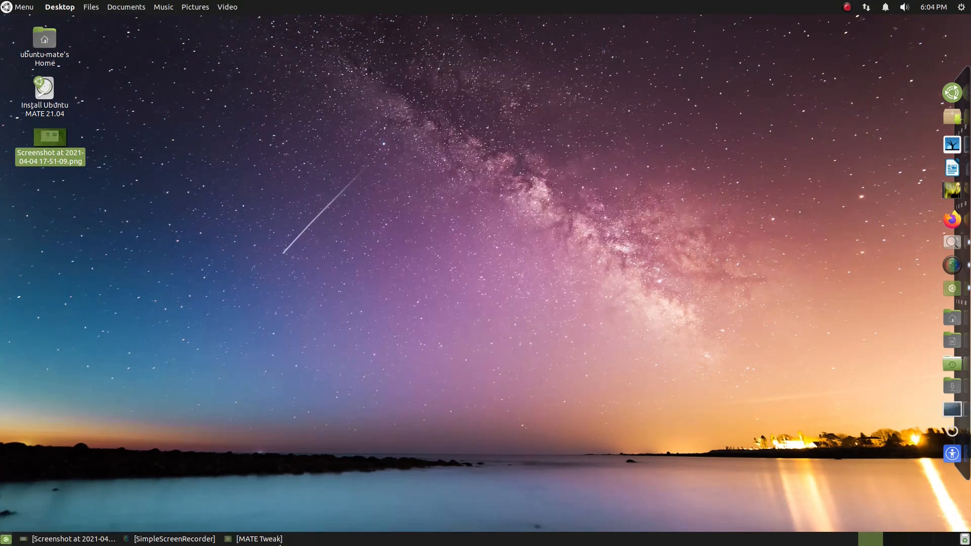
Restore MATE Tweak and apply the Cupertino layout, confirming the change, giving a bottom dock
click(20, 7)
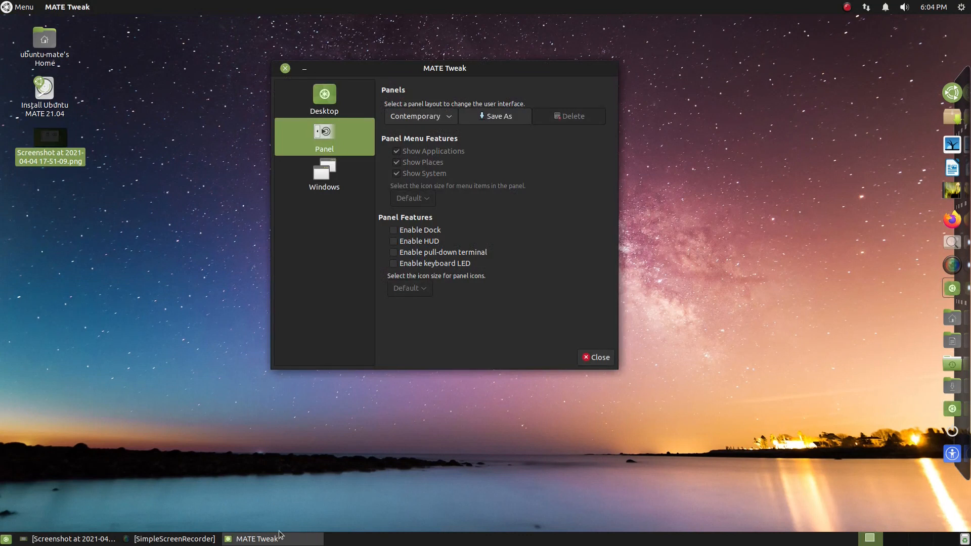
click(420, 116)
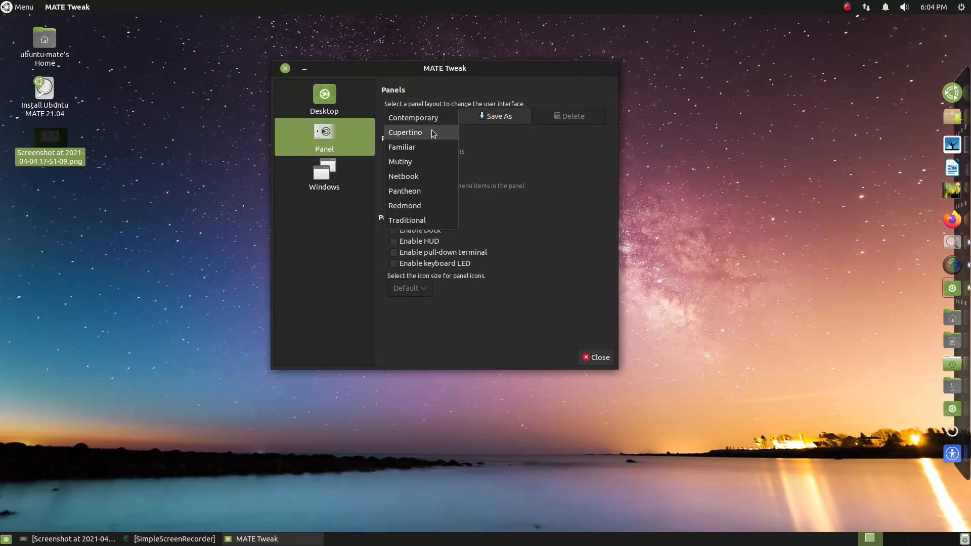
click(405, 132)
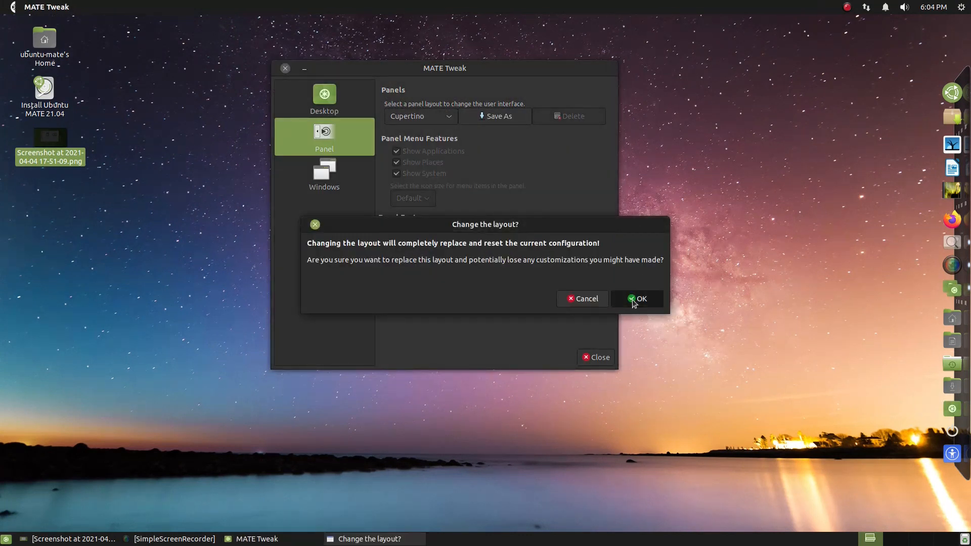
click(641, 298)
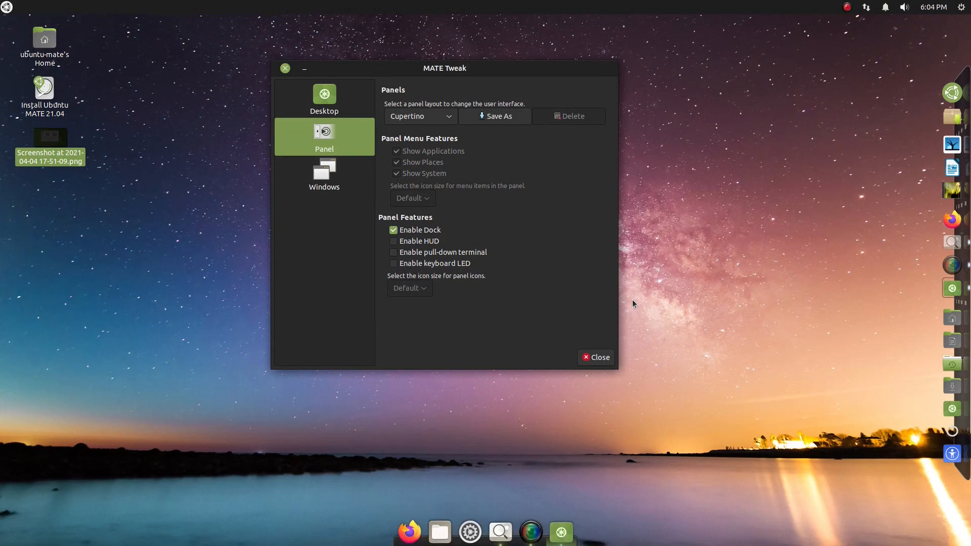
mouse_move(408, 531)
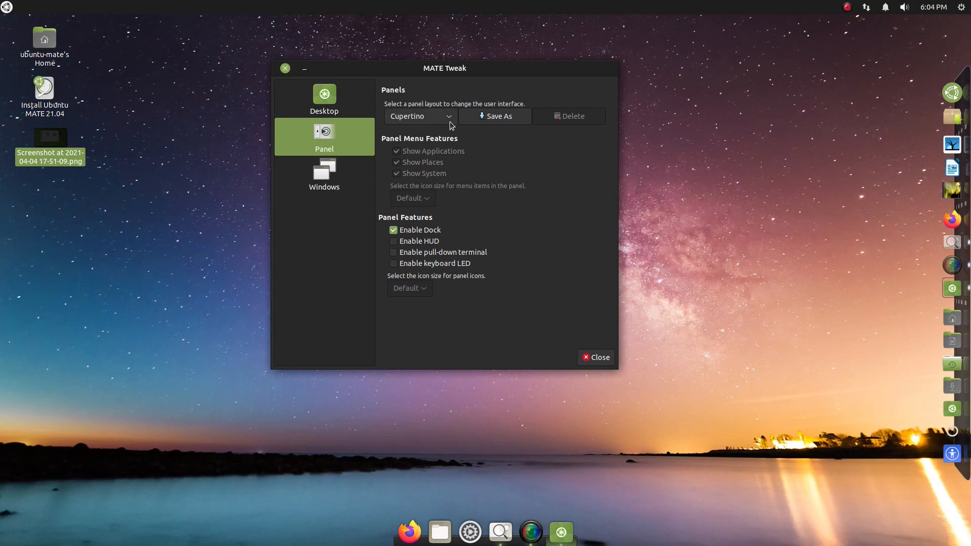
Apply the Familiar layout with confirmation, then check its new Menu and close it
click(419, 116)
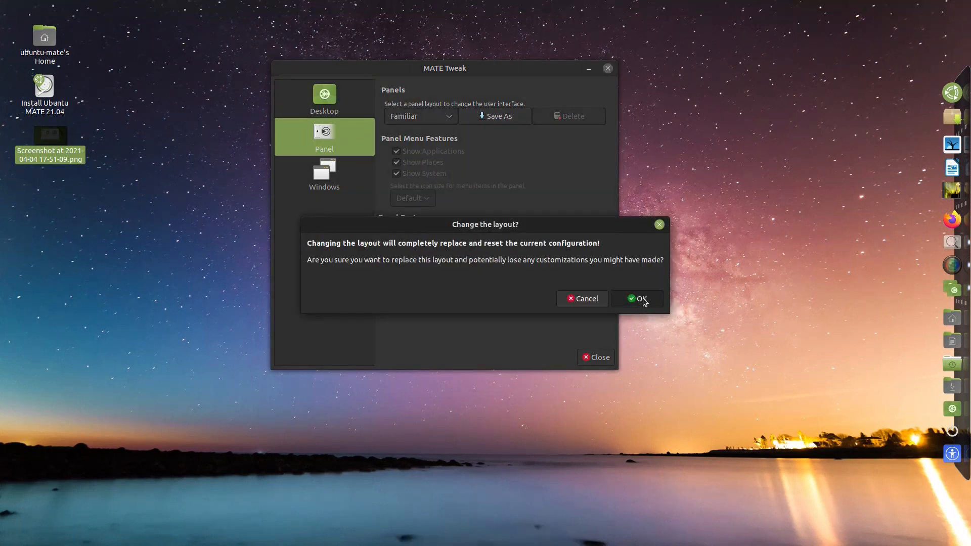
click(636, 299)
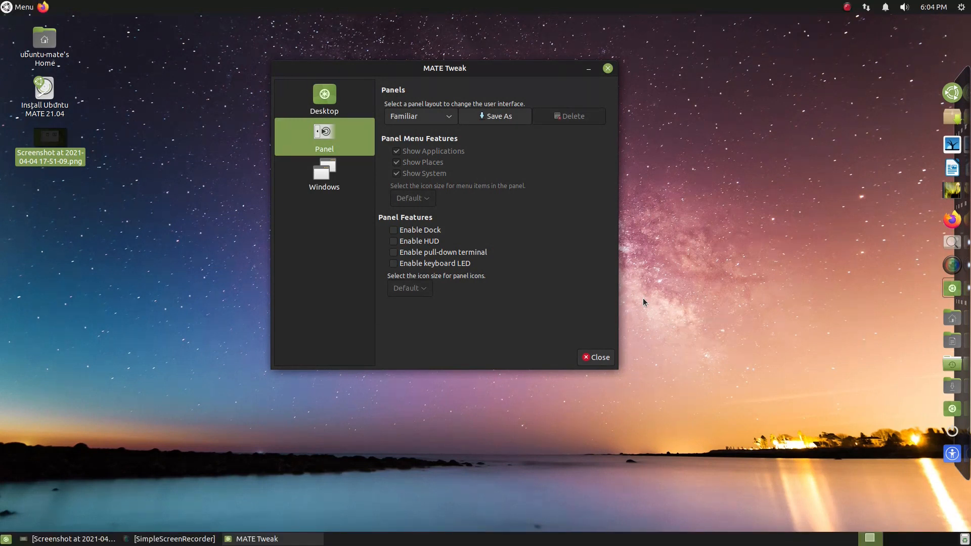
click(21, 7)
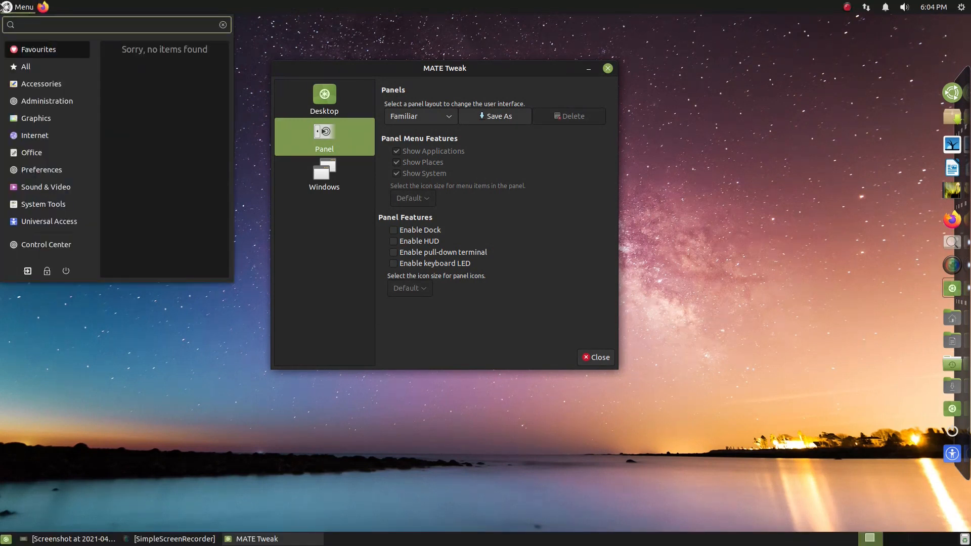
click(21, 7)
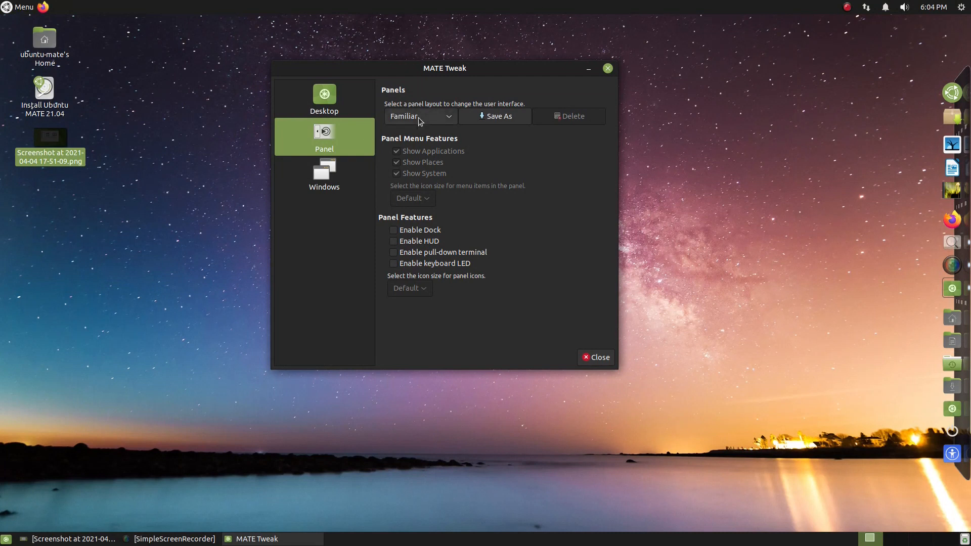
Apply the Mutiny layout, then browse its full-screen launcher's Preferences category and dismiss it
click(420, 116)
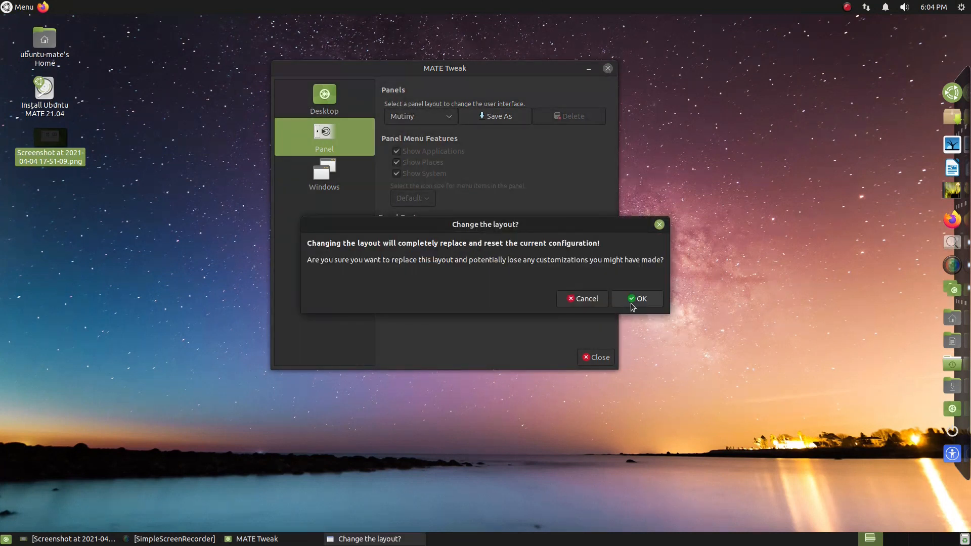
click(639, 299)
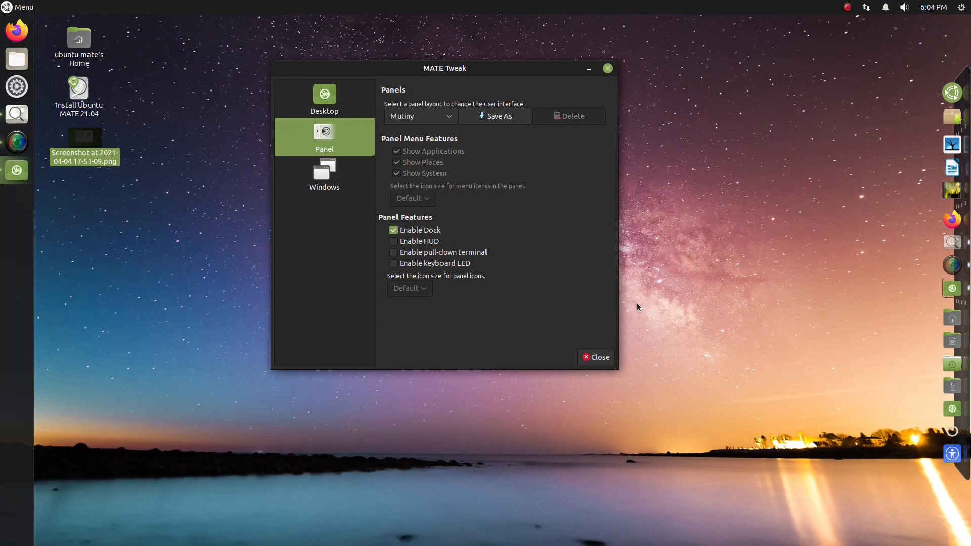
mouse_move(13, 279)
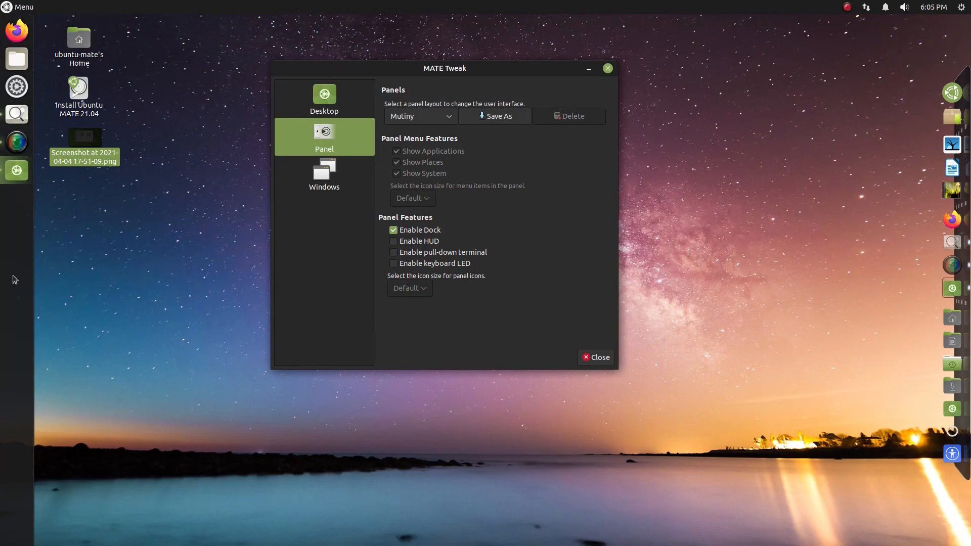
click(18, 7)
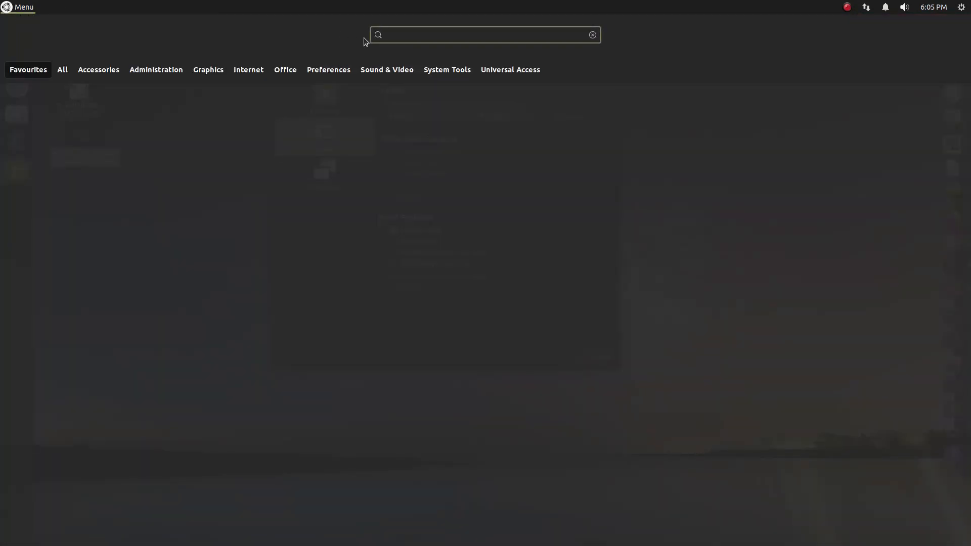
click(328, 70)
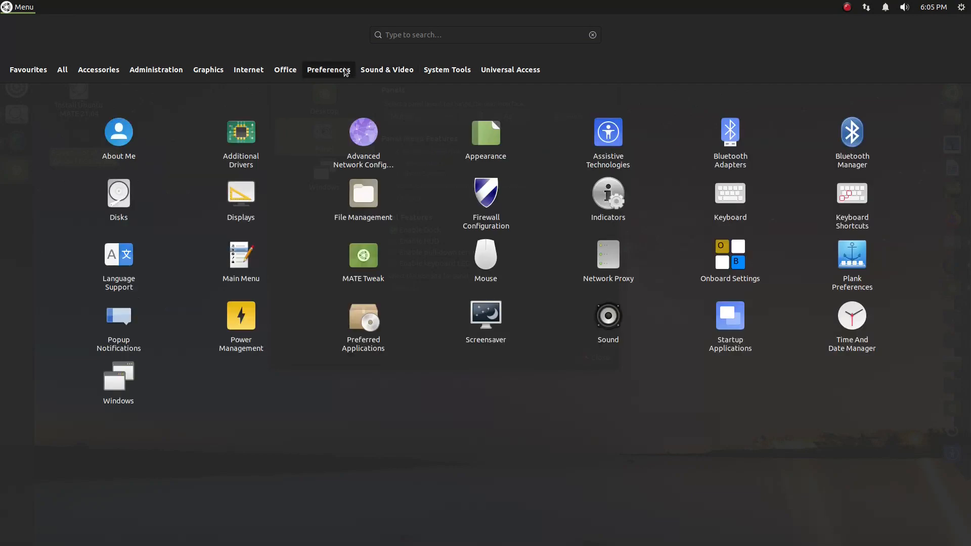
click(386, 69)
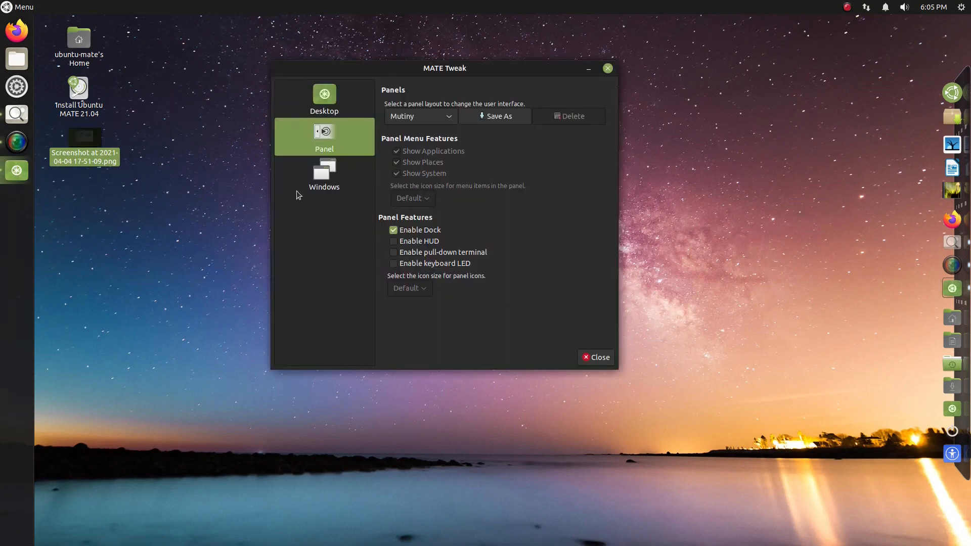
Apply the Netbook layout with confirmation and peek at its applications menu
click(419, 116)
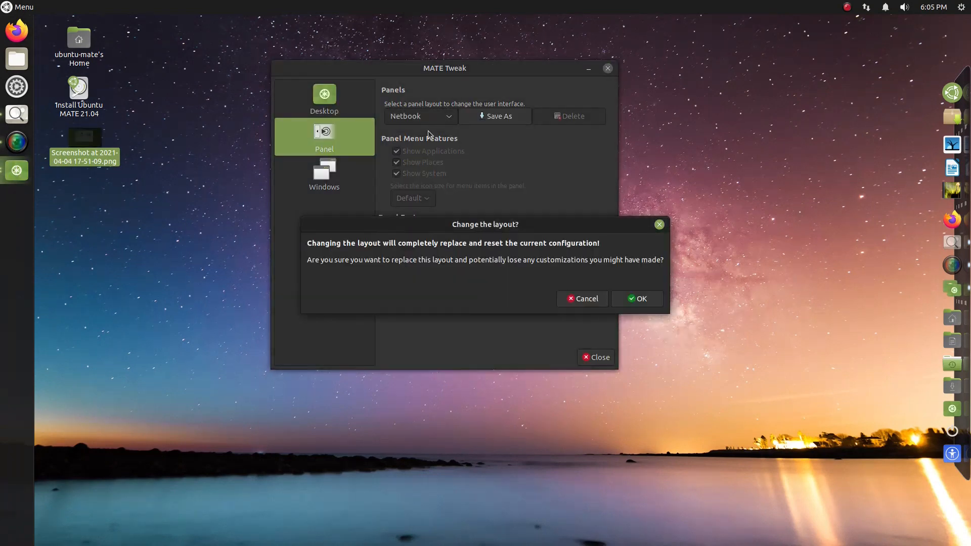
click(637, 298)
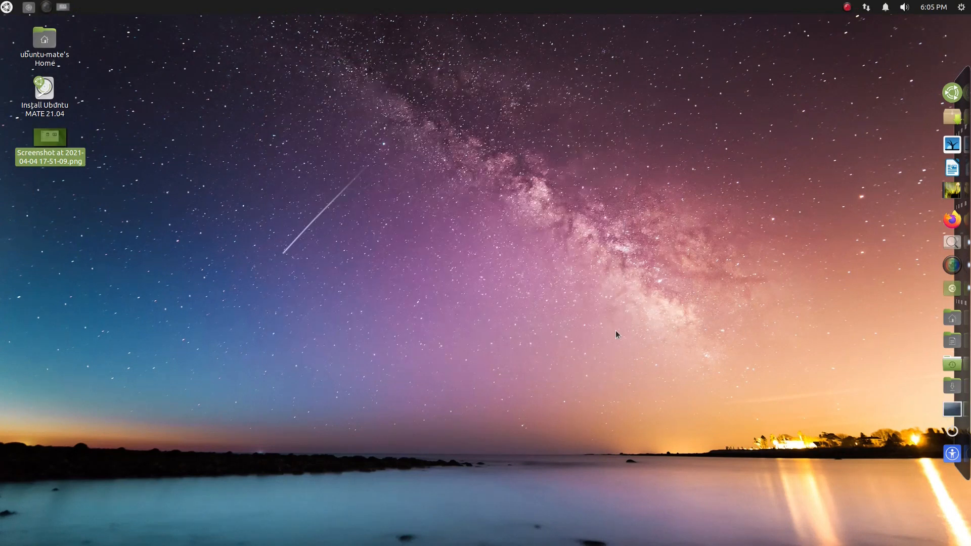
click(7, 8)
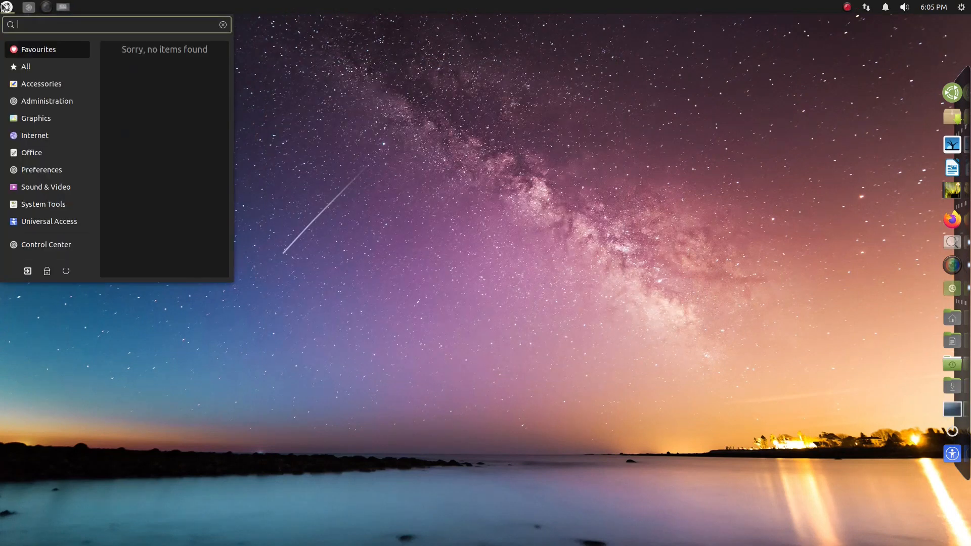
Bring MATE Tweak back and apply the Pantheon layout with its bottom dock
click(28, 7)
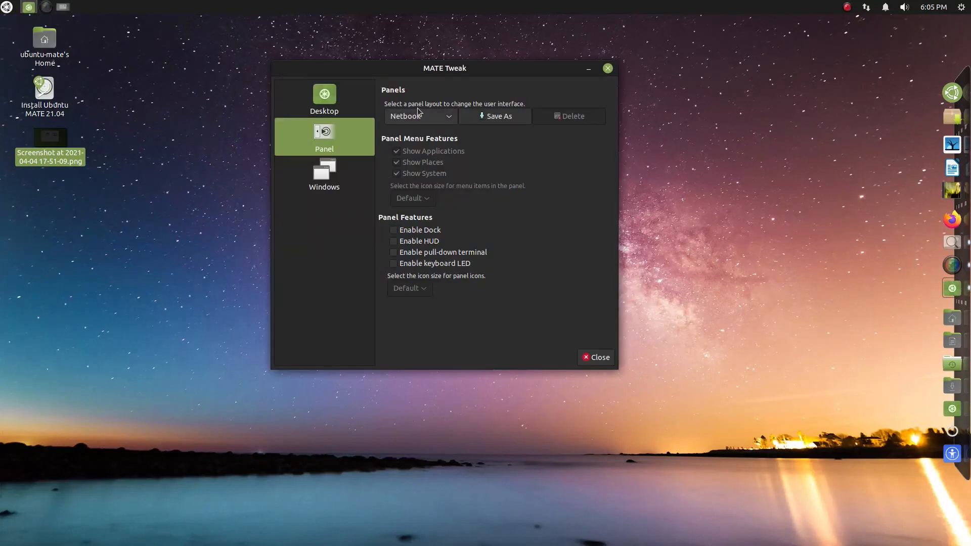
click(420, 116)
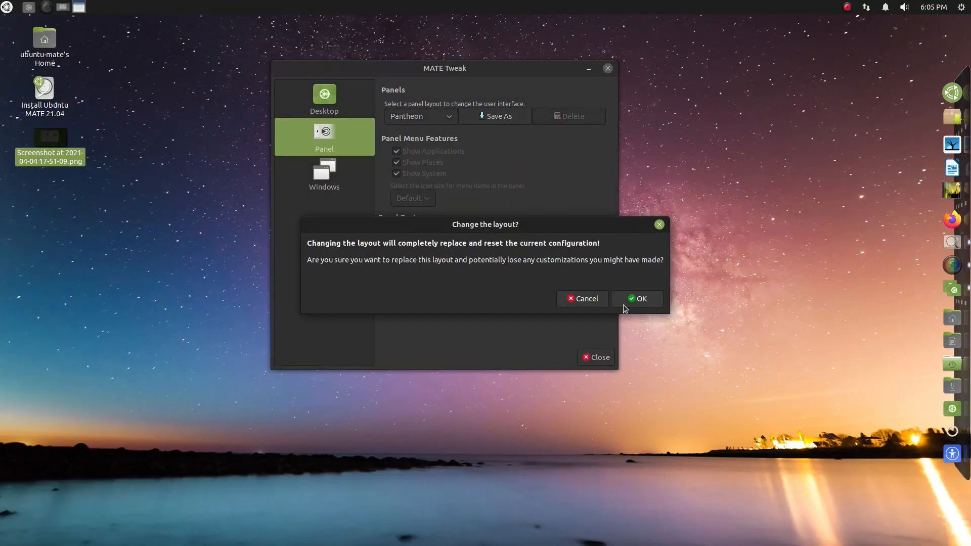
click(636, 298)
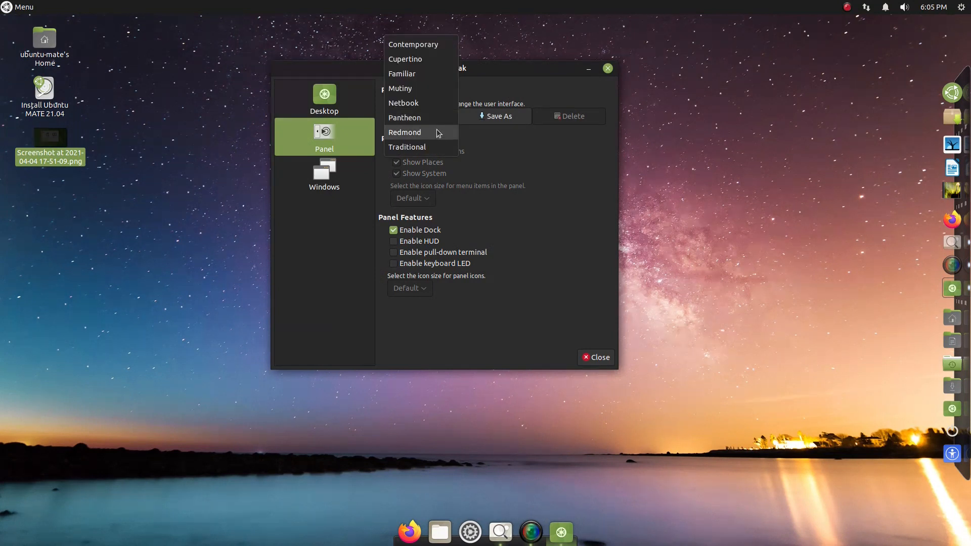
Apply the Redmond layout with confirmation and check its bottom-left menu
click(403, 131)
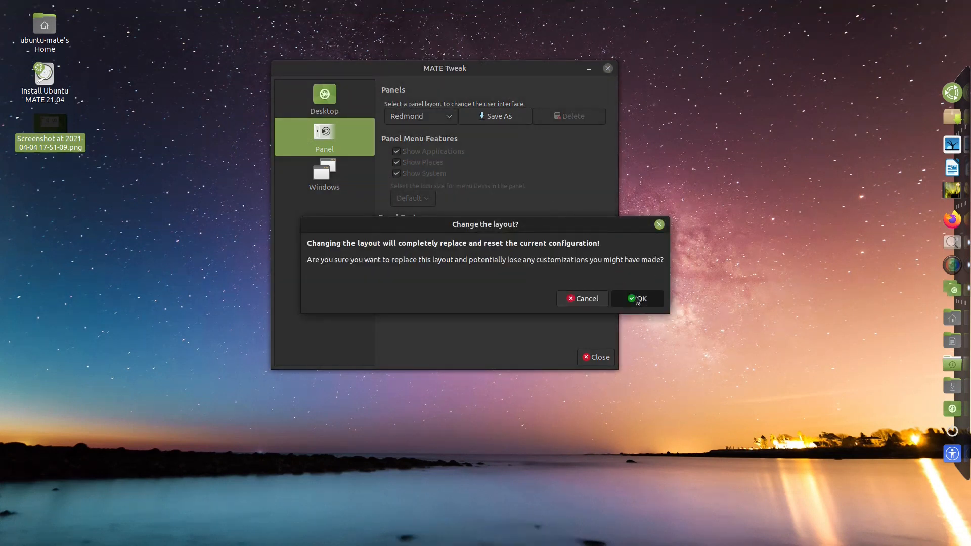
click(636, 298)
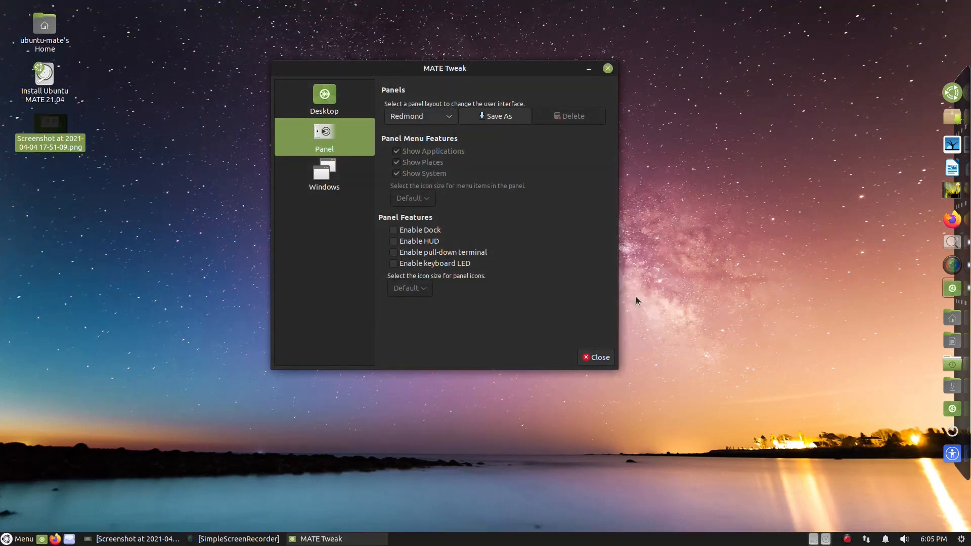
click(19, 538)
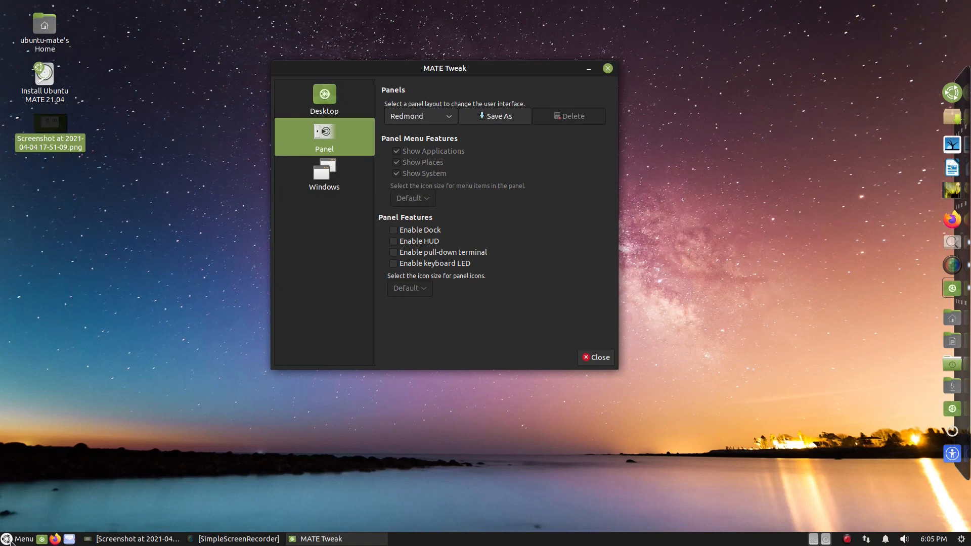
mouse_move(385, 134)
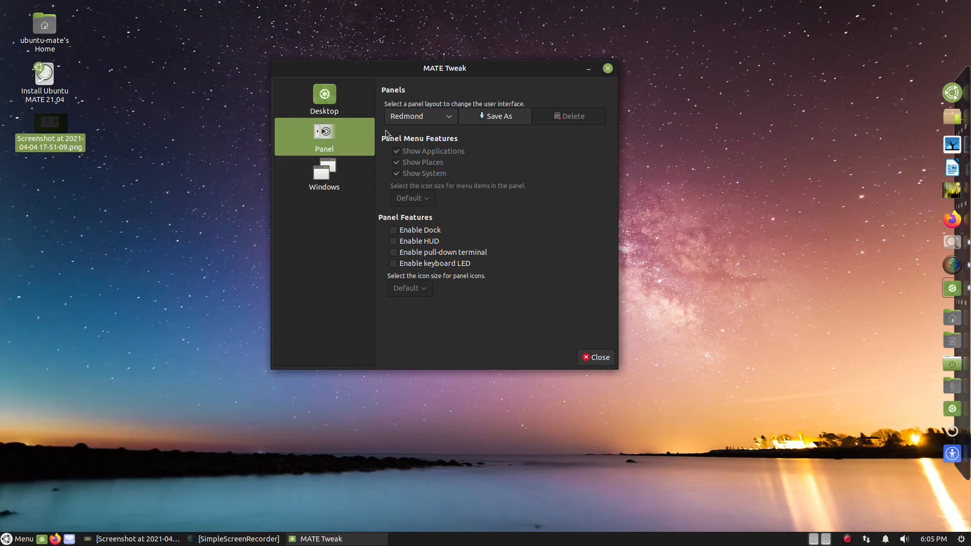
Settle on the Traditional layout, confirm it, and check the new Applications menu
click(421, 115)
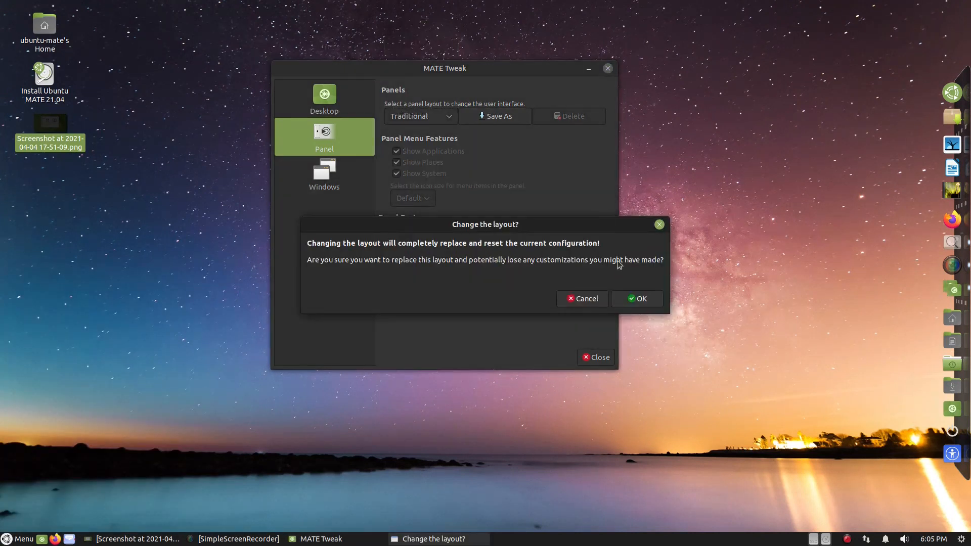
click(636, 298)
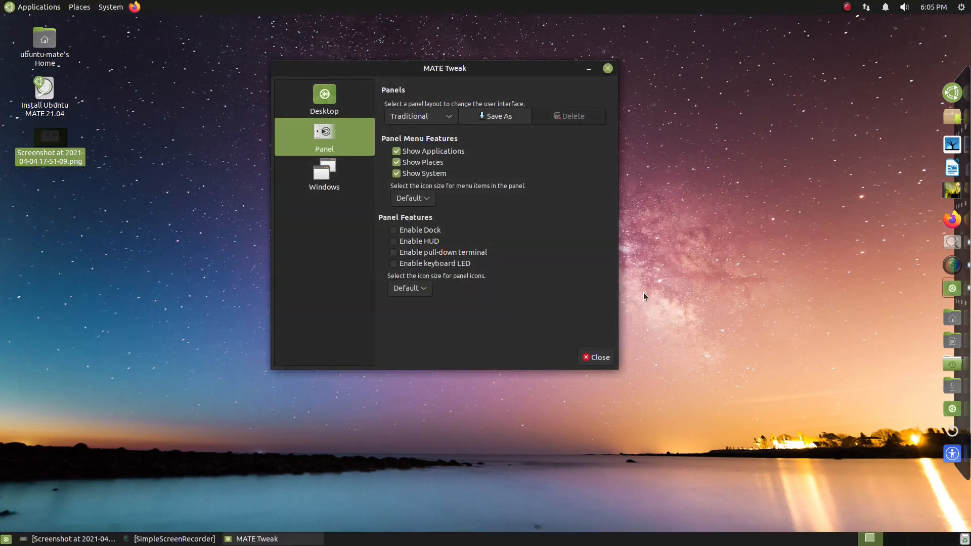
mouse_move(114, 109)
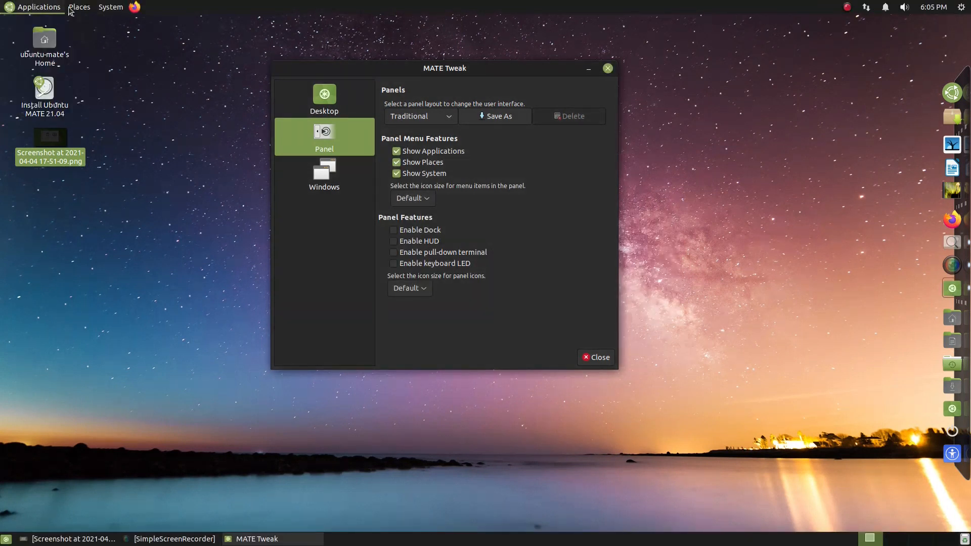
click(38, 7)
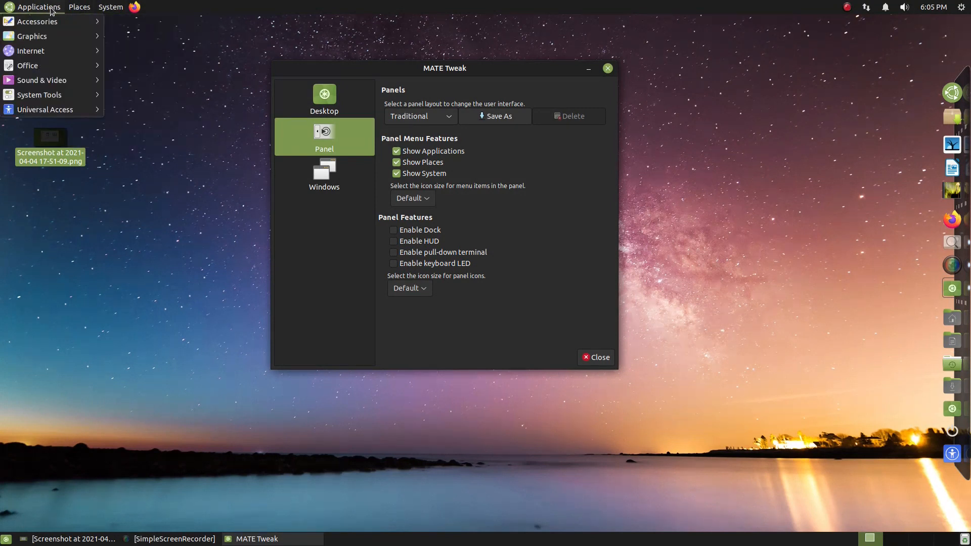
click(111, 7)
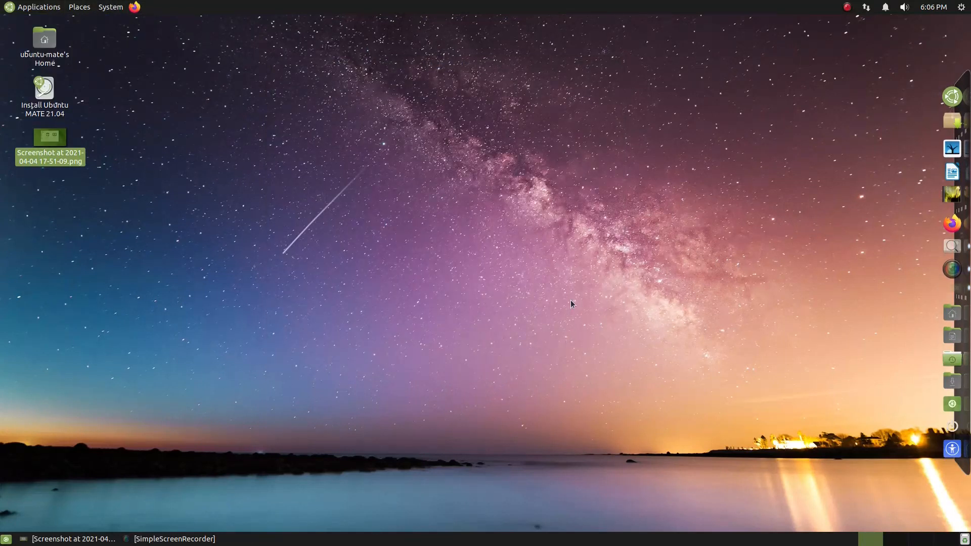
right_click(785, 7)
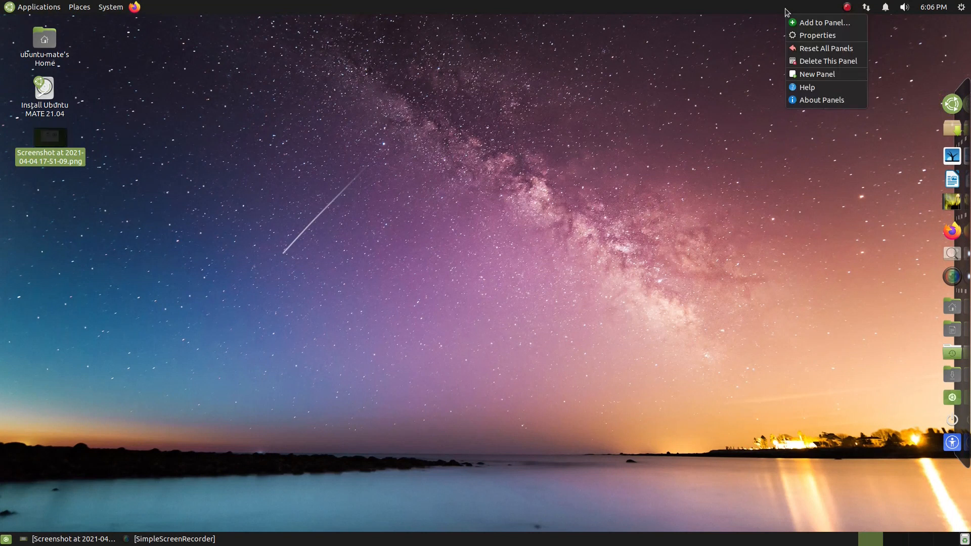
click(362, 190)
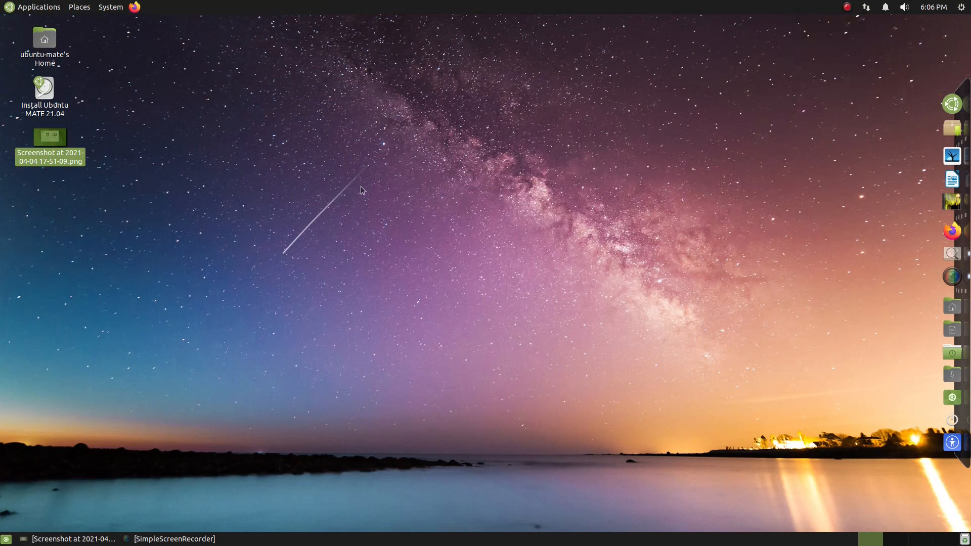
right_click(782, 7)
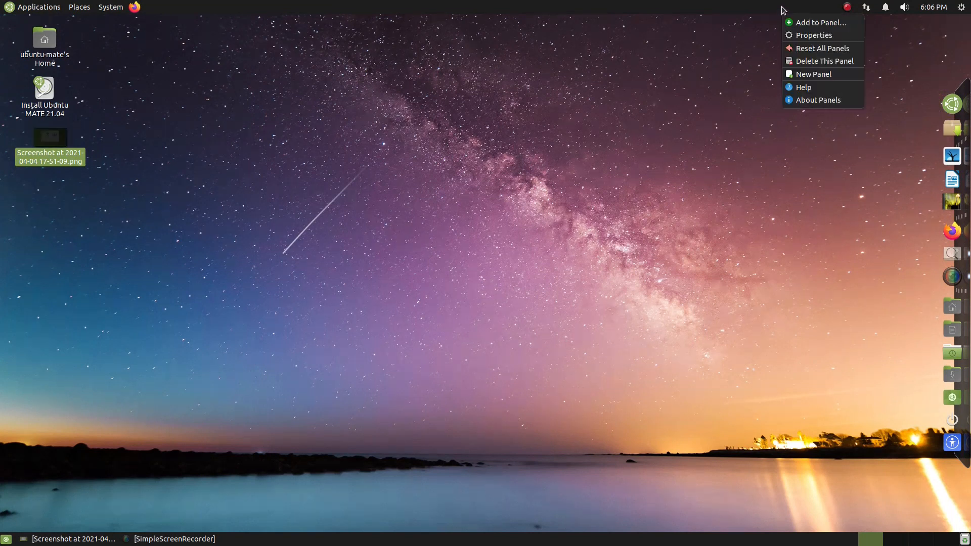
mouse_move(820, 23)
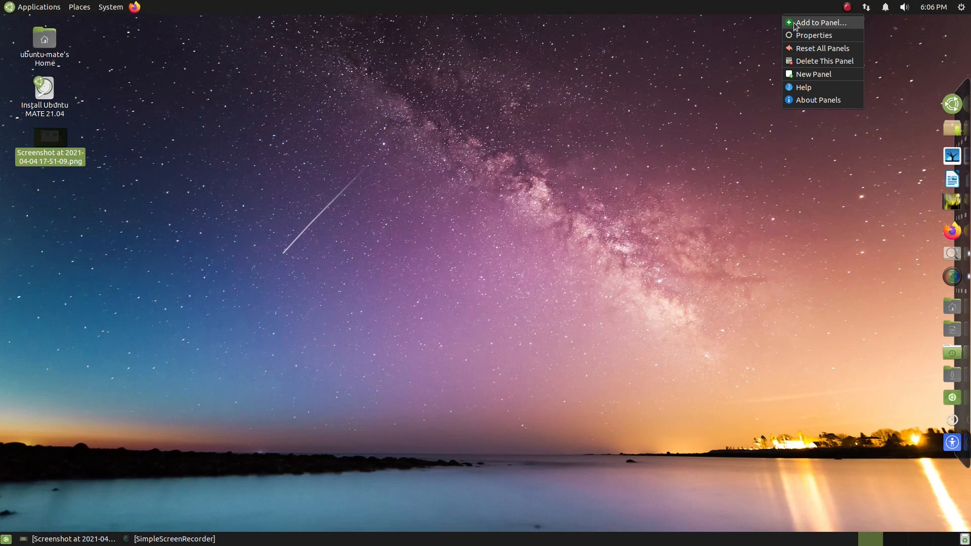
click(820, 23)
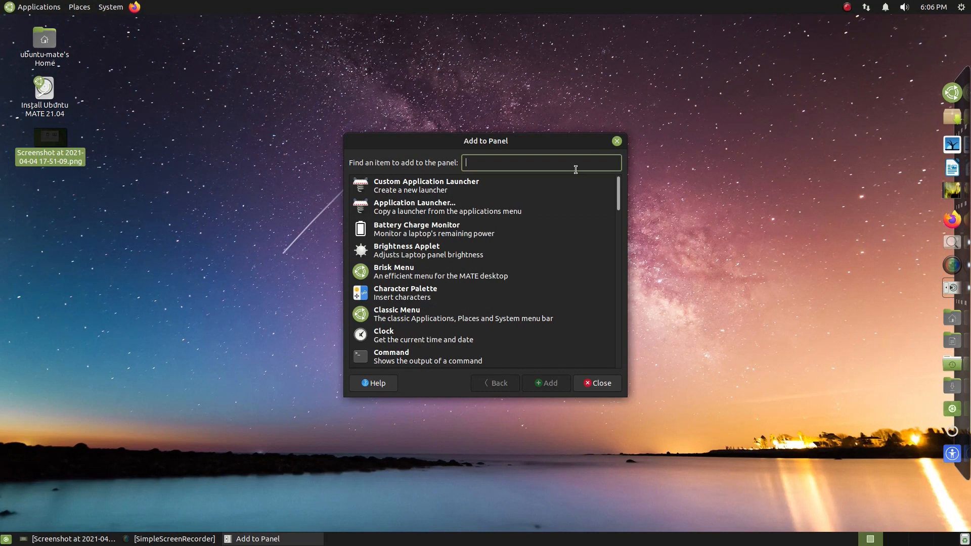
text(we)
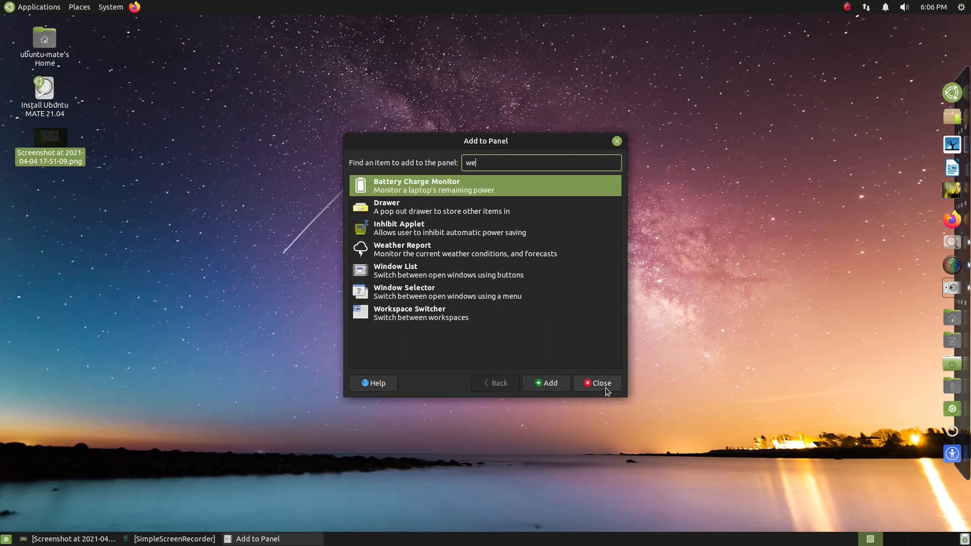
click(597, 382)
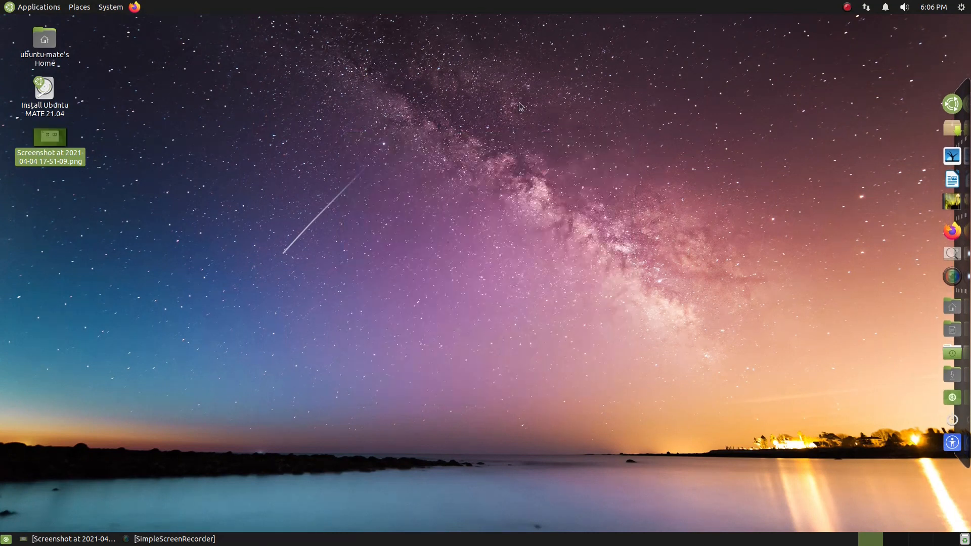
Browse the System and Applications menus, then launch Welcome from System > Administration
click(110, 7)
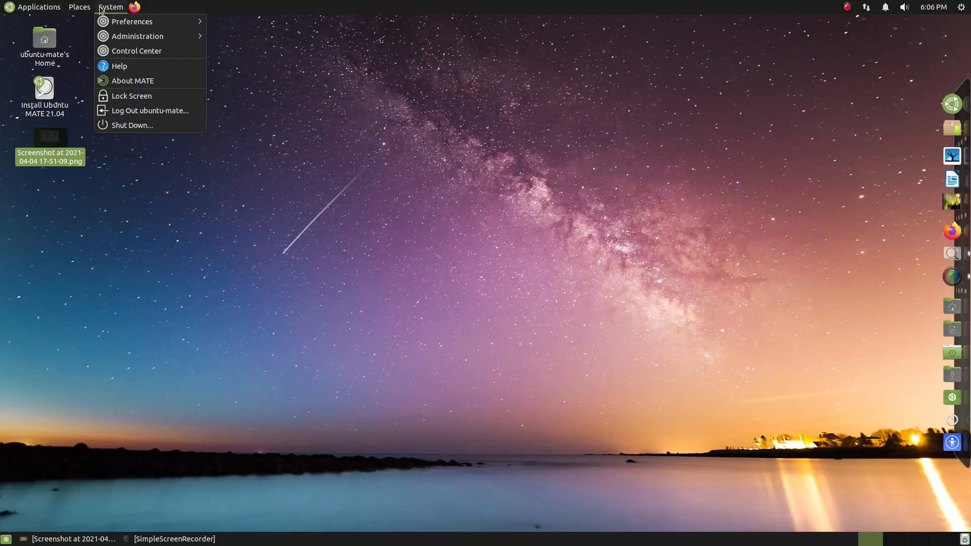
click(38, 7)
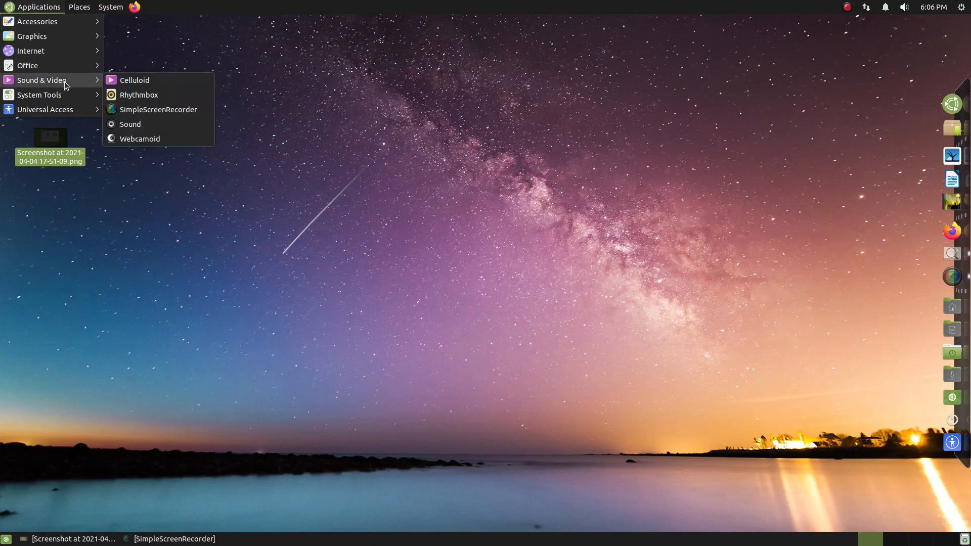
click(111, 7)
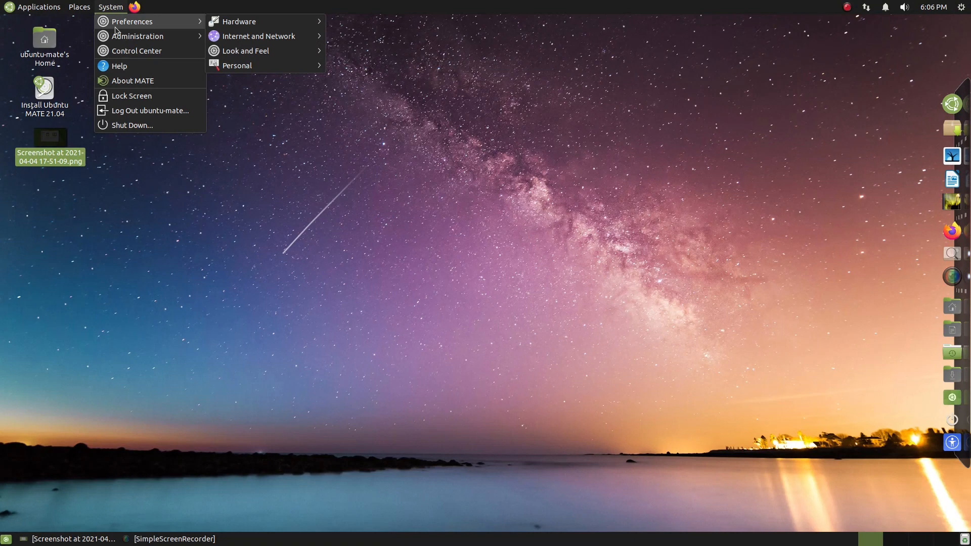
mouse_move(245, 50)
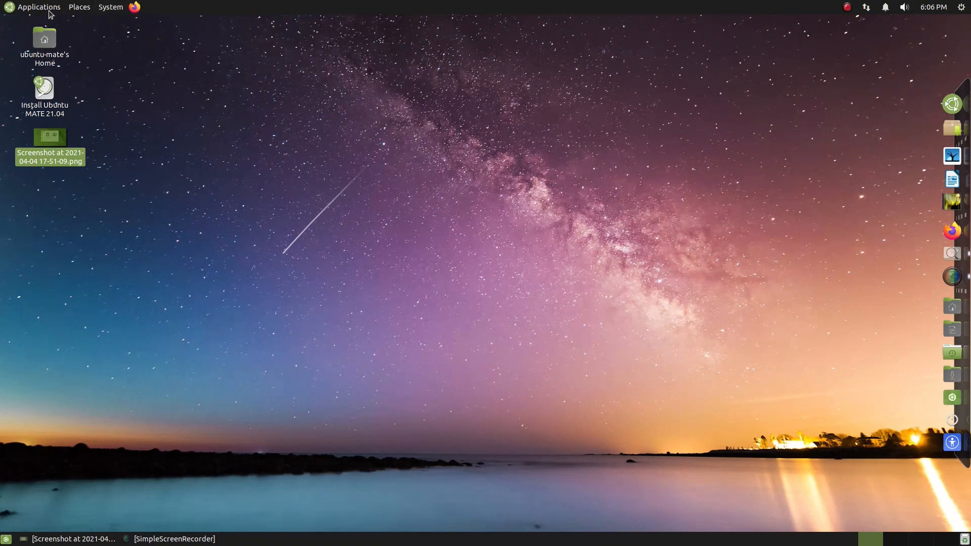
click(110, 7)
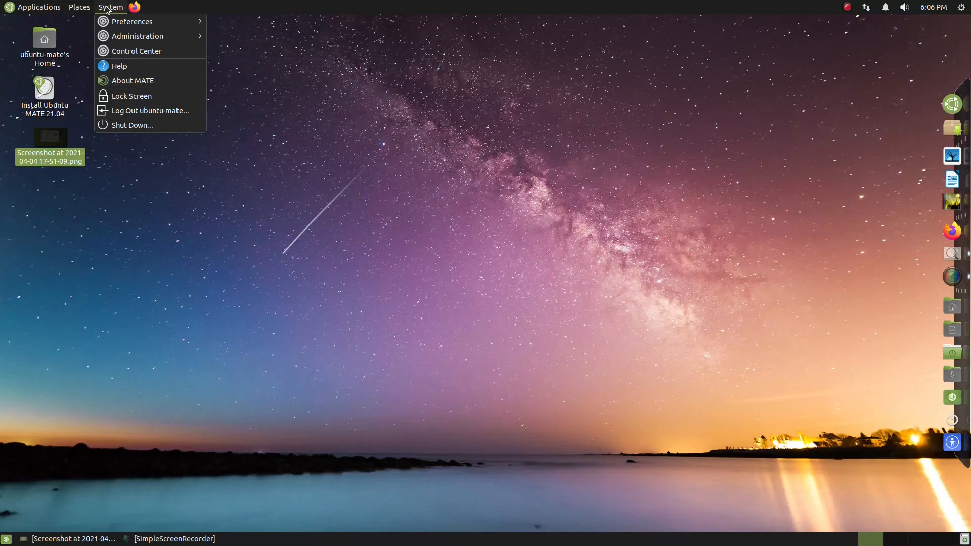
mouse_move(136, 37)
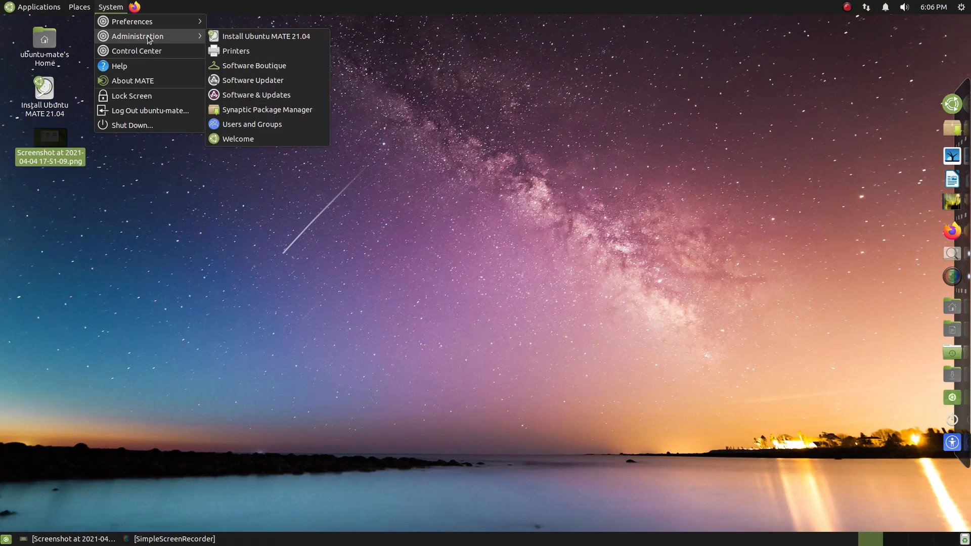
click(283, 139)
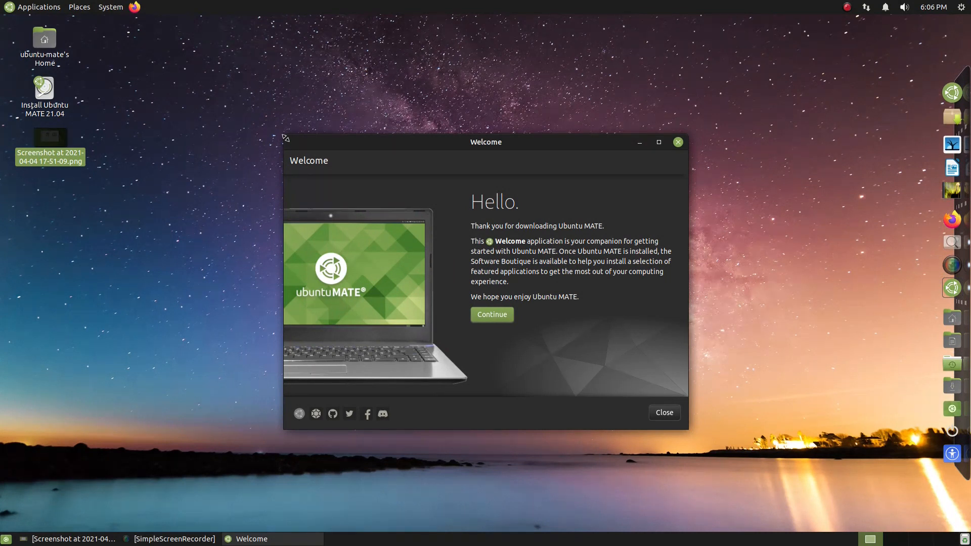
mouse_move(520, 165)
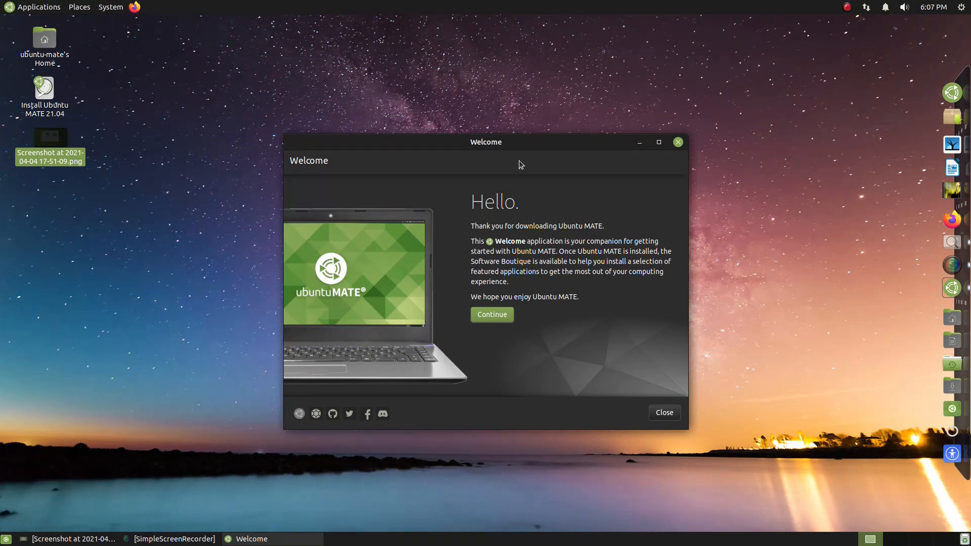
Close the Welcome window and open the Applications menu over the Milky Way desktop
click(491, 315)
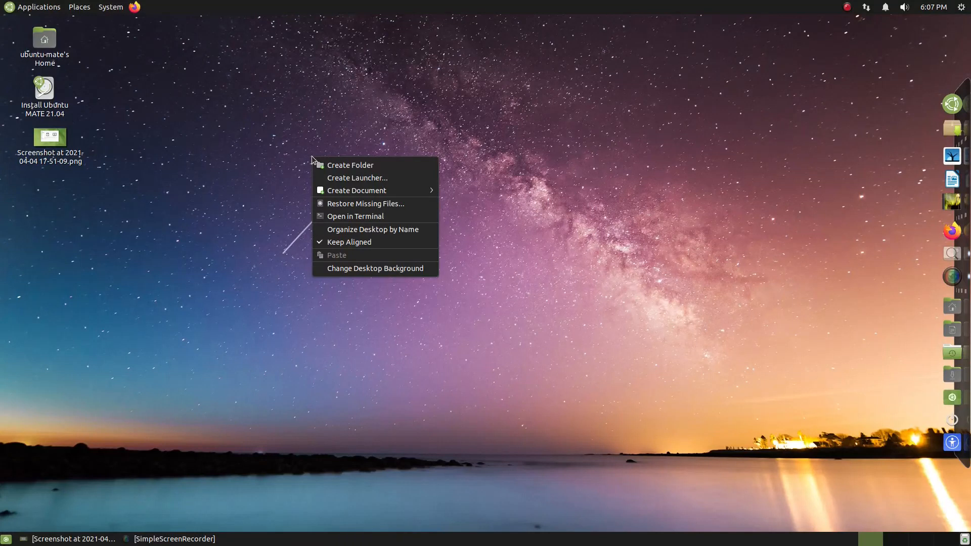
mouse_move(316, 90)
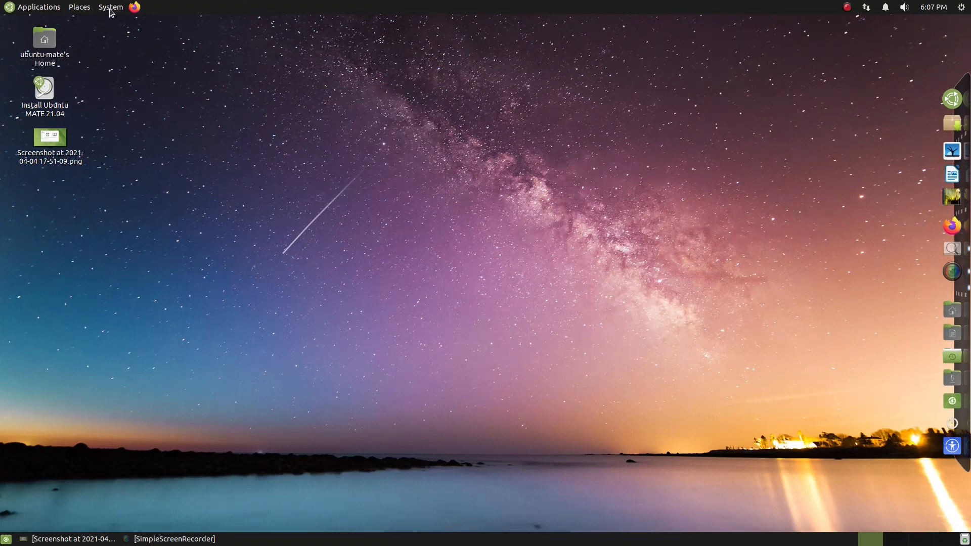
click(38, 7)
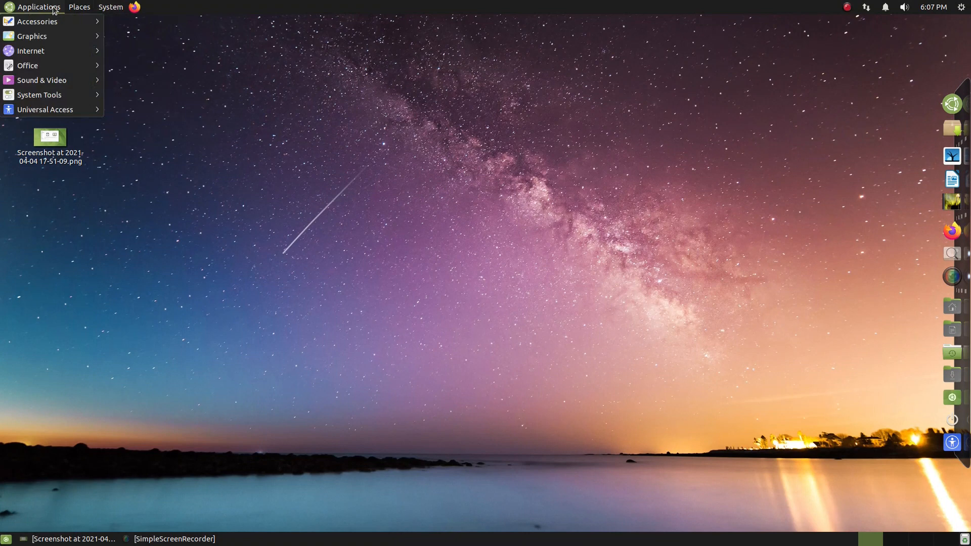
mouse_move(44, 9)
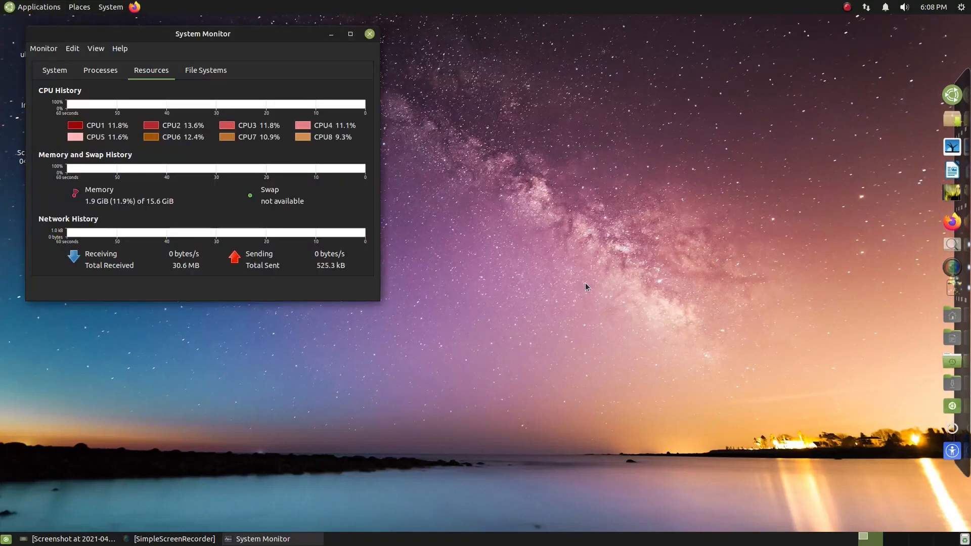
mouse_move(239, 219)
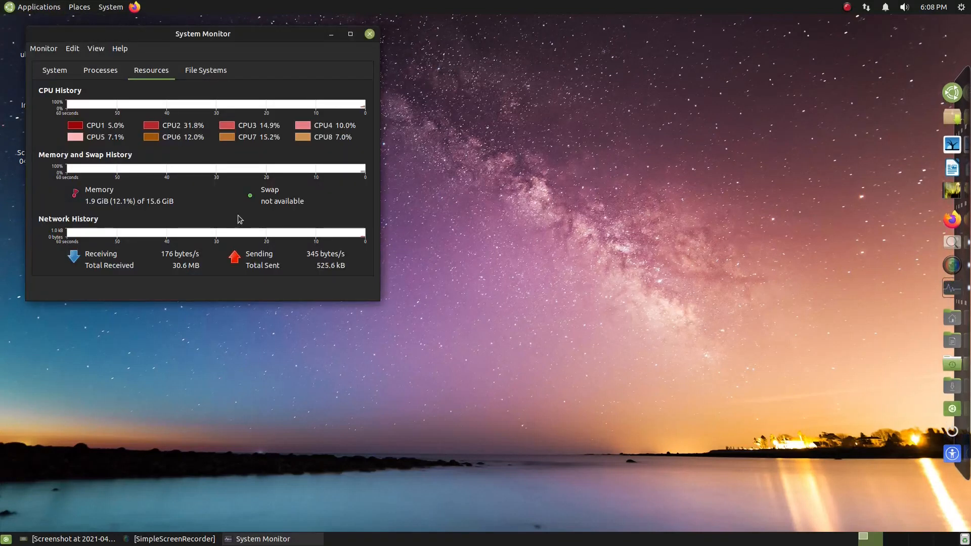
Review the CPU, memory and network history graphs on Resources, then close System Monitor
drag(203, 33, 296, 31)
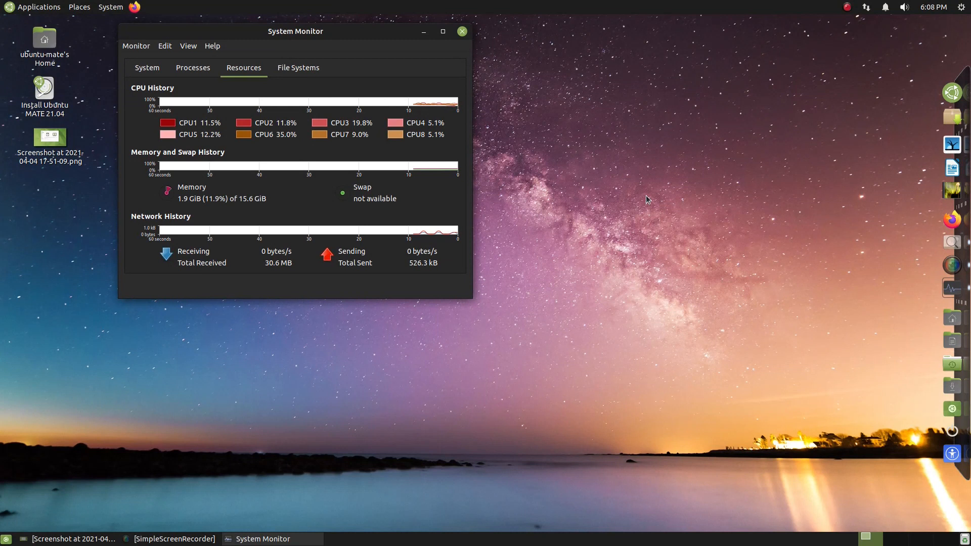
mouse_move(469, 173)
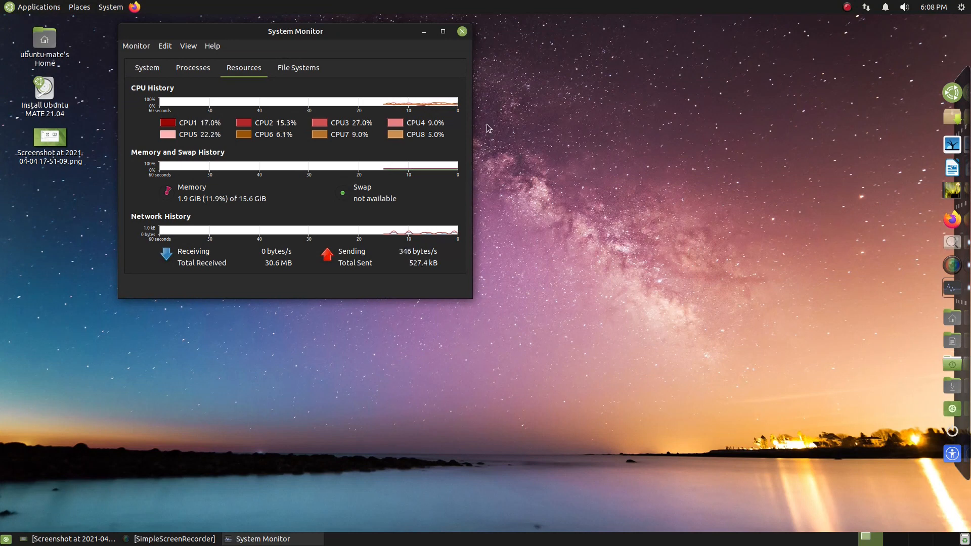
click(461, 32)
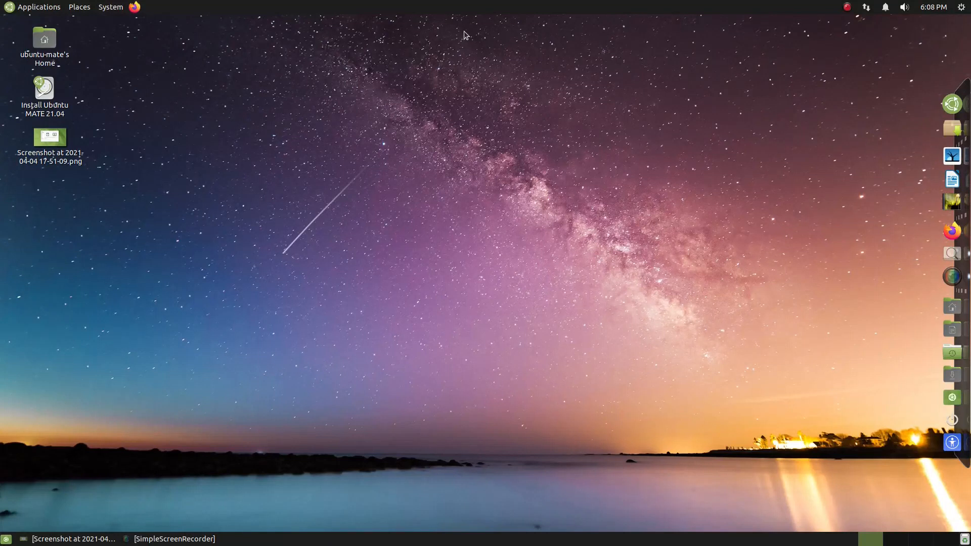
mouse_move(537, 169)
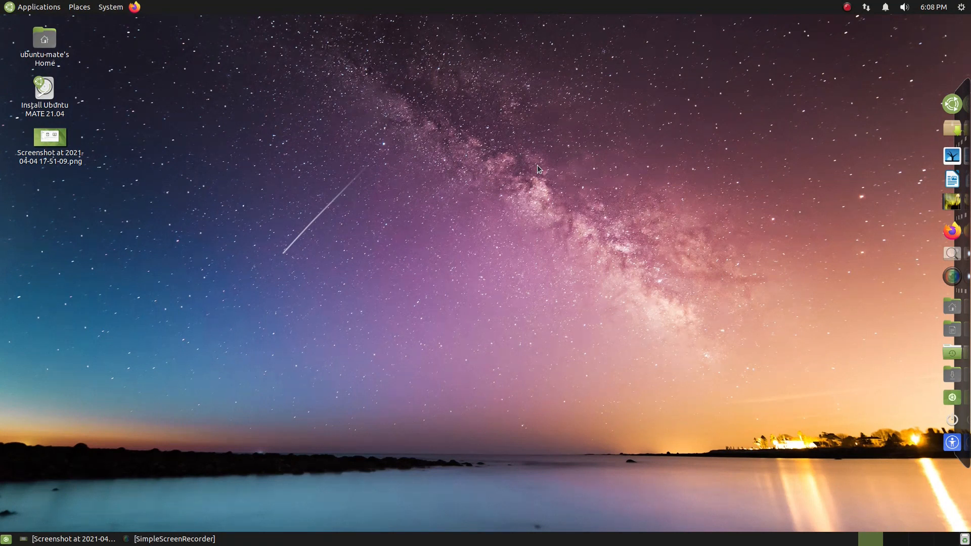
mouse_move(583, 153)
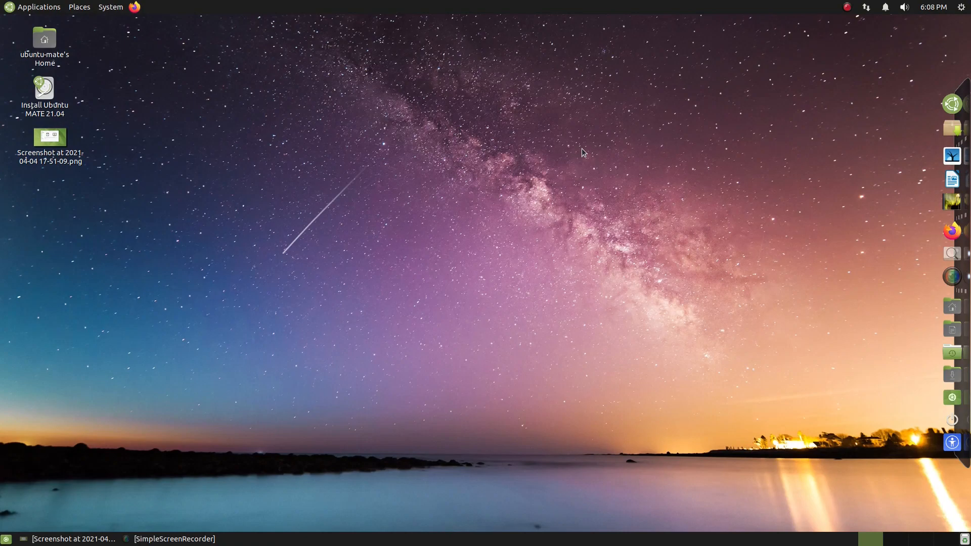